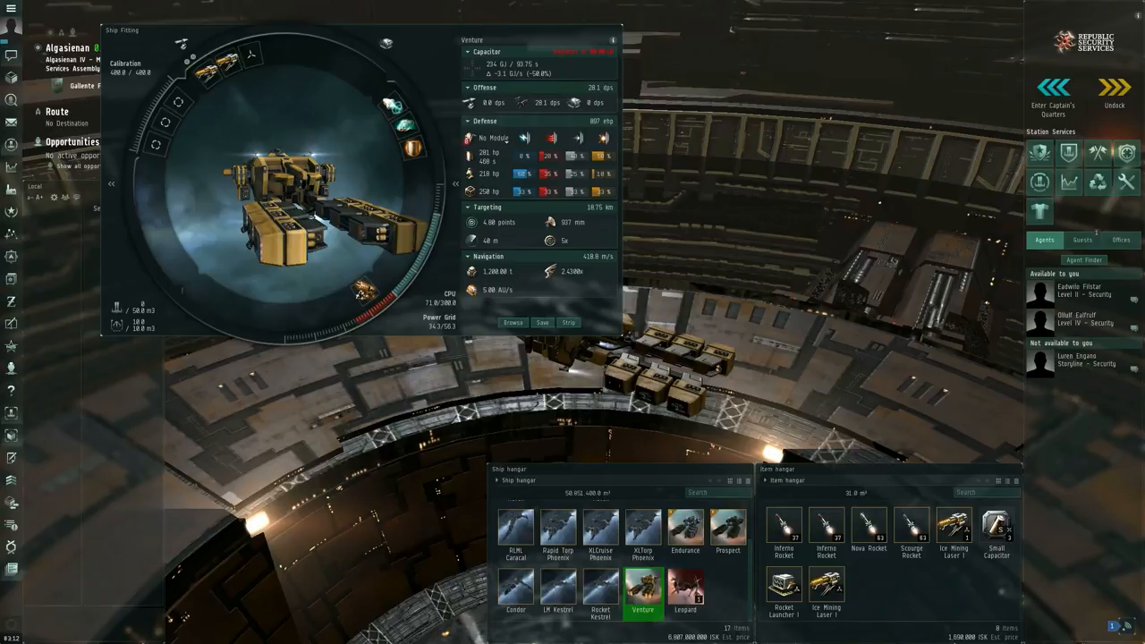
{"action": "mouse_move", "coordinate": [426, 43]}
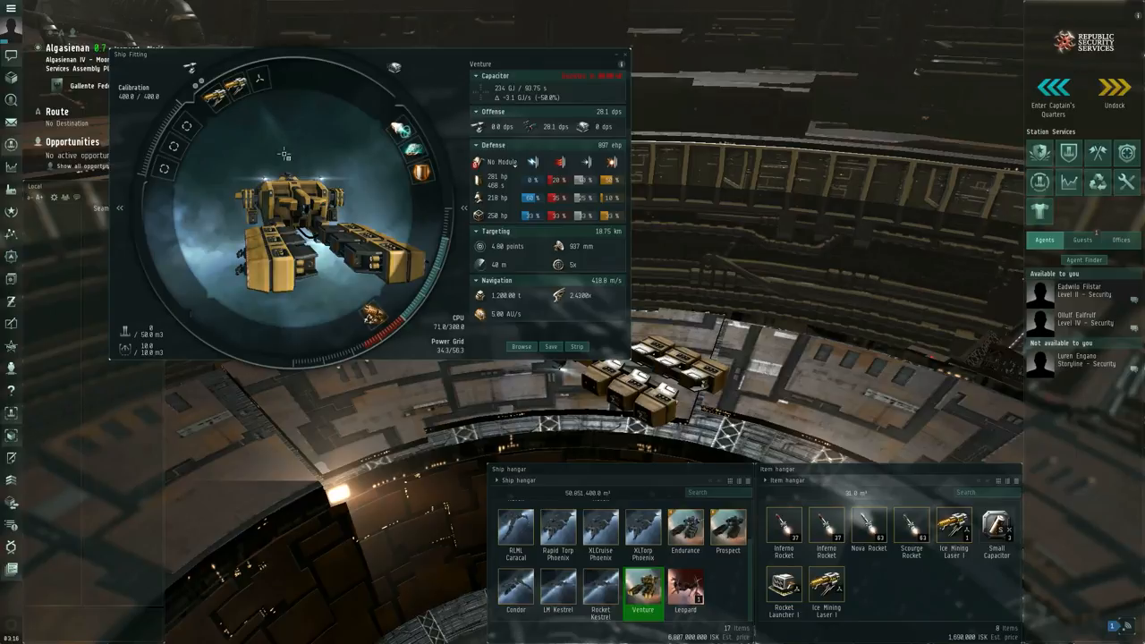
{"action": "mouse_move", "coordinate": [231, 130]}
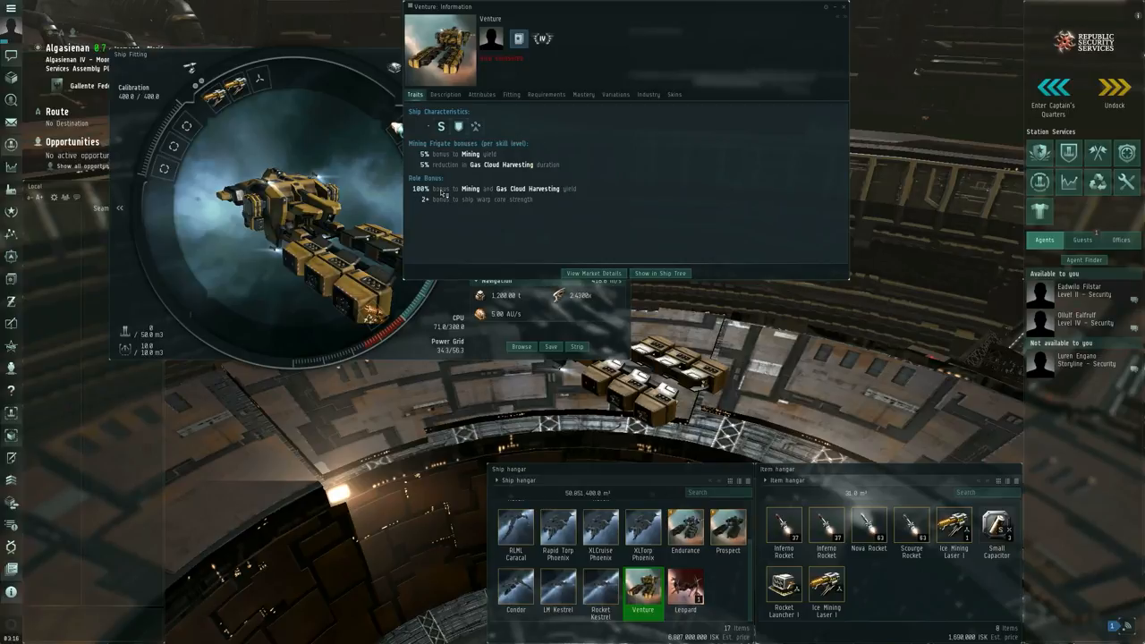
{"action": "mouse_move", "coordinate": [598, 192]}
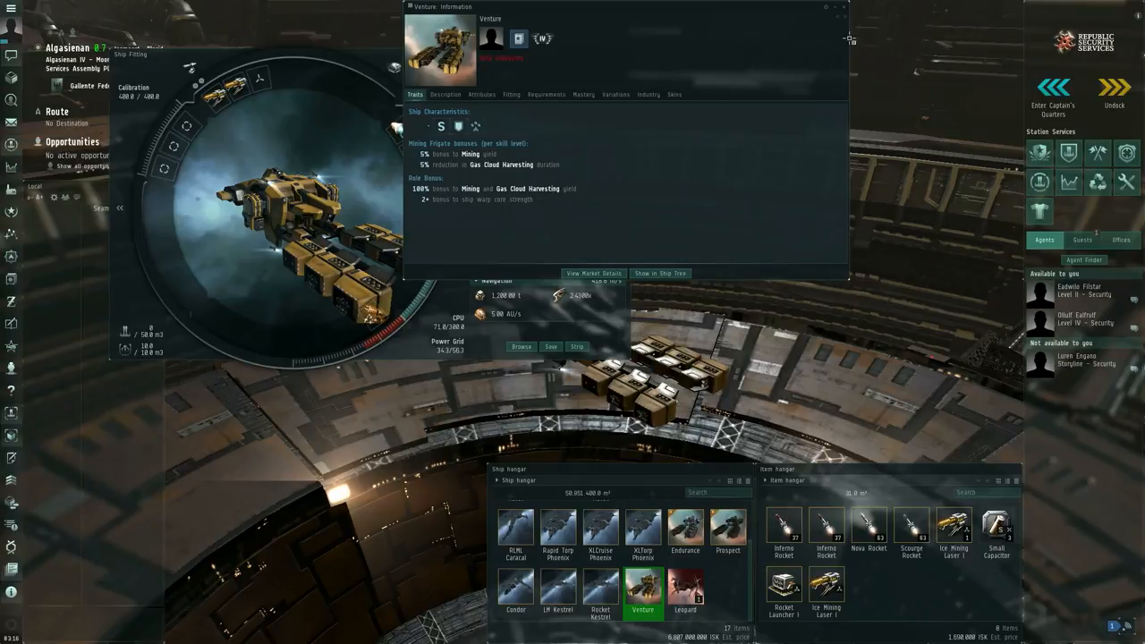
{"action": "mouse_move", "coordinate": [845, 11]}
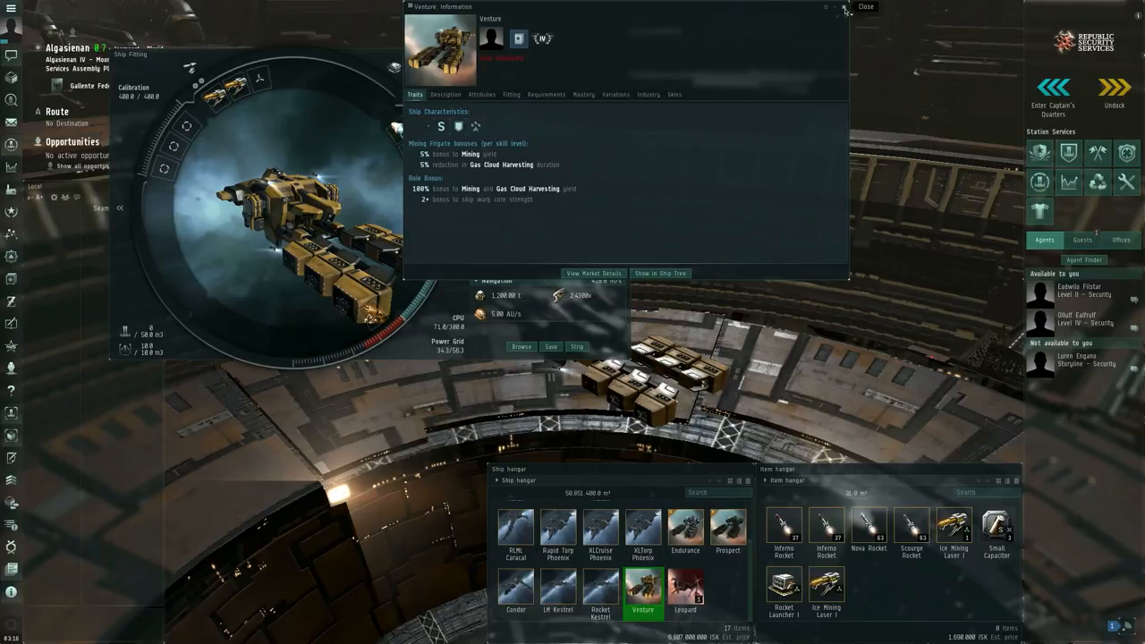
Dismiss the Venture's information window and the next one to move on to module details
{"action": "left_click", "coordinate": [843, 11]}
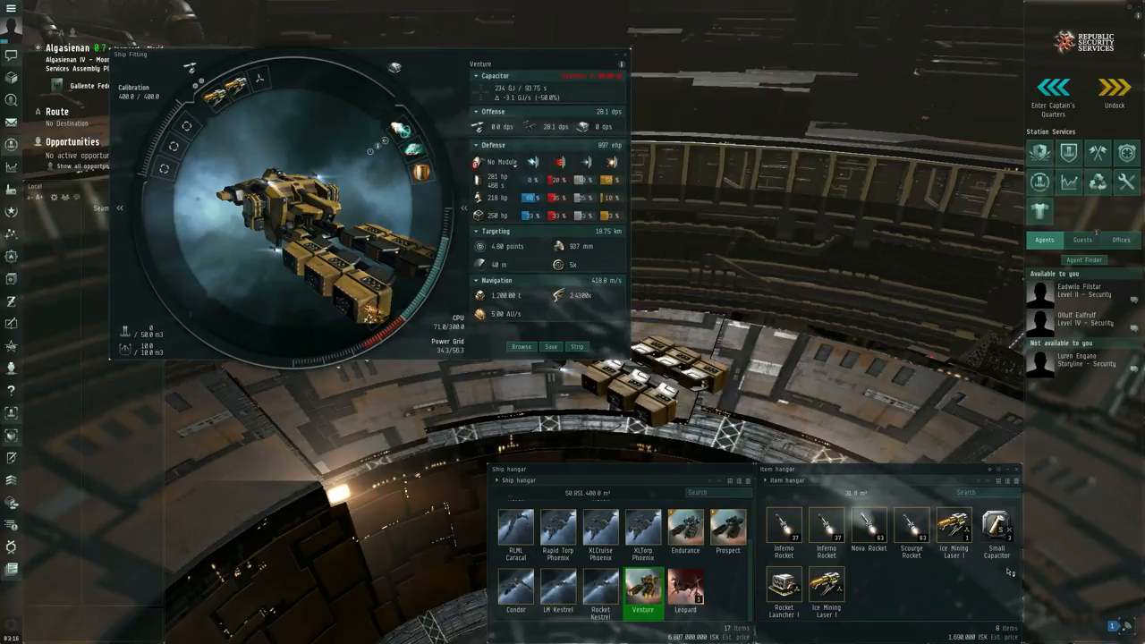
{"action": "mouse_move", "coordinate": [213, 89]}
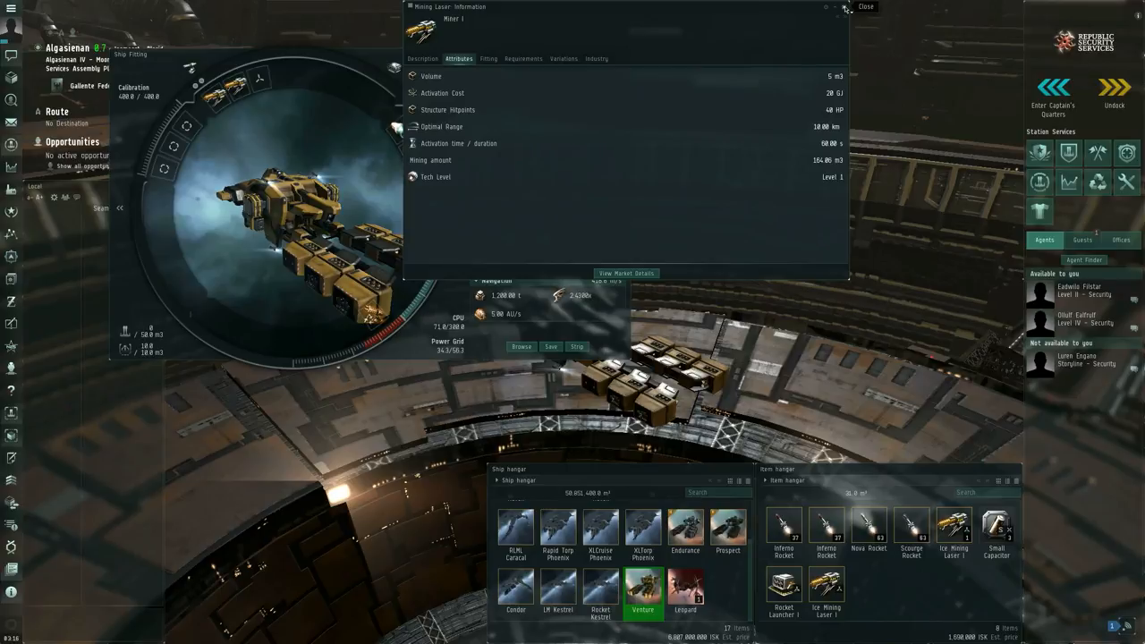
{"action": "left_click", "coordinate": [869, 7]}
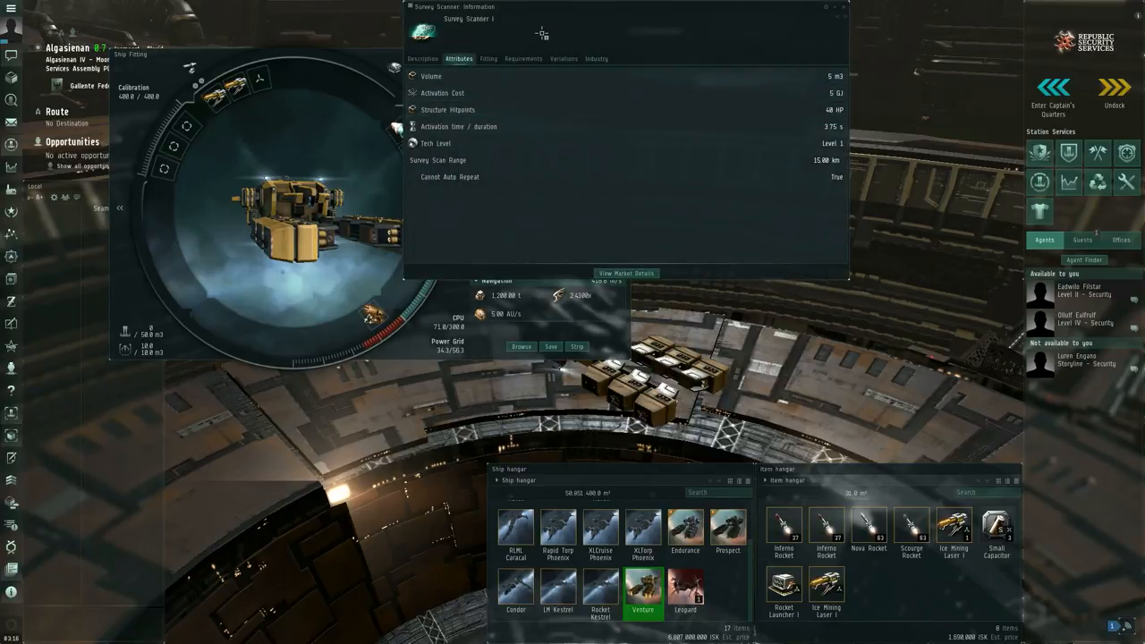
{"action": "mouse_move", "coordinate": [533, 43]}
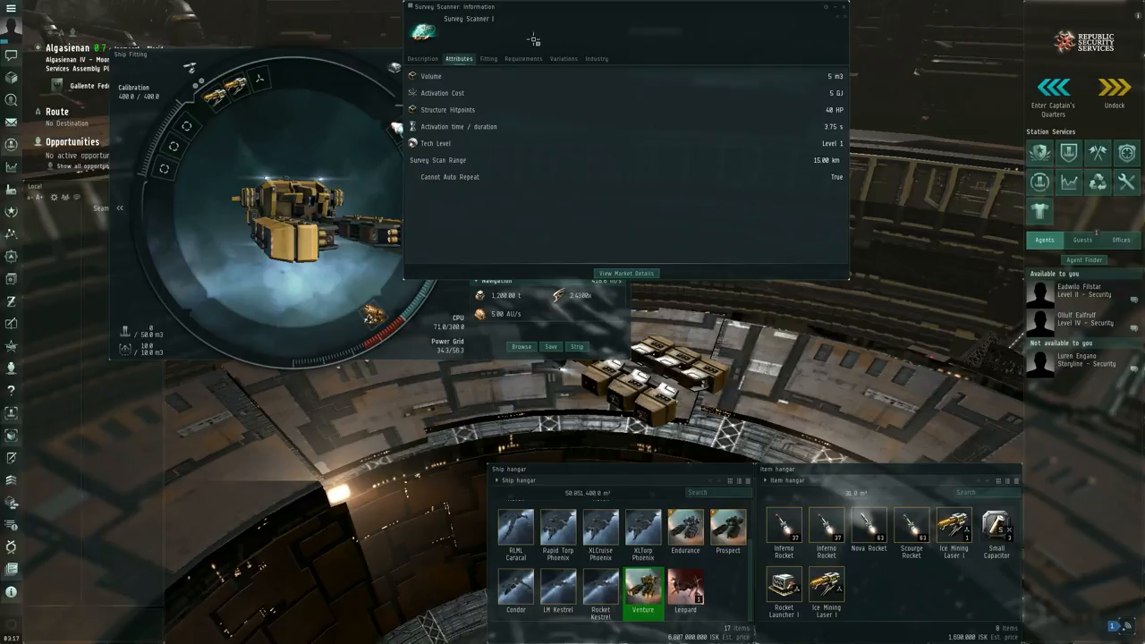
{"action": "mouse_move", "coordinate": [536, 40]}
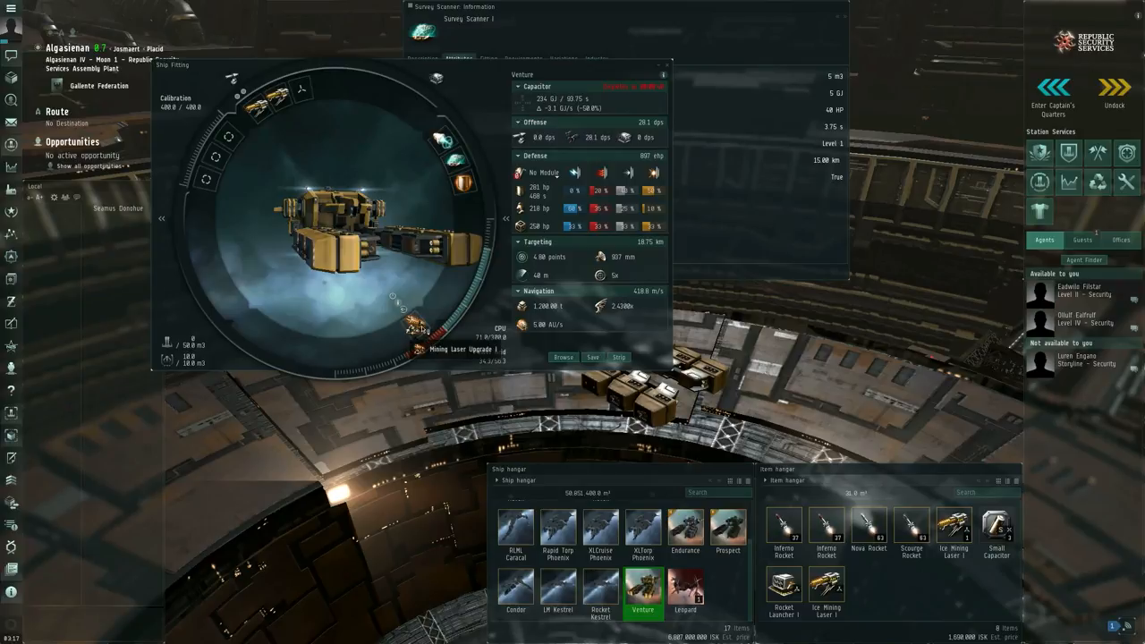
{"action": "mouse_move", "coordinate": [285, 107]}
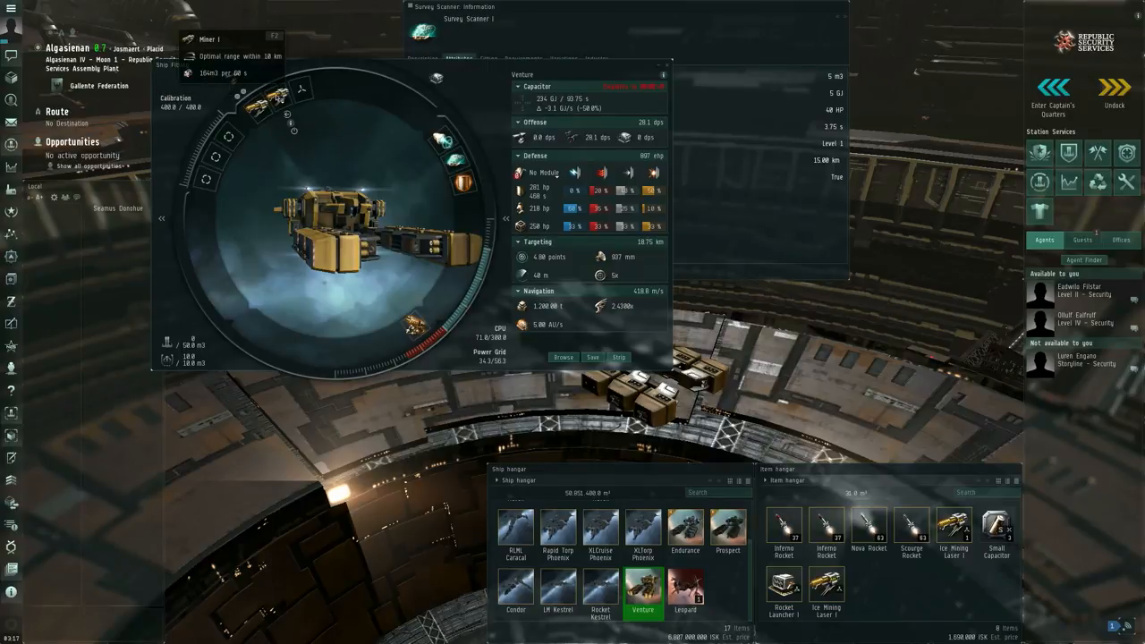
{"action": "mouse_move", "coordinate": [412, 318]}
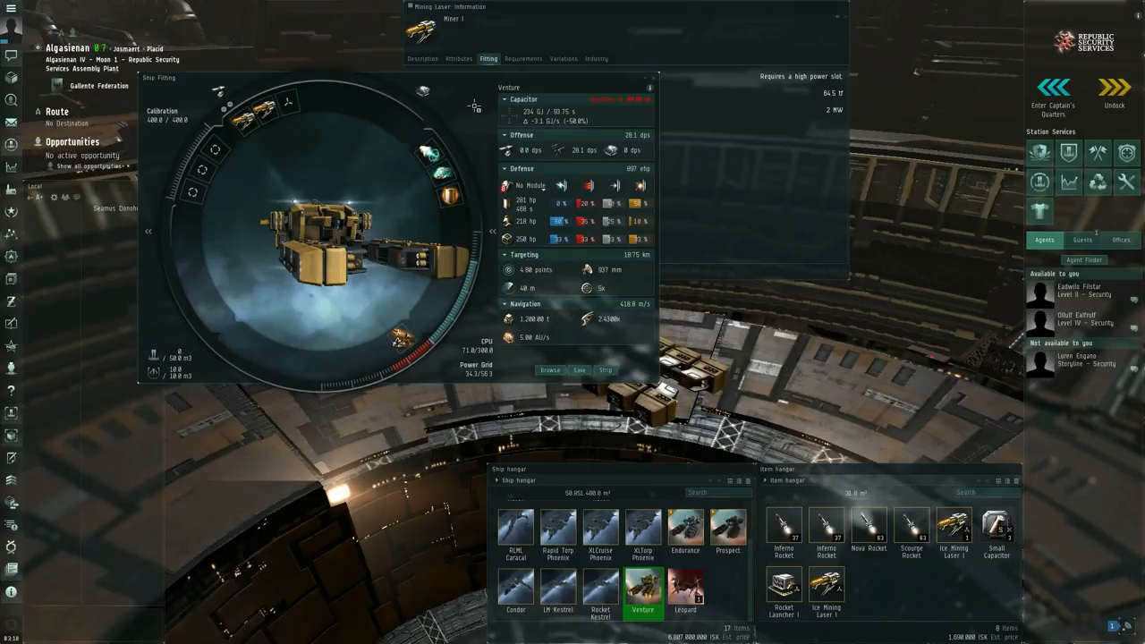
{"action": "mouse_move", "coordinate": [479, 107]}
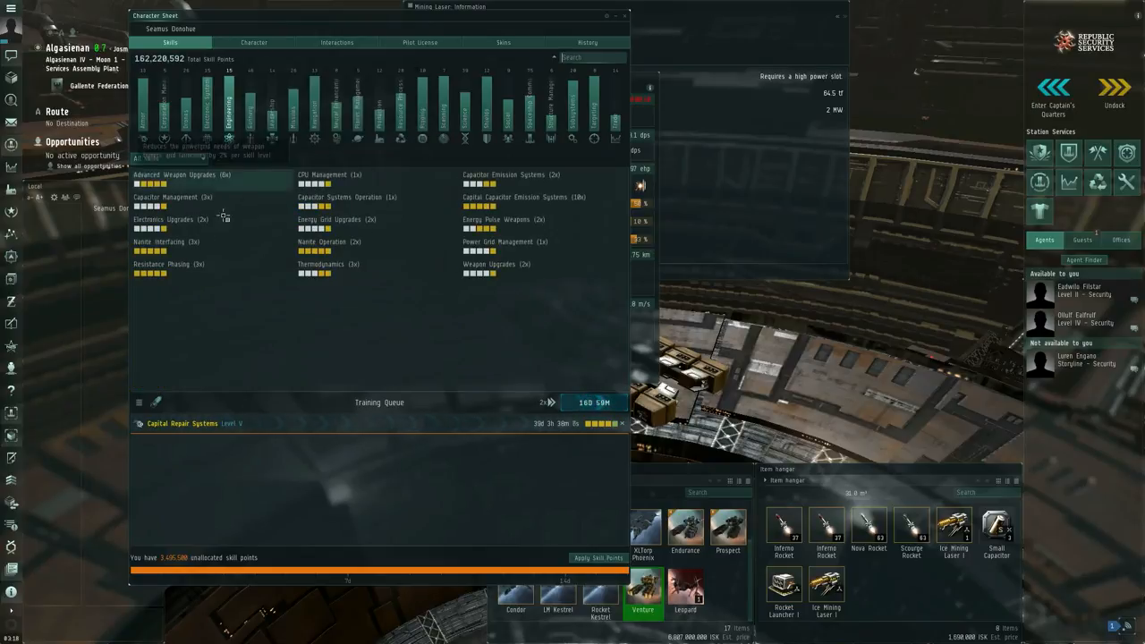
{"action": "mouse_move", "coordinate": [361, 212]}
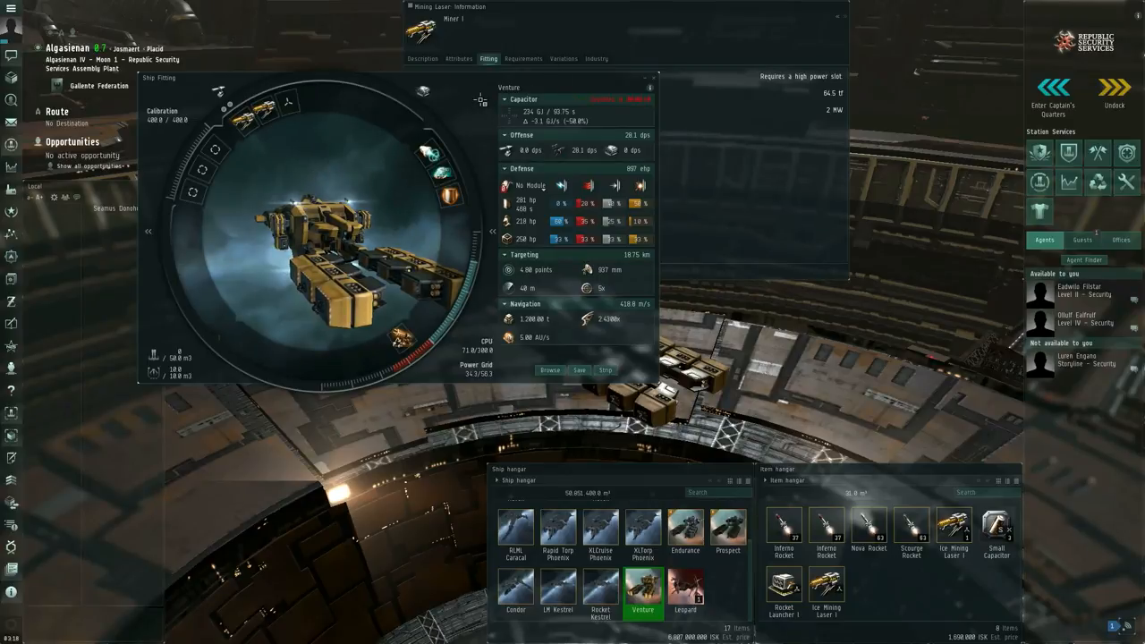
{"action": "mouse_move", "coordinate": [546, 108]}
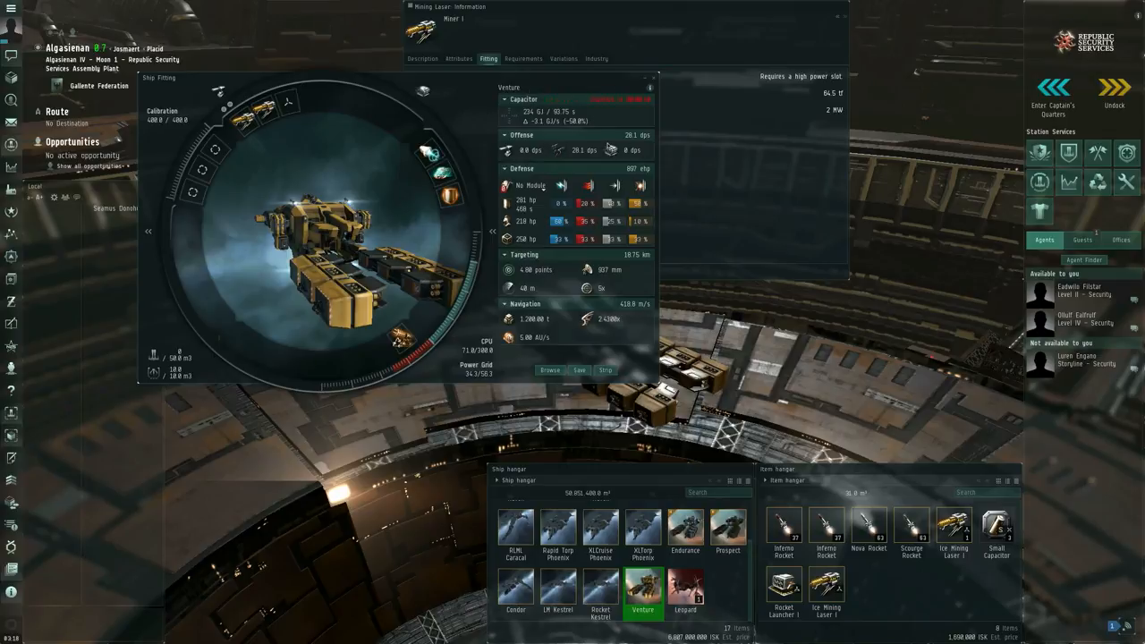
{"action": "mouse_move", "coordinate": [225, 261]}
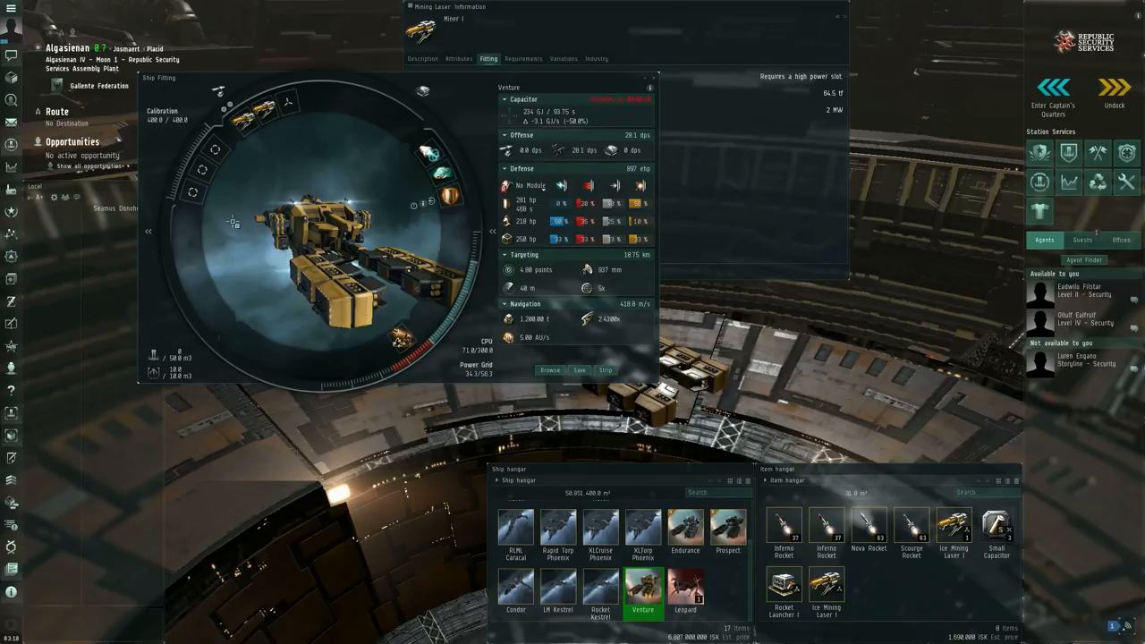
{"action": "mouse_move", "coordinate": [429, 179]}
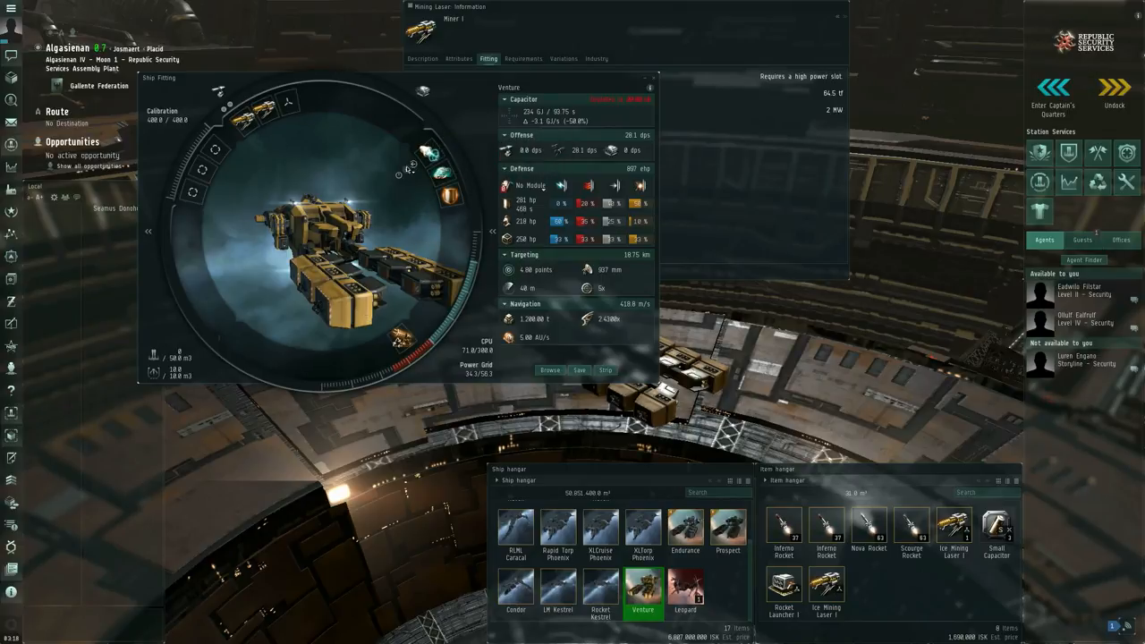
{"action": "mouse_move", "coordinate": [408, 179]}
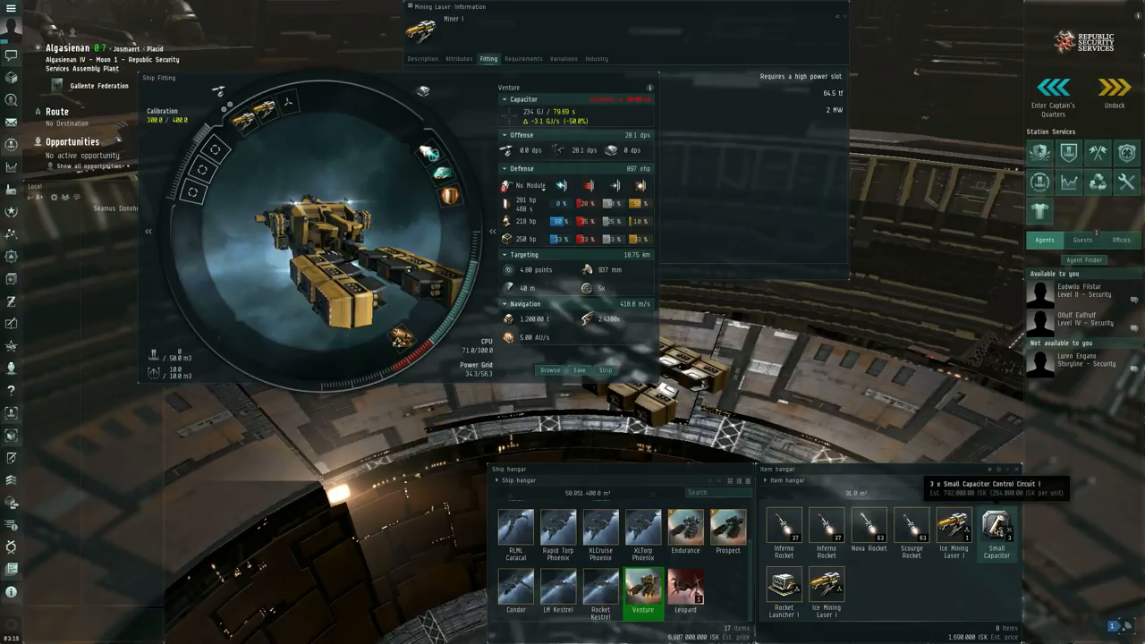
{"action": "left_click", "coordinate": [998, 530]}
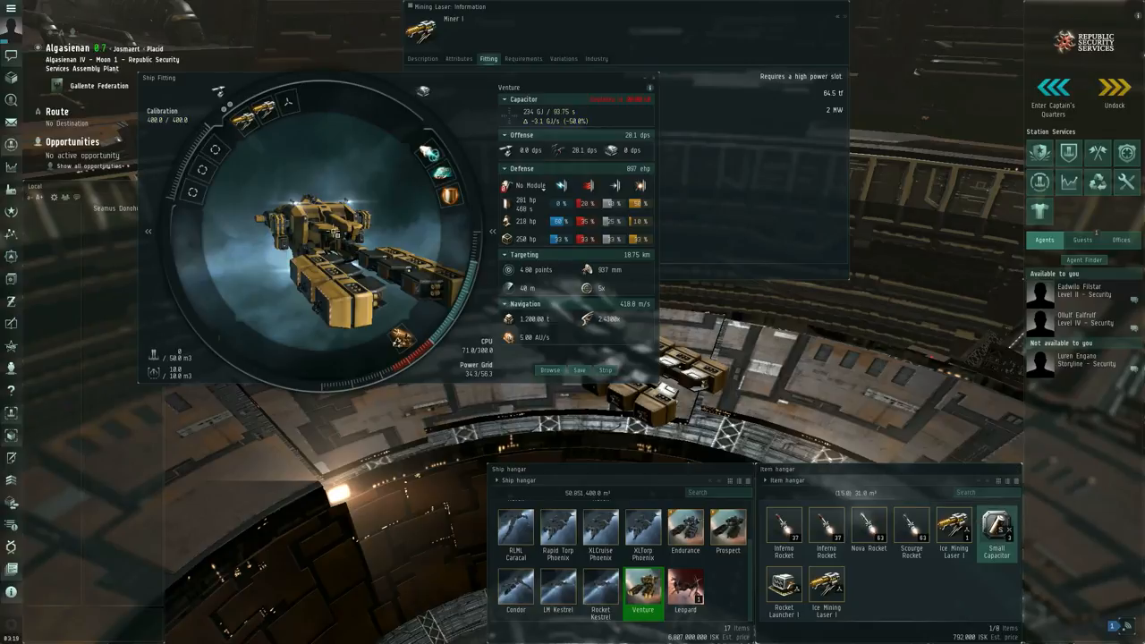
{"action": "mouse_move", "coordinate": [258, 190]}
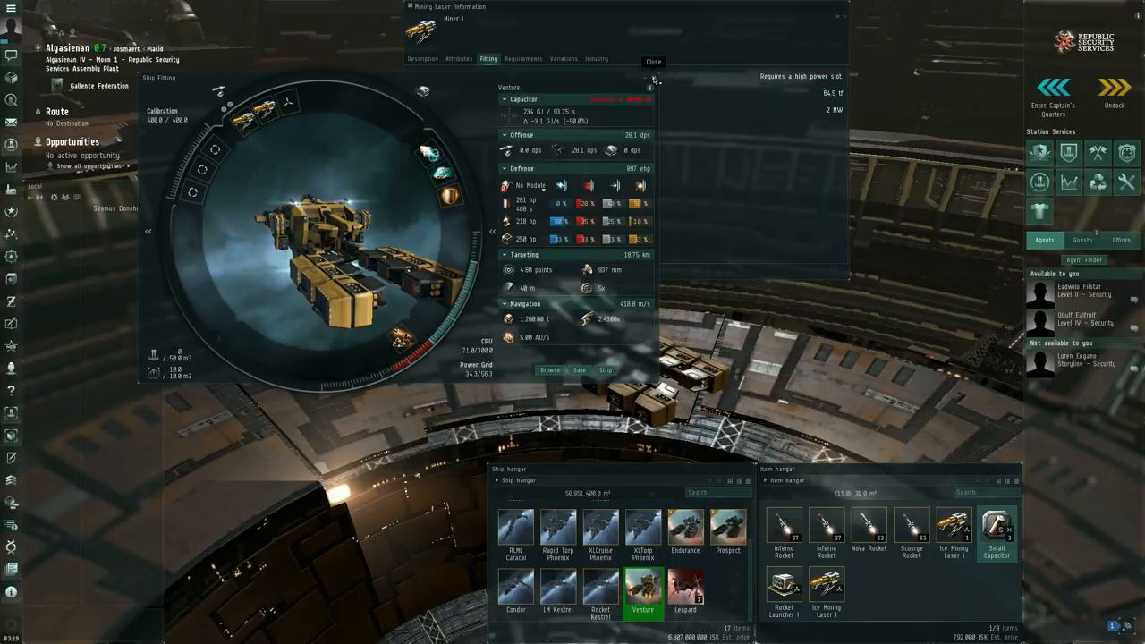
{"action": "mouse_move", "coordinate": [161, 381]}
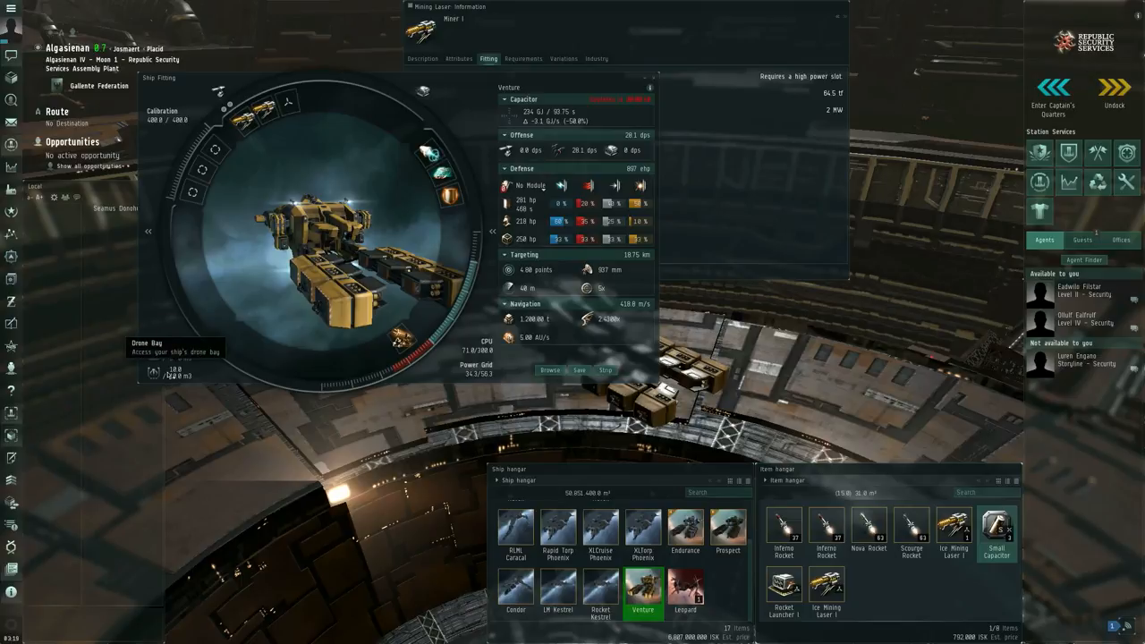
Review the Hornet I drone's required skills from the drone bay, then dismiss its information
{"action": "left_click", "coordinate": [152, 370]}
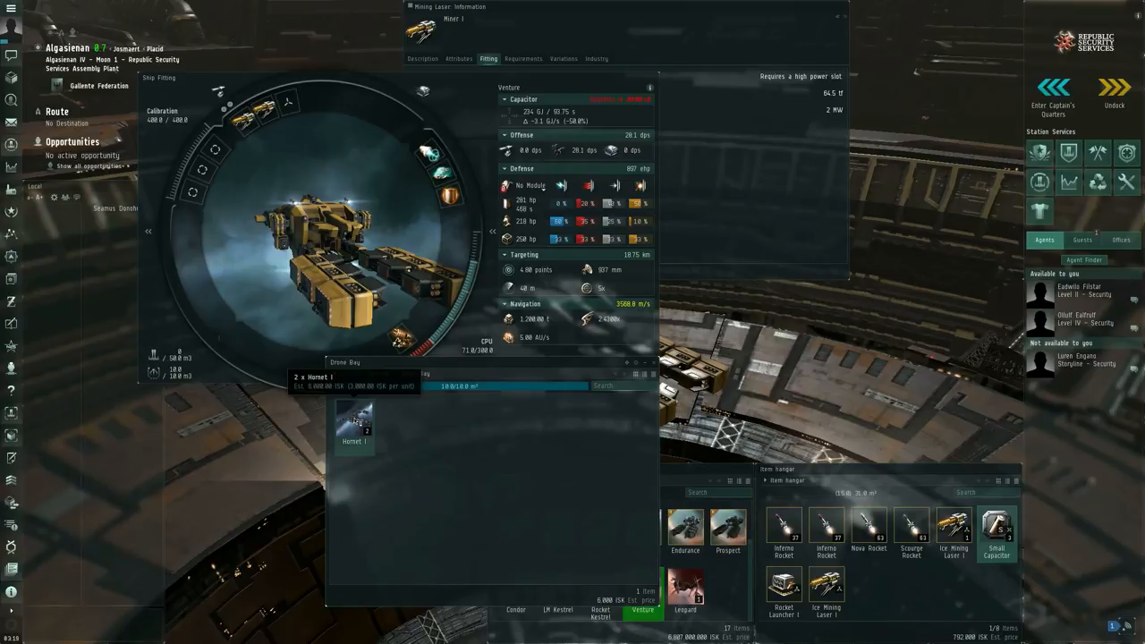
{"action": "right_click", "coordinate": [354, 427]}
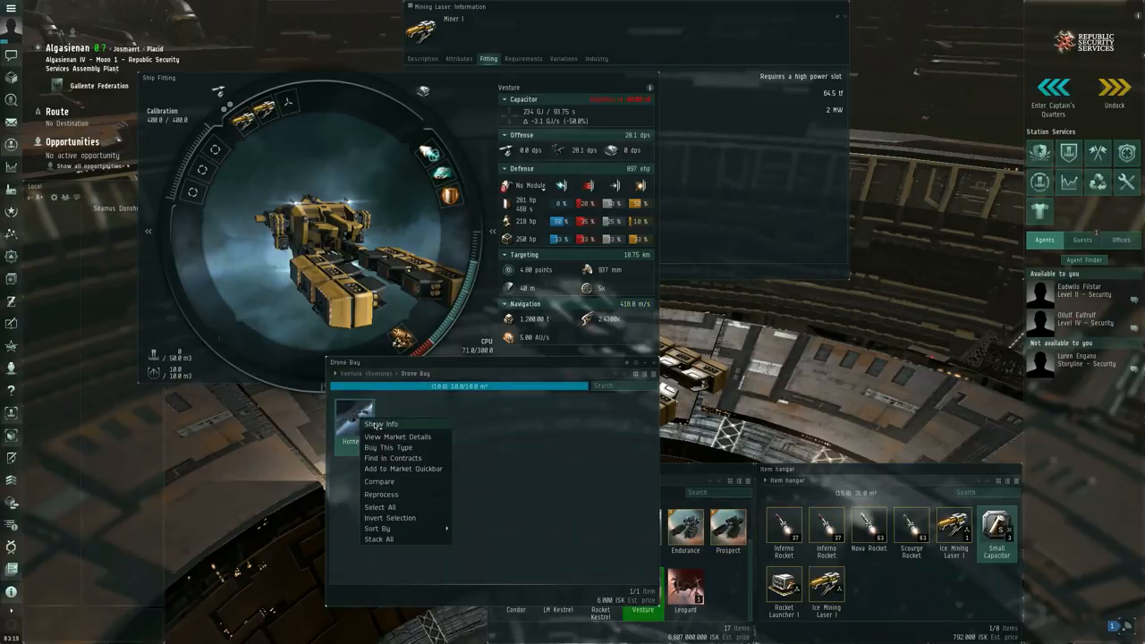
{"action": "left_click", "coordinate": [379, 424]}
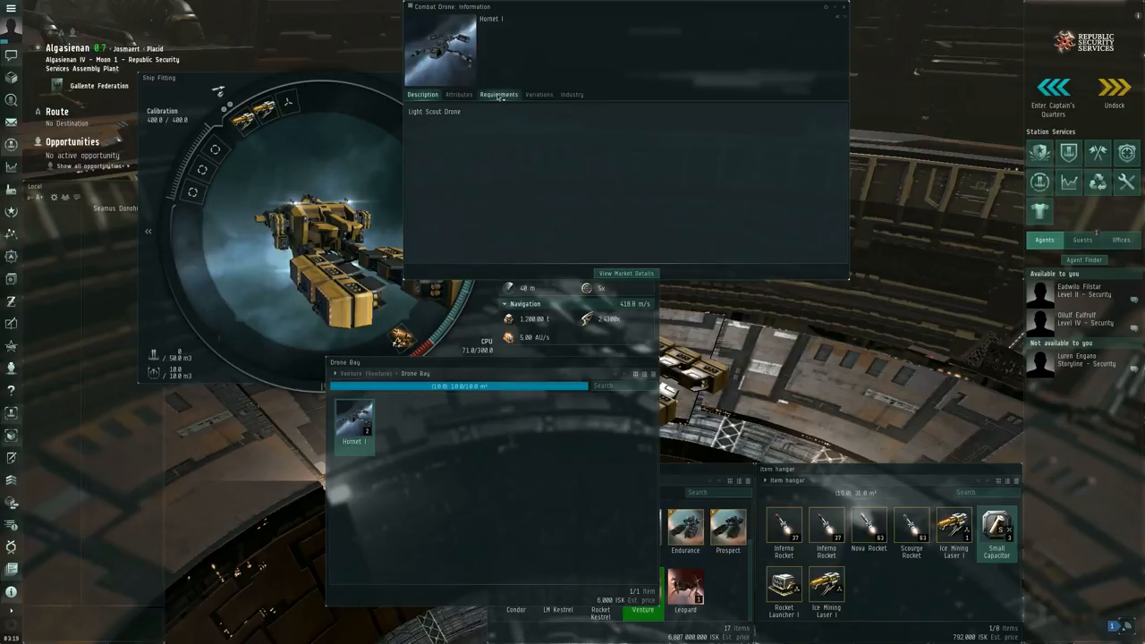
{"action": "left_click", "coordinate": [497, 93]}
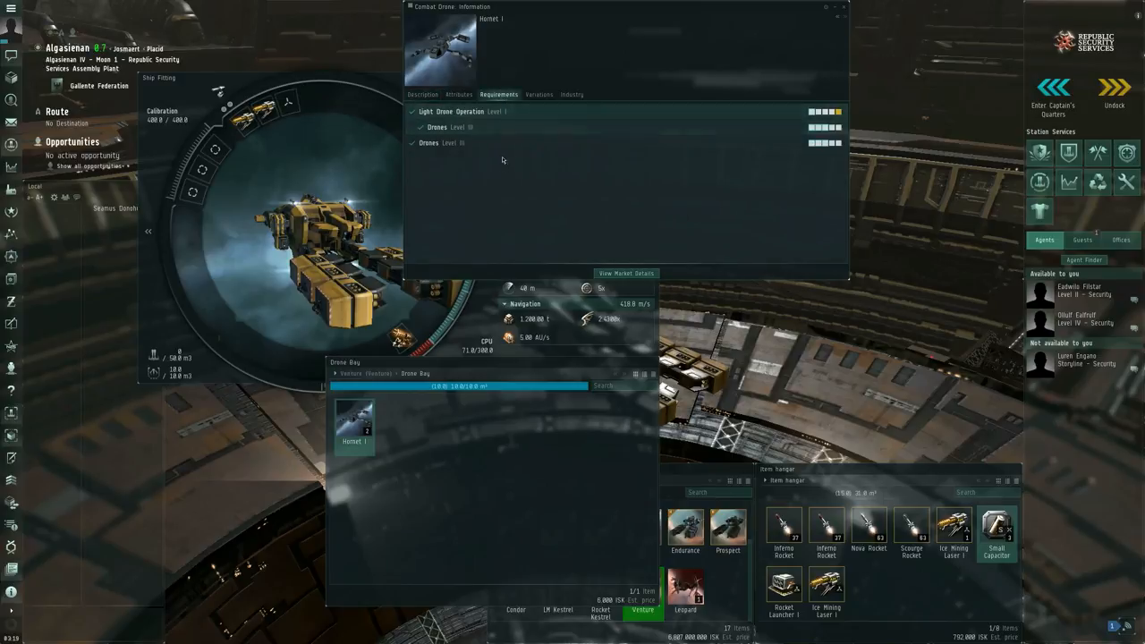
{"action": "mouse_move", "coordinate": [497, 111]}
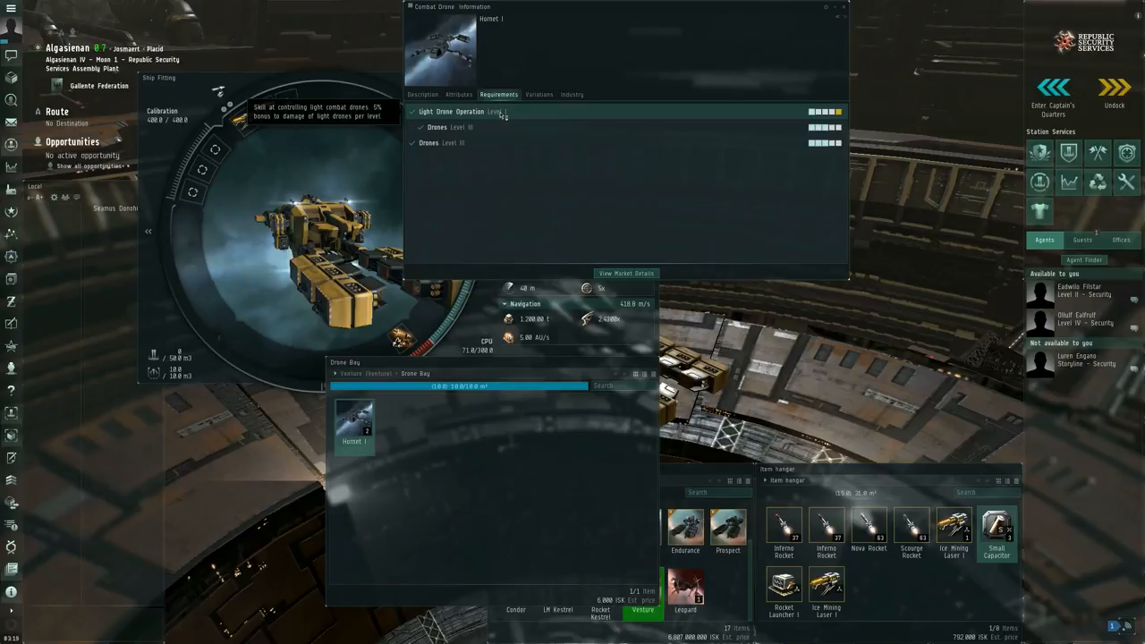
{"action": "mouse_move", "coordinate": [841, 9]}
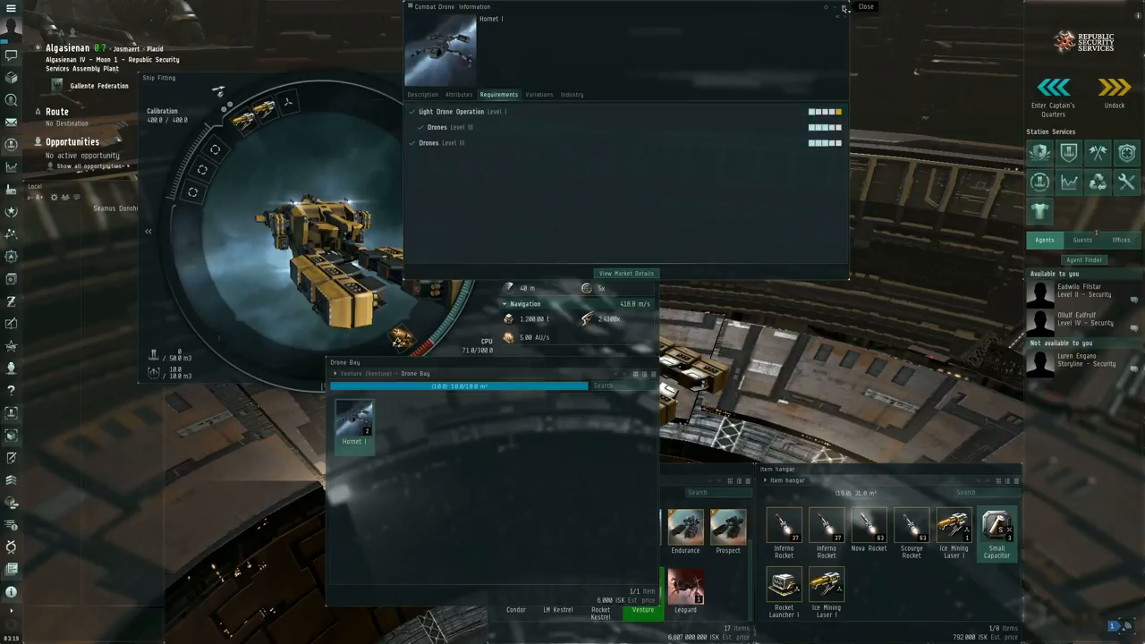
{"action": "left_click", "coordinate": [866, 7]}
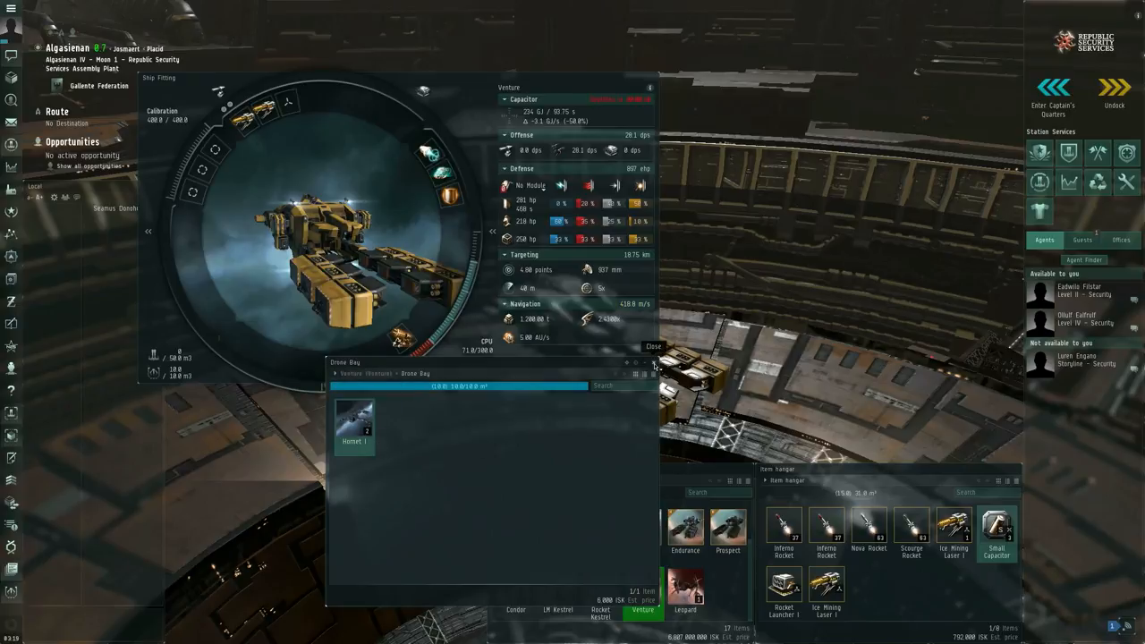
Close the drone bay and the Venture's fitting window, leaving the station hangars
{"action": "left_click", "coordinate": [651, 347]}
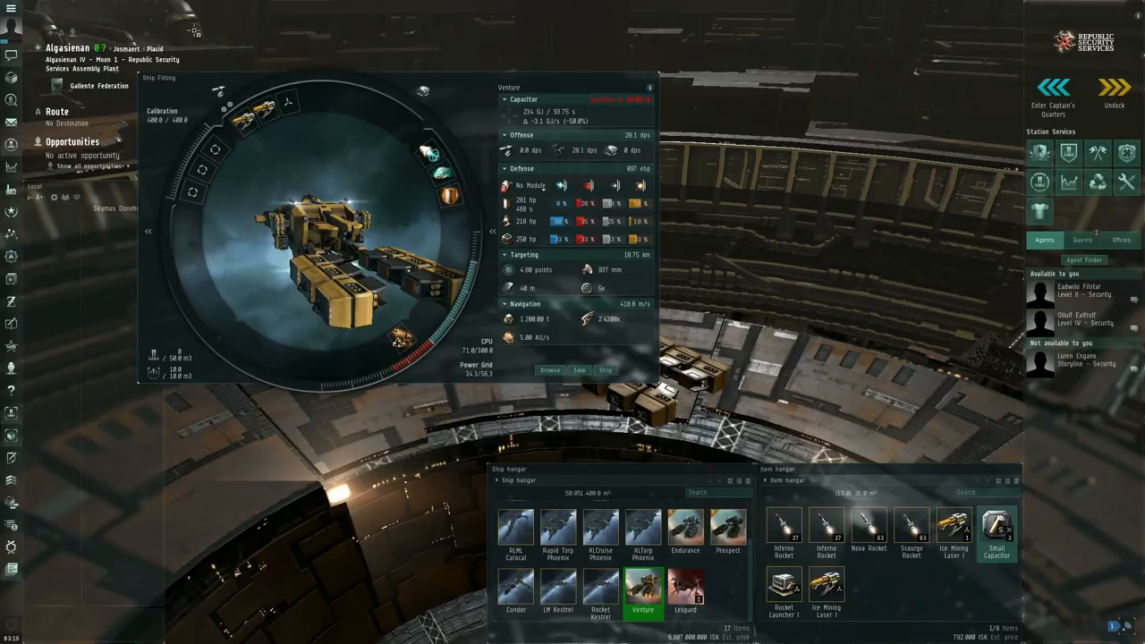
{"action": "mouse_move", "coordinate": [330, 105]}
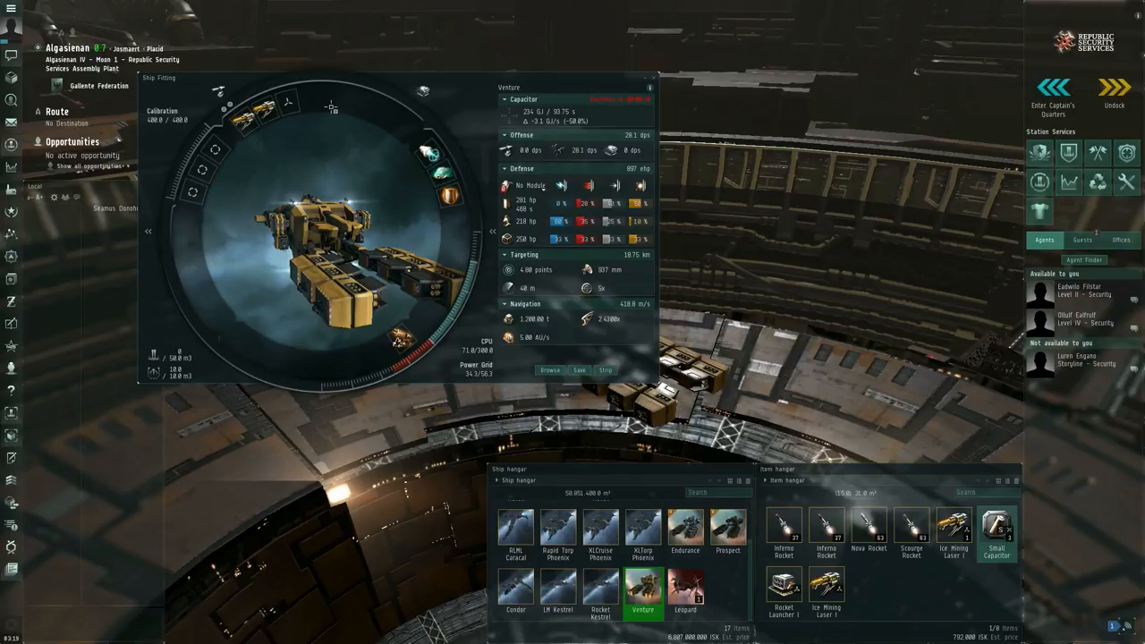
{"action": "mouse_move", "coordinate": [261, 114]}
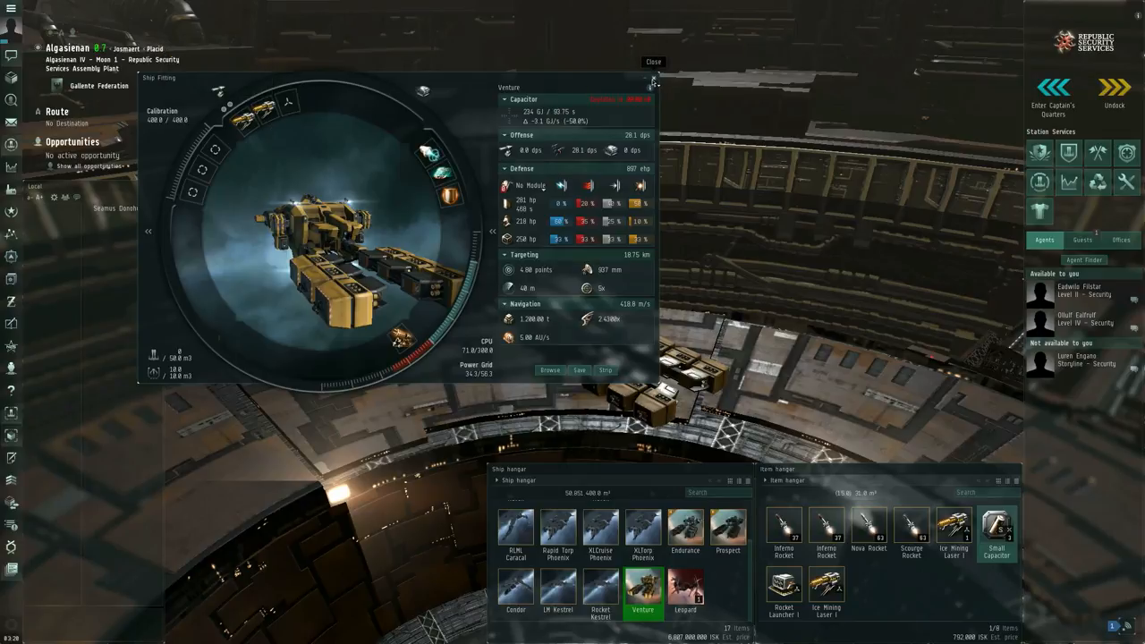
{"action": "left_click", "coordinate": [651, 61]}
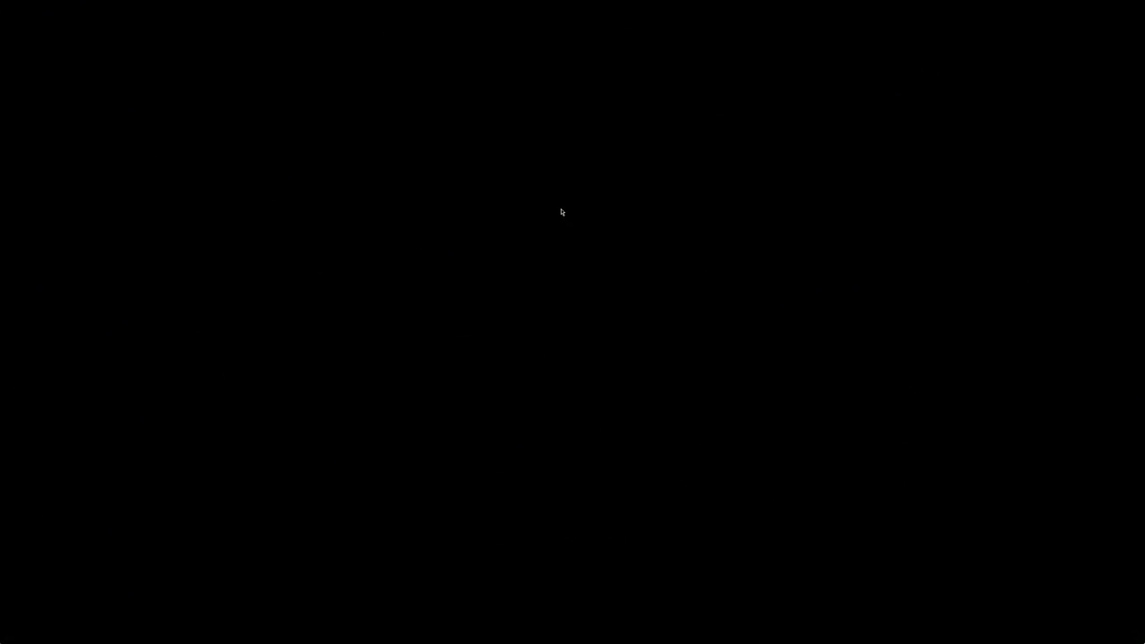
{"action": "mouse_move", "coordinate": [564, 208]}
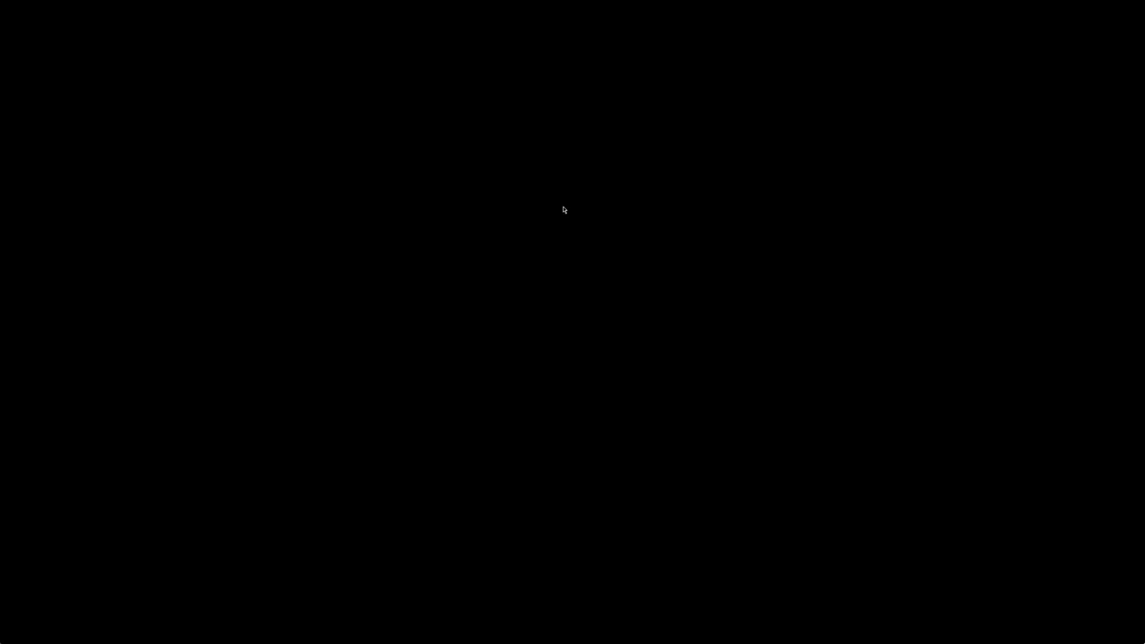
{"action": "mouse_move", "coordinate": [547, 189]}
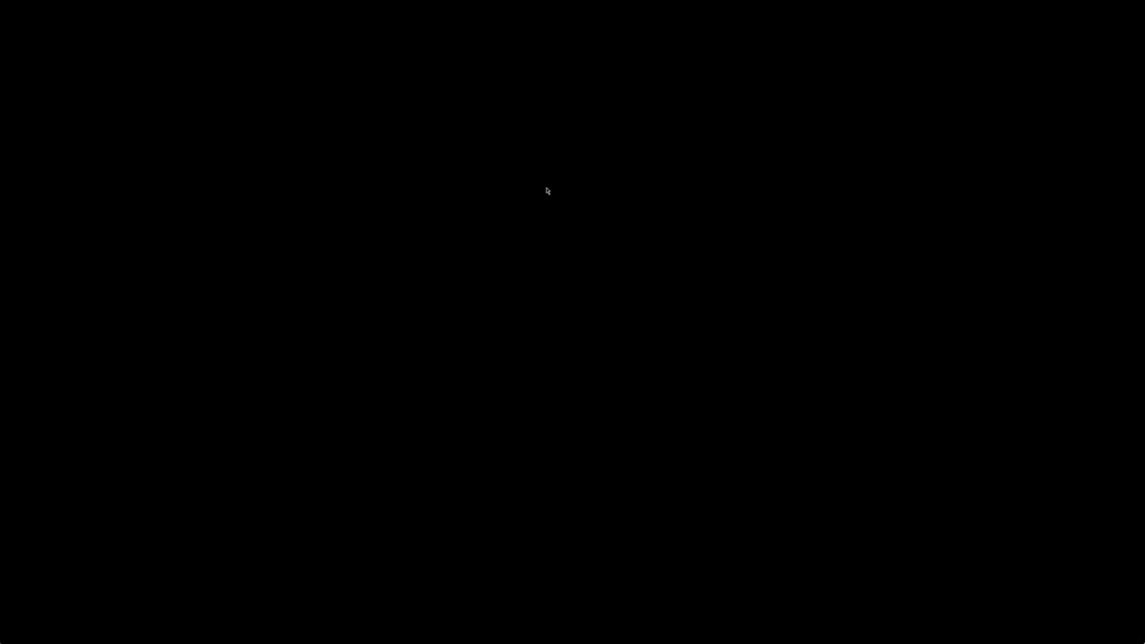
{"action": "mouse_move", "coordinate": [542, 184]}
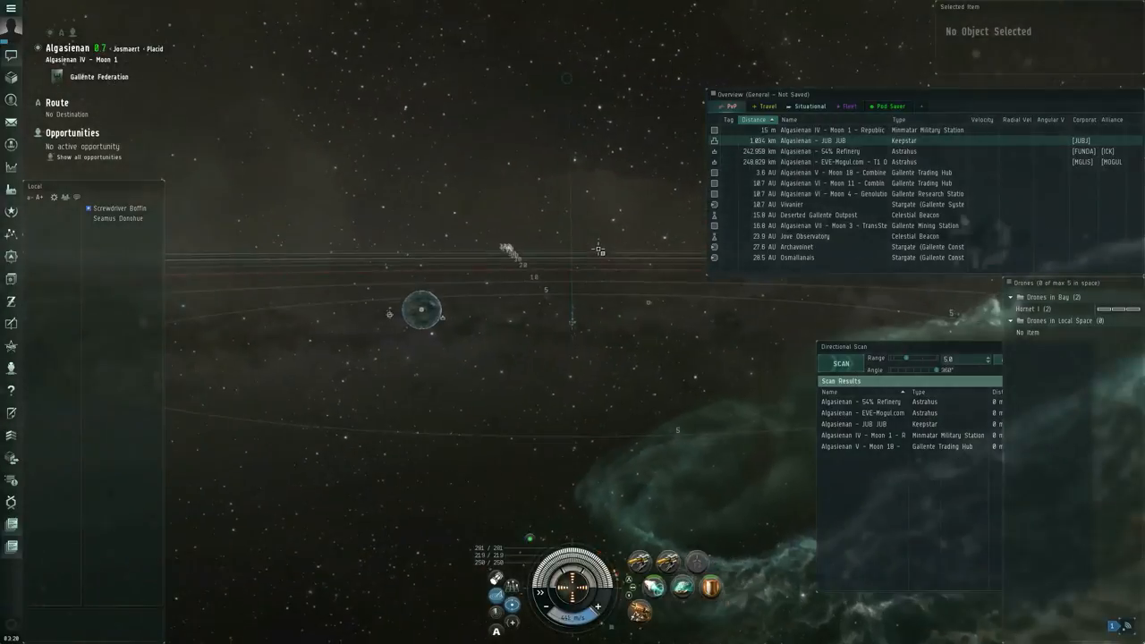
Bring up the in-space navigation menu listing Algasiman's asteroid belts
{"action": "right_click", "coordinate": [446, 170]}
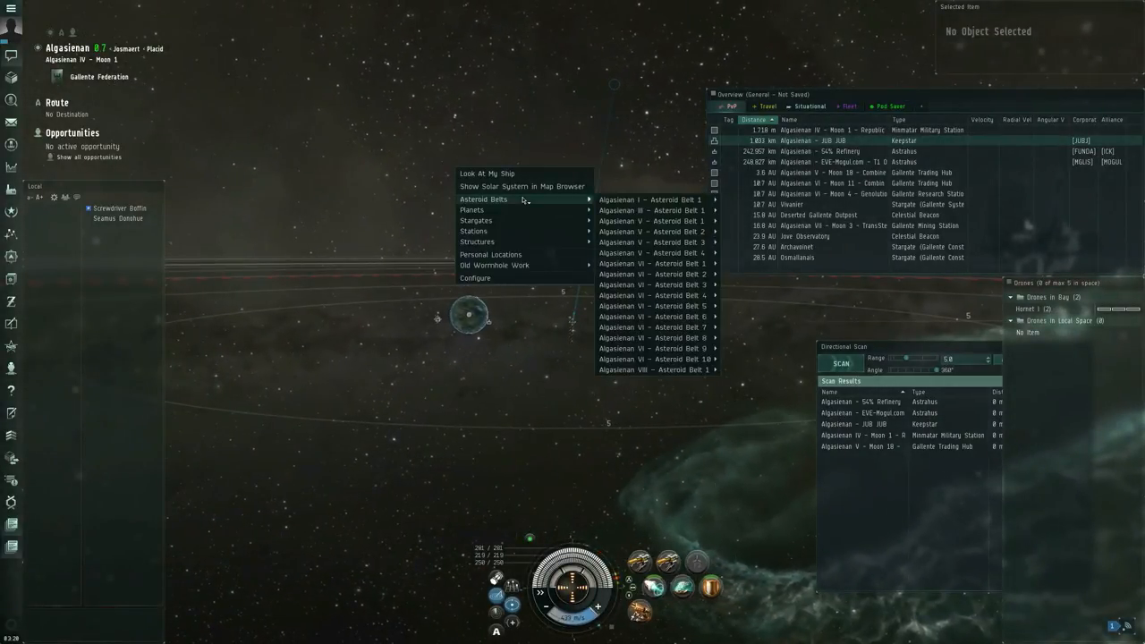
{"action": "mouse_move", "coordinate": [658, 328]}
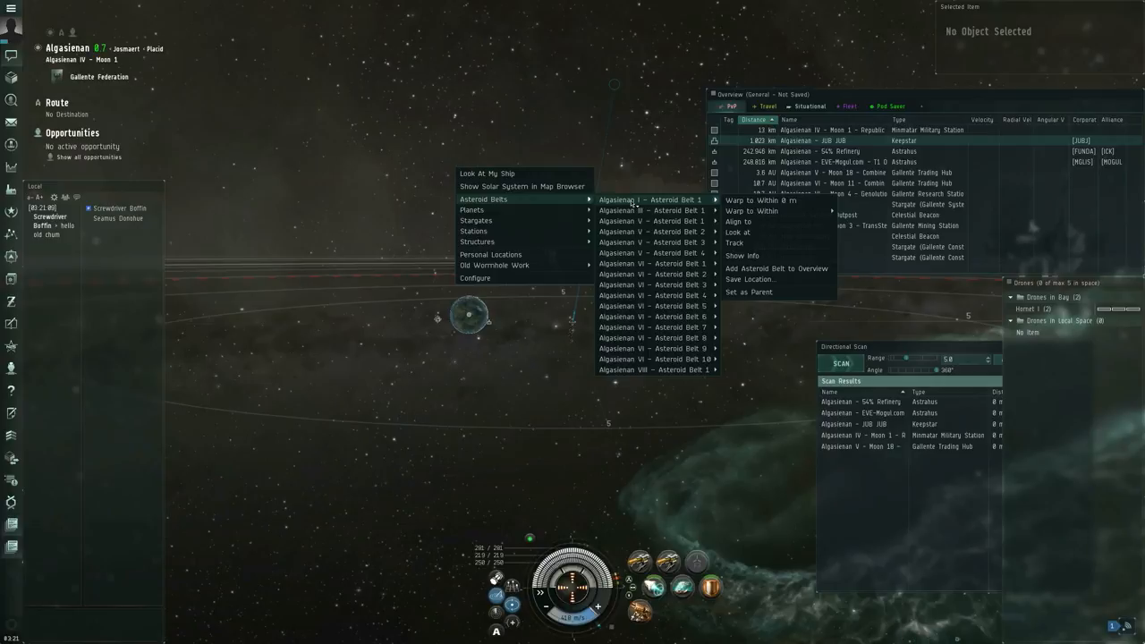
{"action": "mouse_move", "coordinate": [659, 306]}
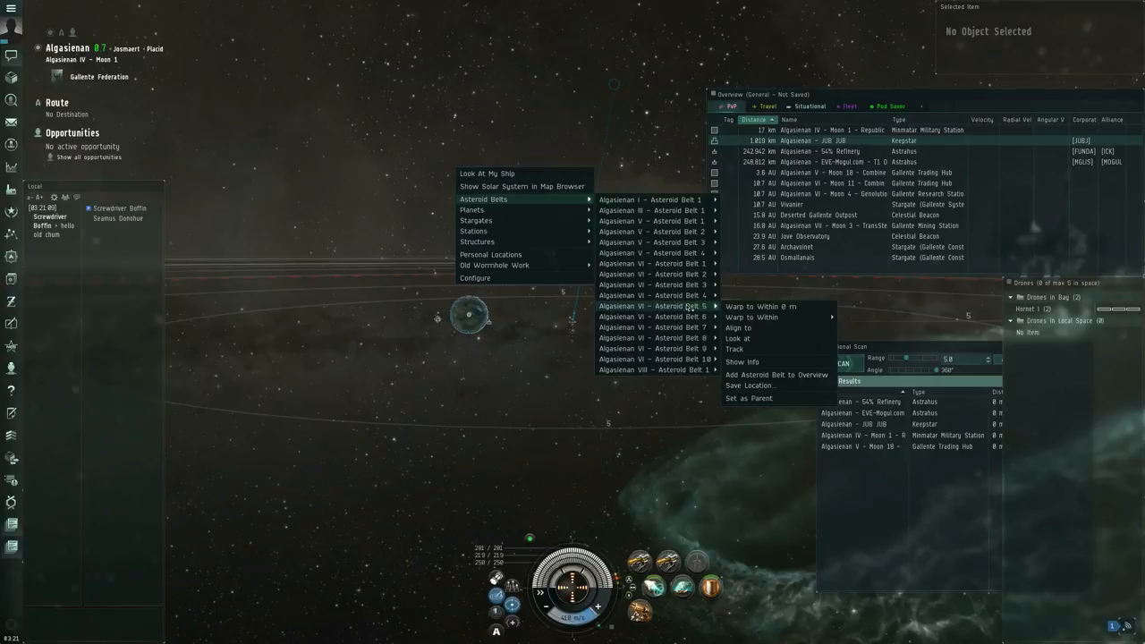
{"action": "mouse_move", "coordinate": [761, 308]}
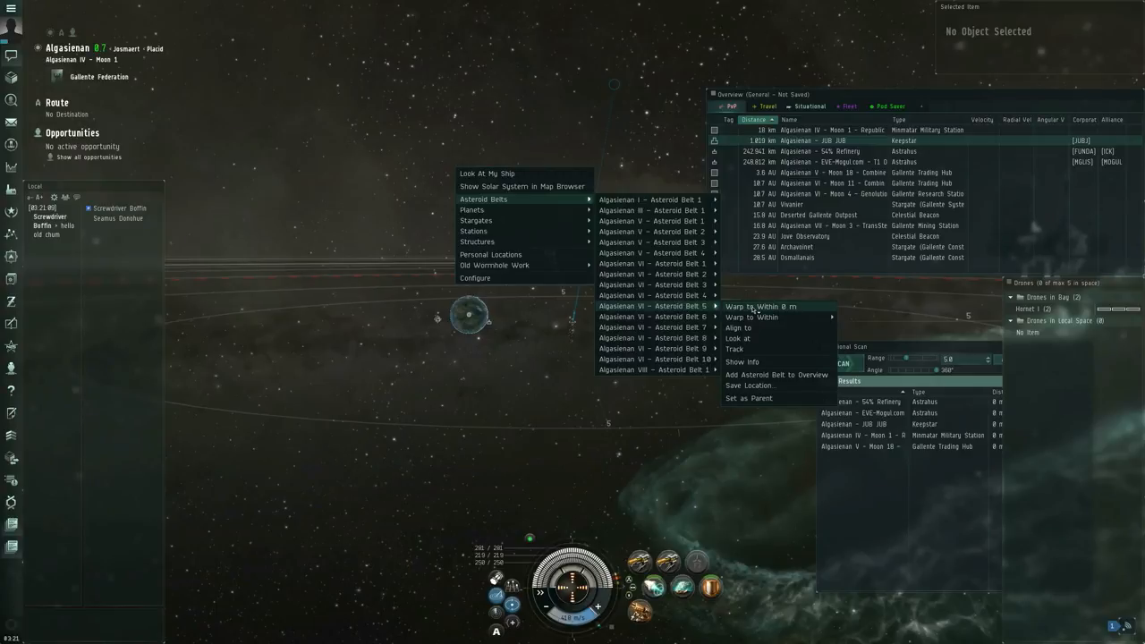
Warp the Venture to Algasiman VI – Asteroid Belt 5 at 0 m
{"action": "left_click", "coordinate": [759, 306]}
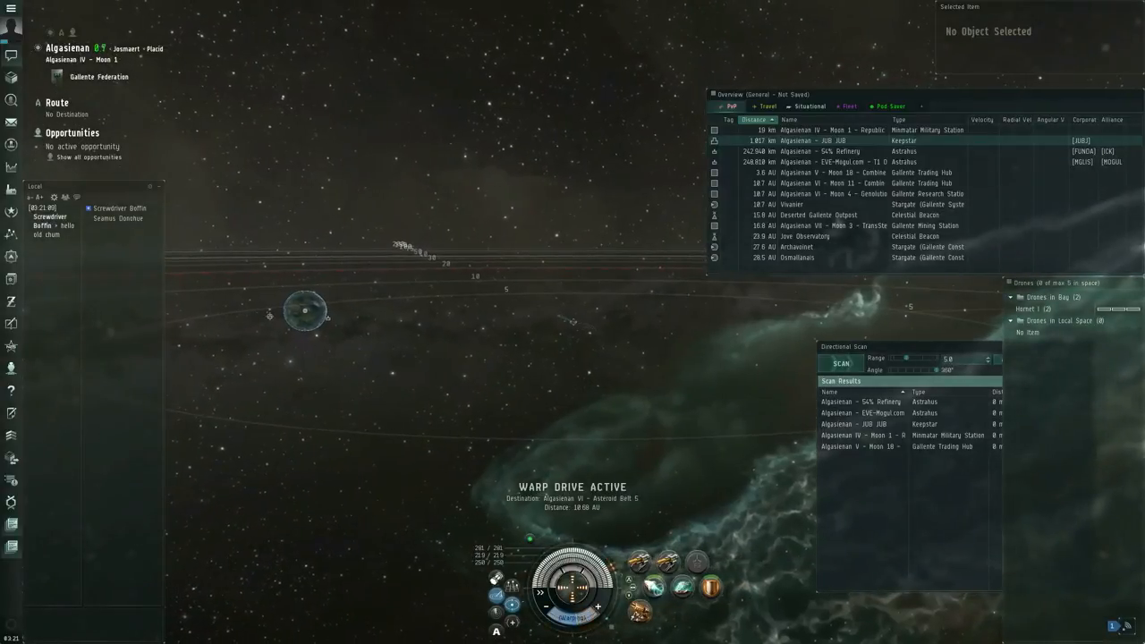
{"action": "type", "text": "/me w"}
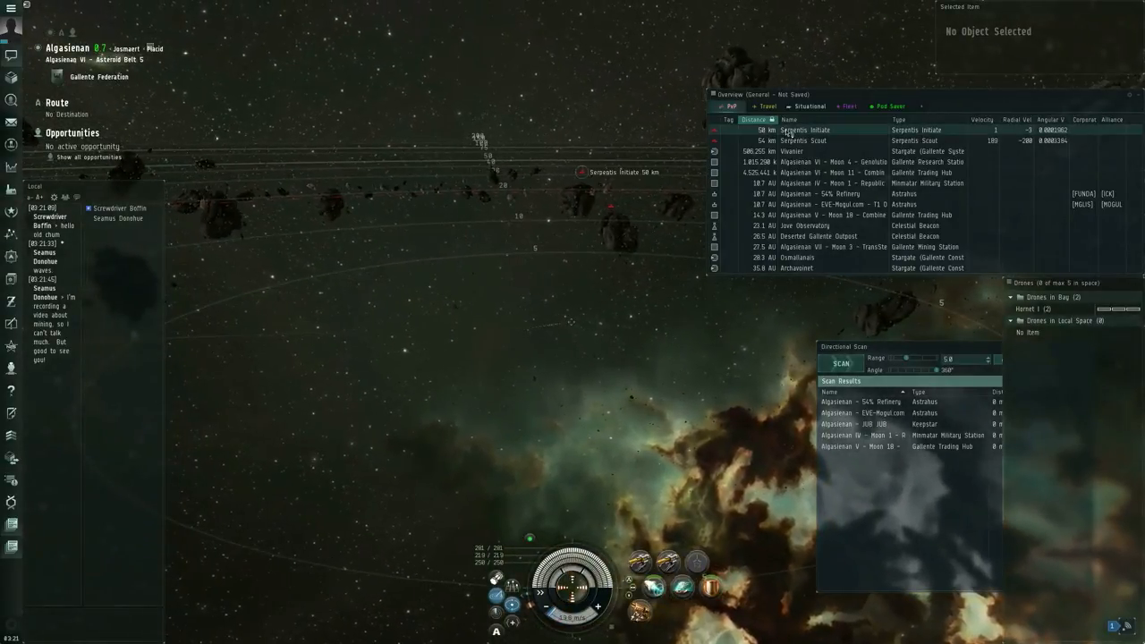
{"action": "left_click", "coordinate": [813, 140]}
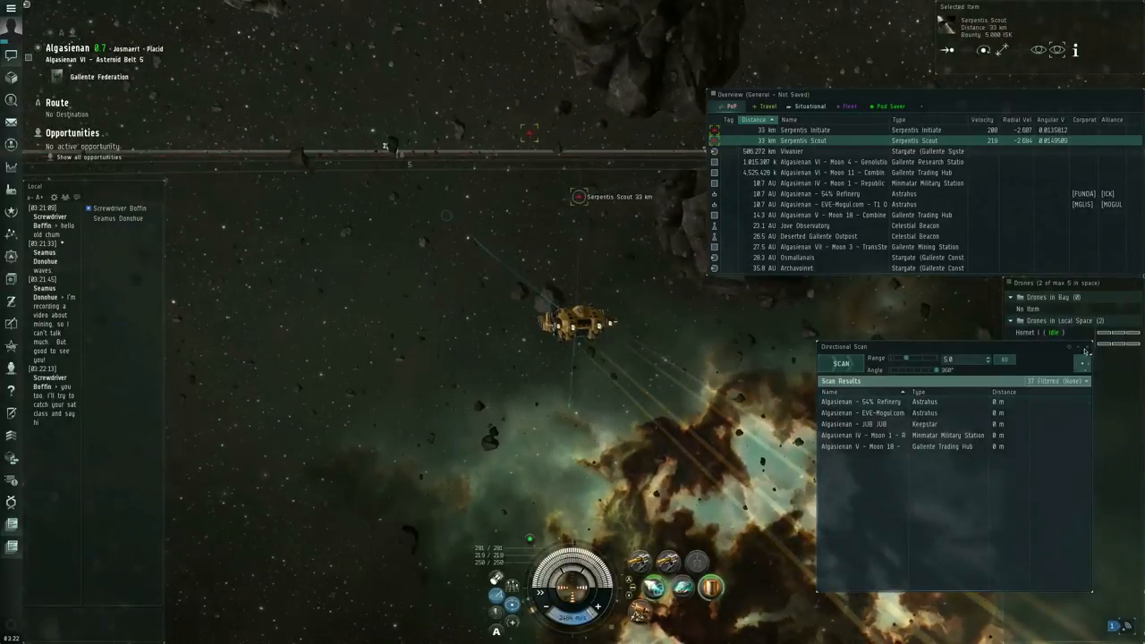
{"action": "left_click", "coordinate": [1081, 345]}
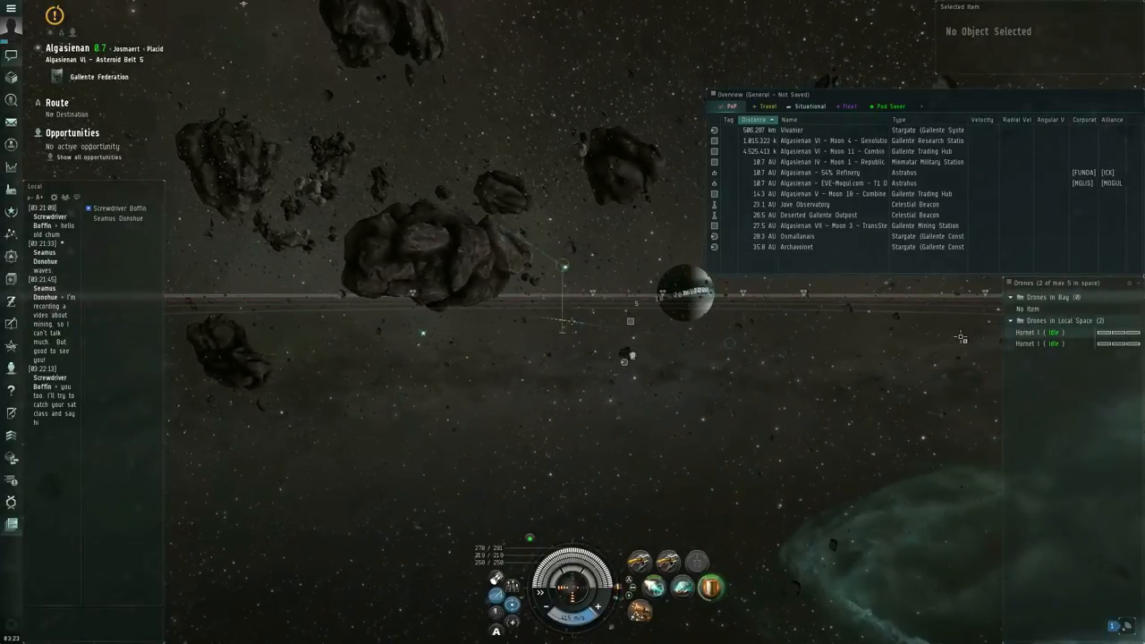
Run the survey scanner so the belt's asteroids are listed by ore type
{"action": "right_click", "coordinate": [1047, 319]}
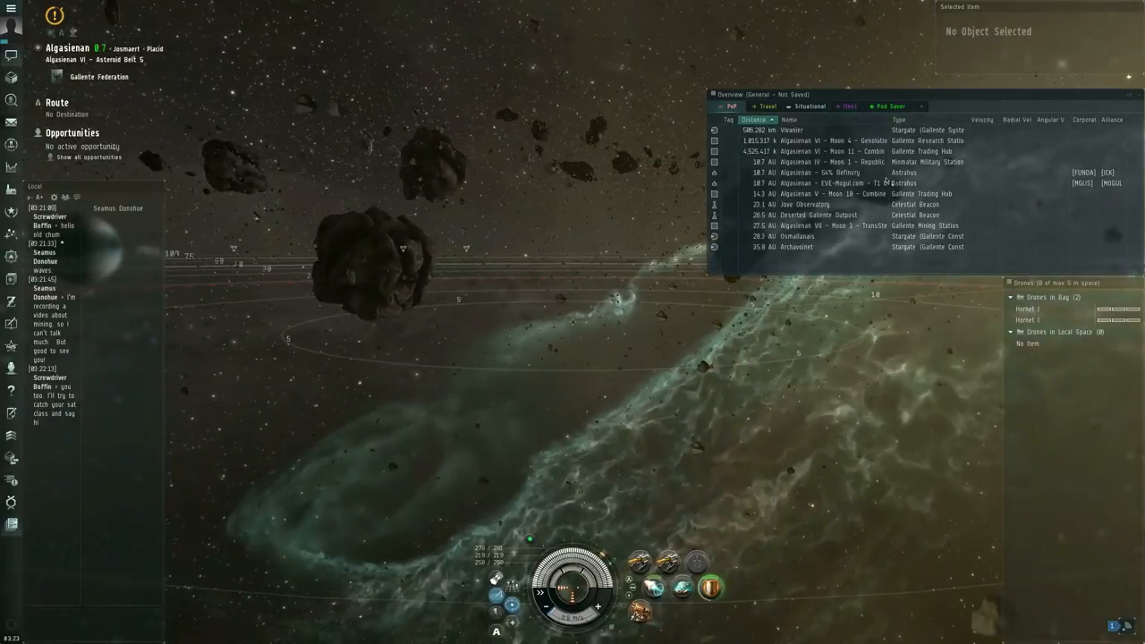
{"action": "left_click", "coordinate": [766, 106]}
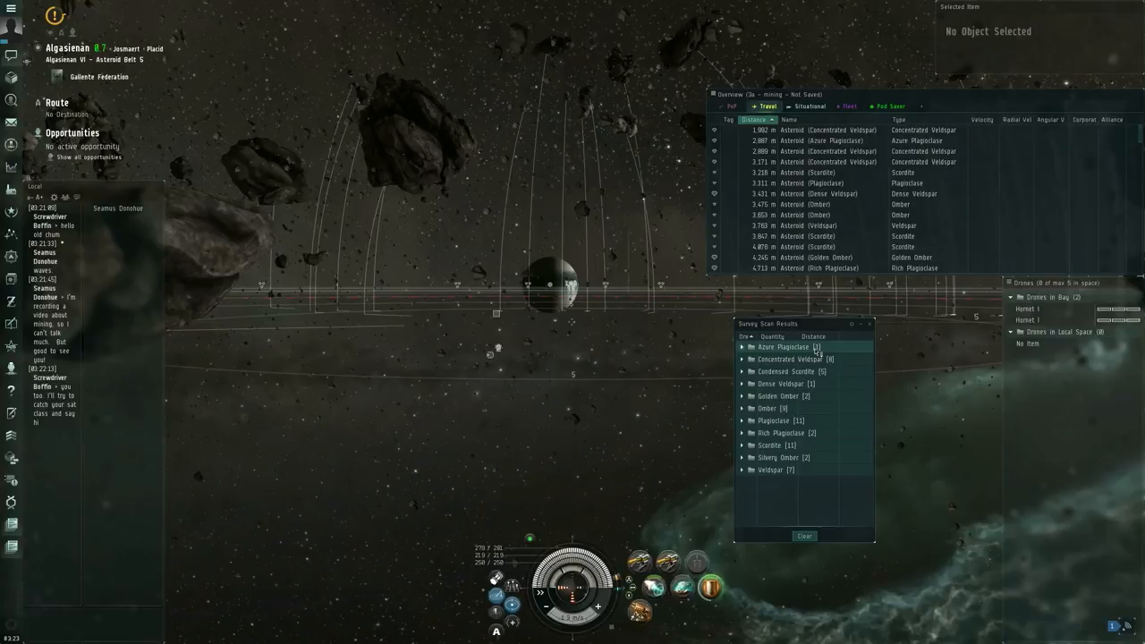
Inspect Azure Plagioclase's information, including its description and reprocessing yields
{"action": "left_click", "coordinate": [743, 348]}
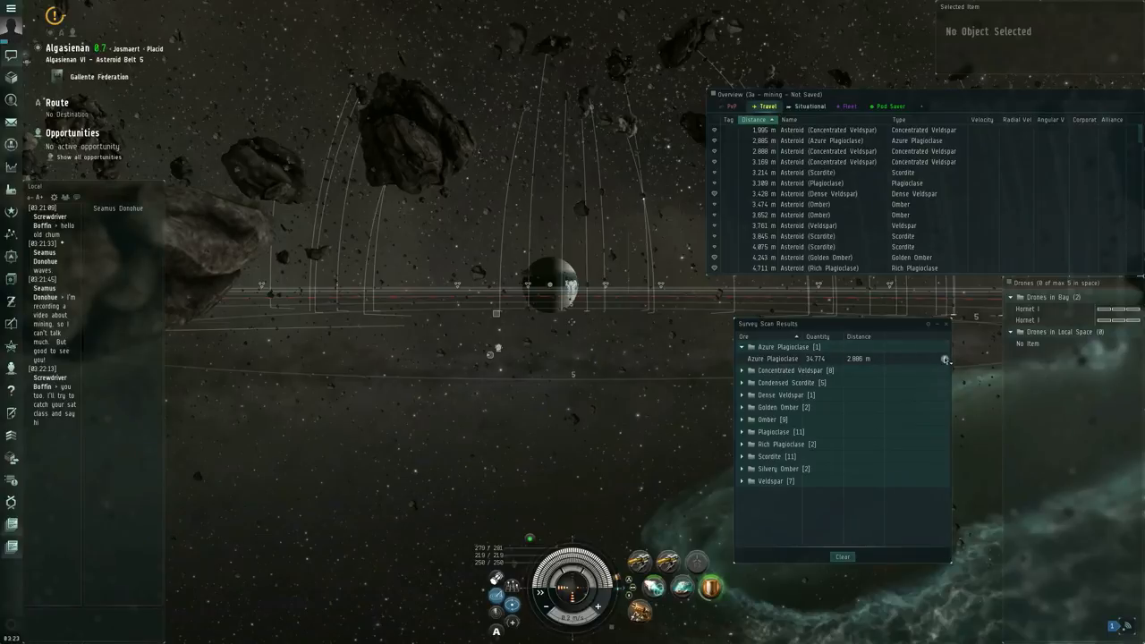
{"action": "left_click", "coordinate": [945, 358]}
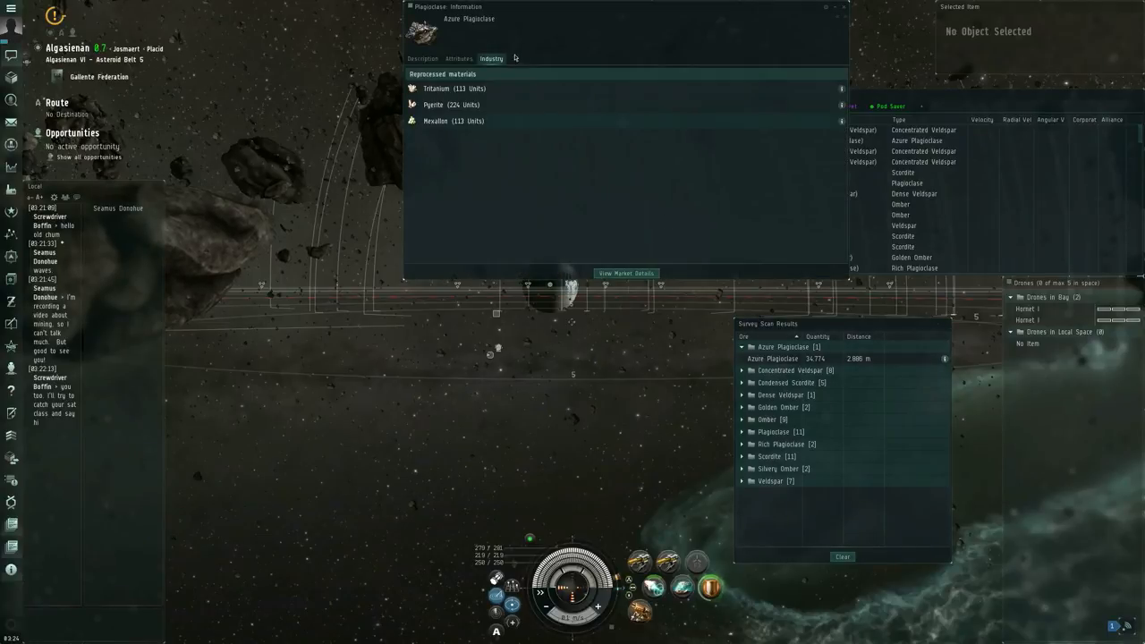
{"action": "left_click", "coordinate": [422, 58]}
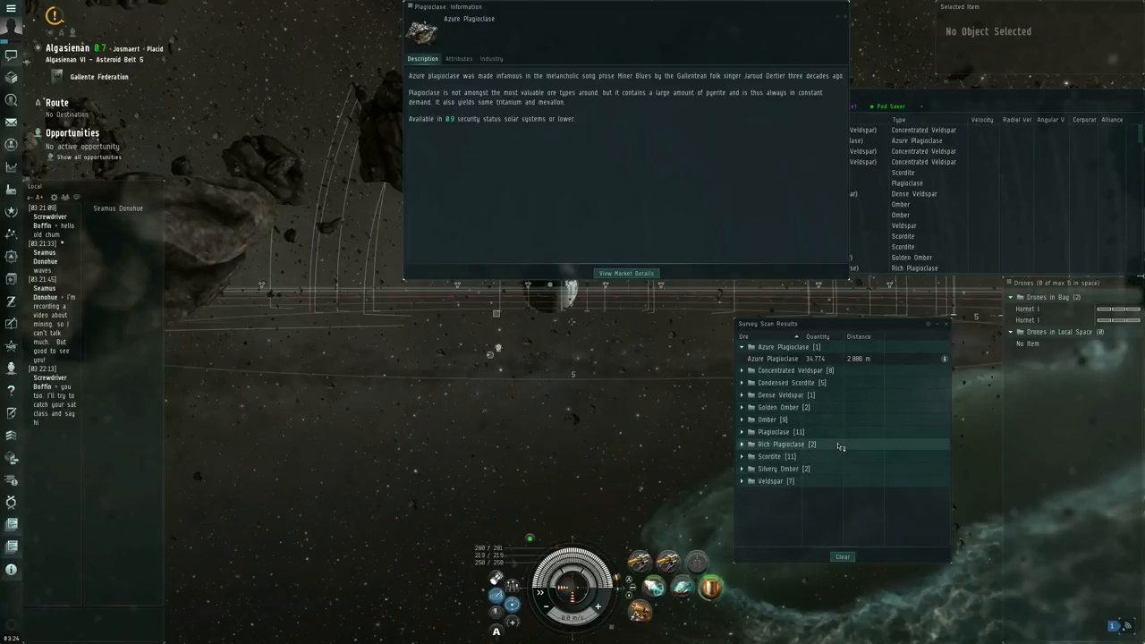
{"action": "left_click", "coordinate": [740, 419]}
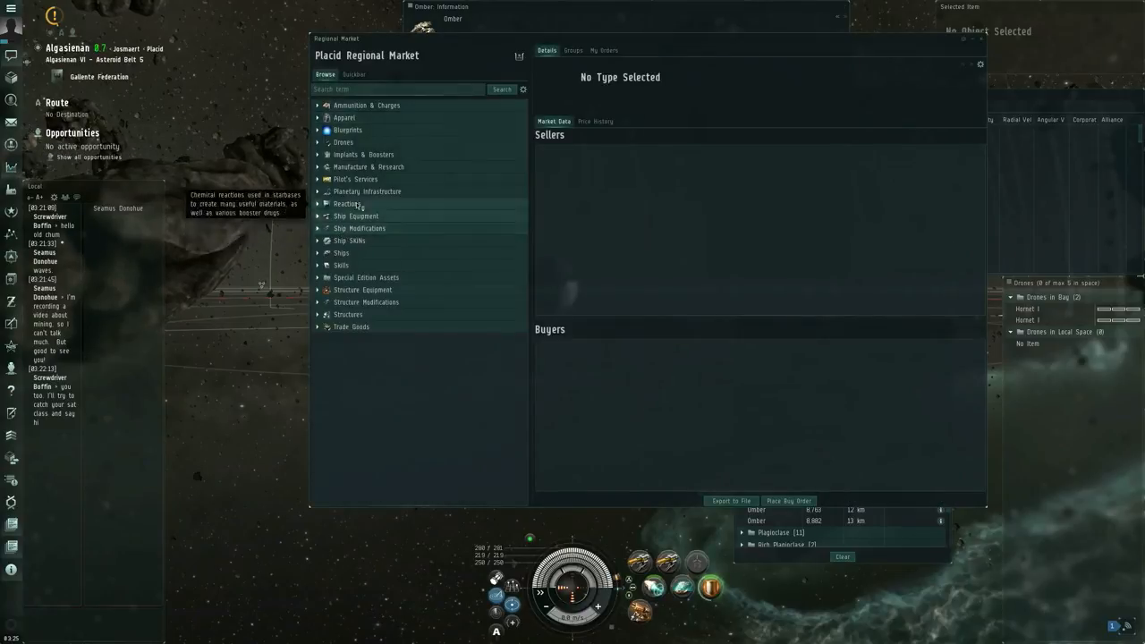
{"action": "mouse_move", "coordinate": [365, 154]}
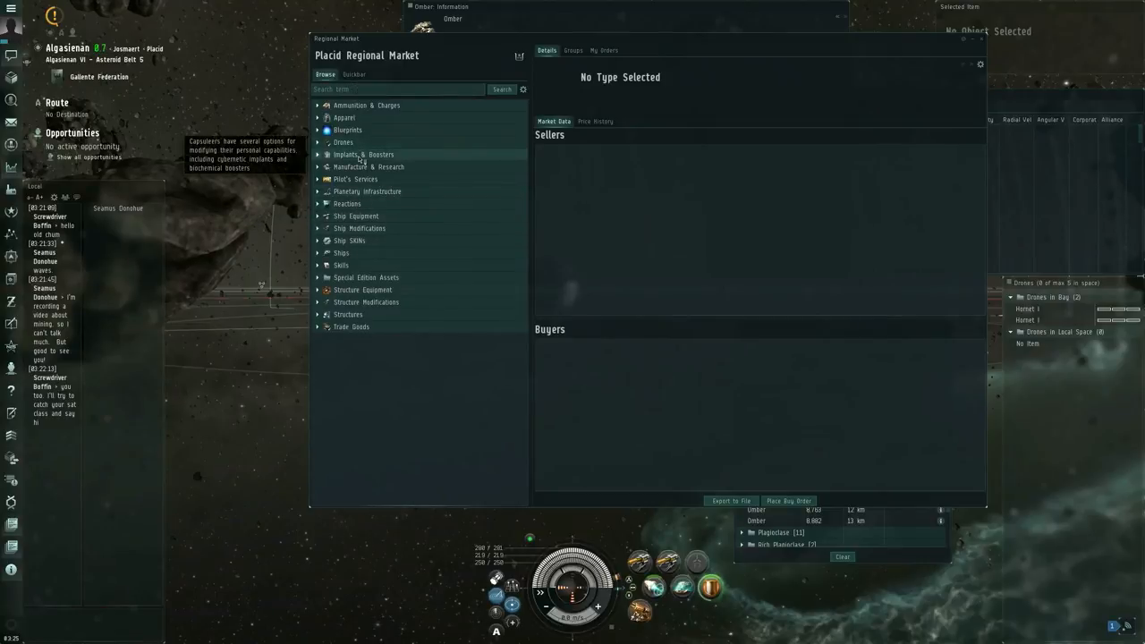
{"action": "mouse_move", "coordinate": [368, 170]}
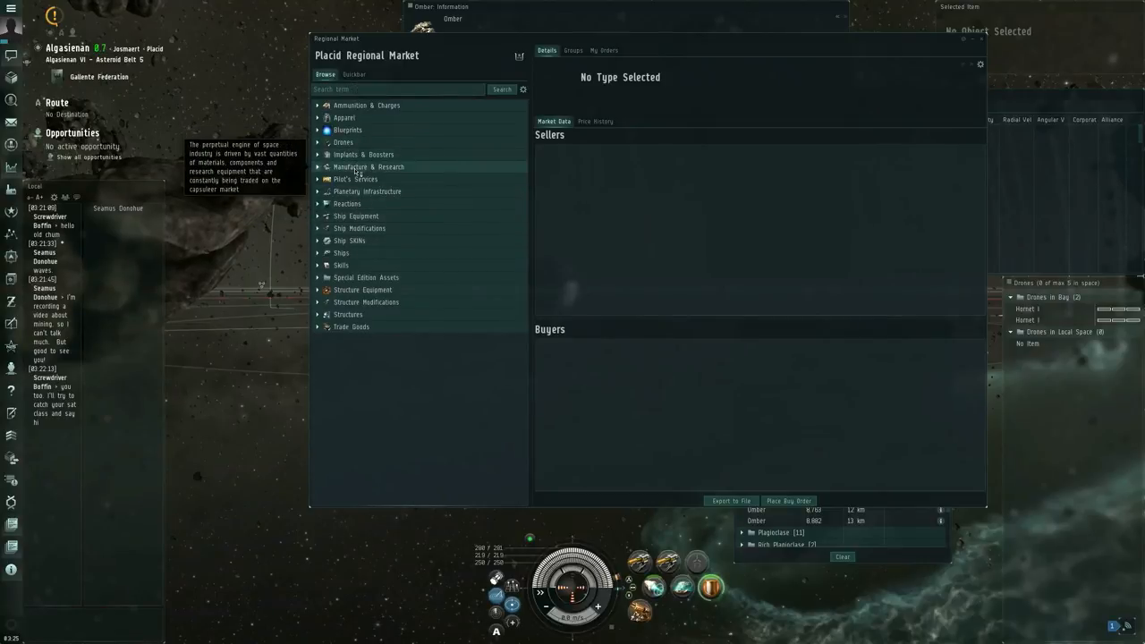
Drill the market down Manufacture & Research > Materials > Raw Materials > Ore to Kernite
{"action": "left_click", "coordinate": [318, 169]}
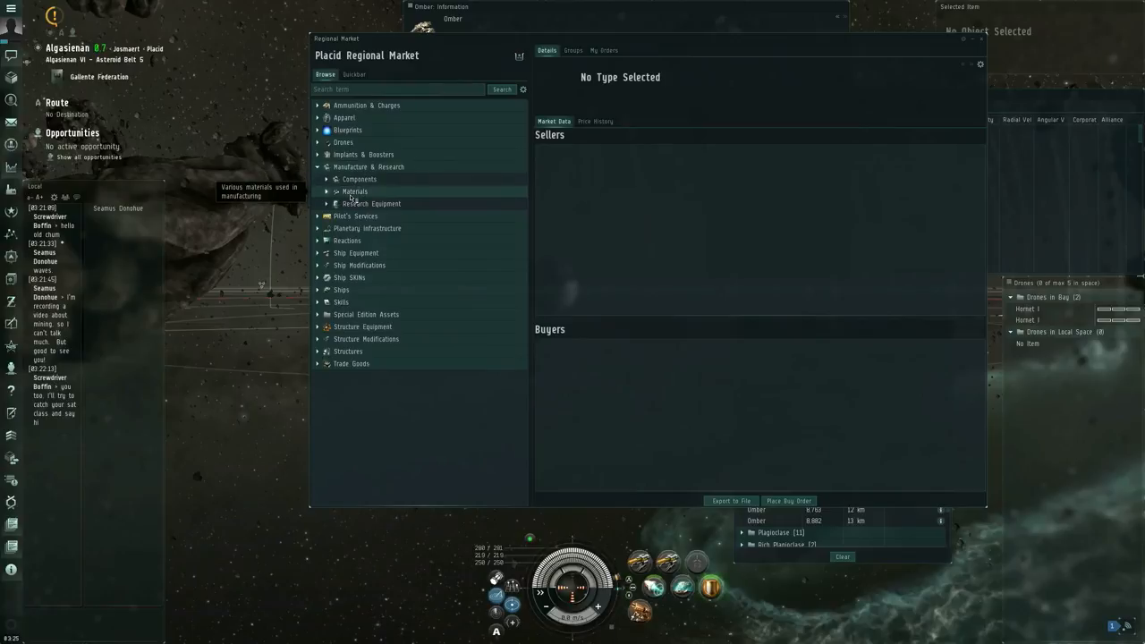
{"action": "left_click", "coordinate": [327, 189]}
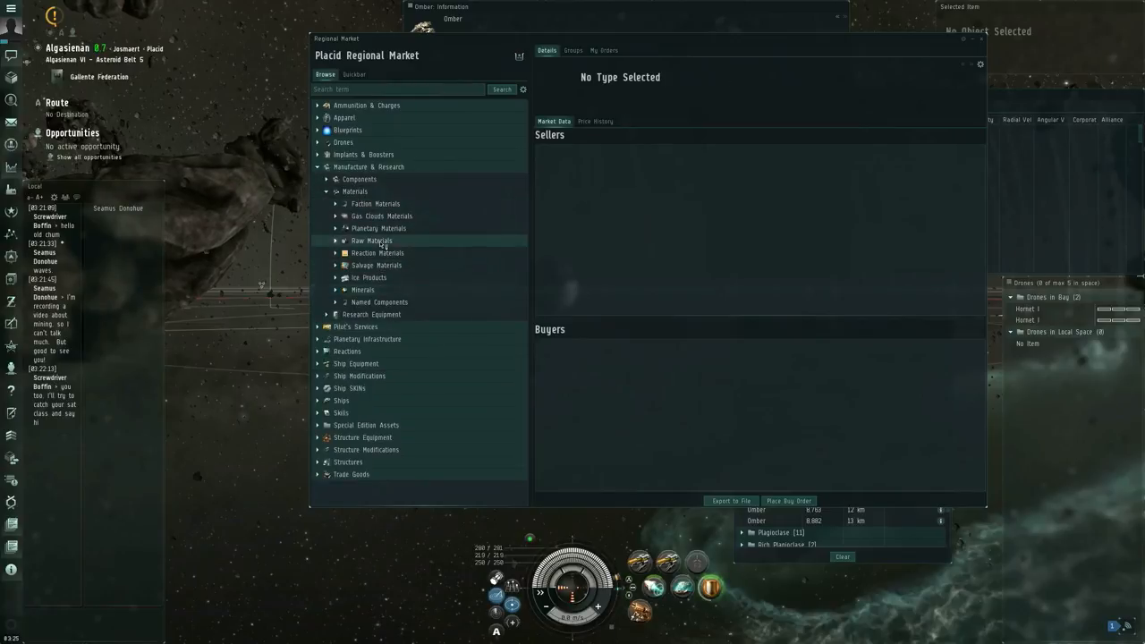
{"action": "left_click", "coordinate": [337, 240]}
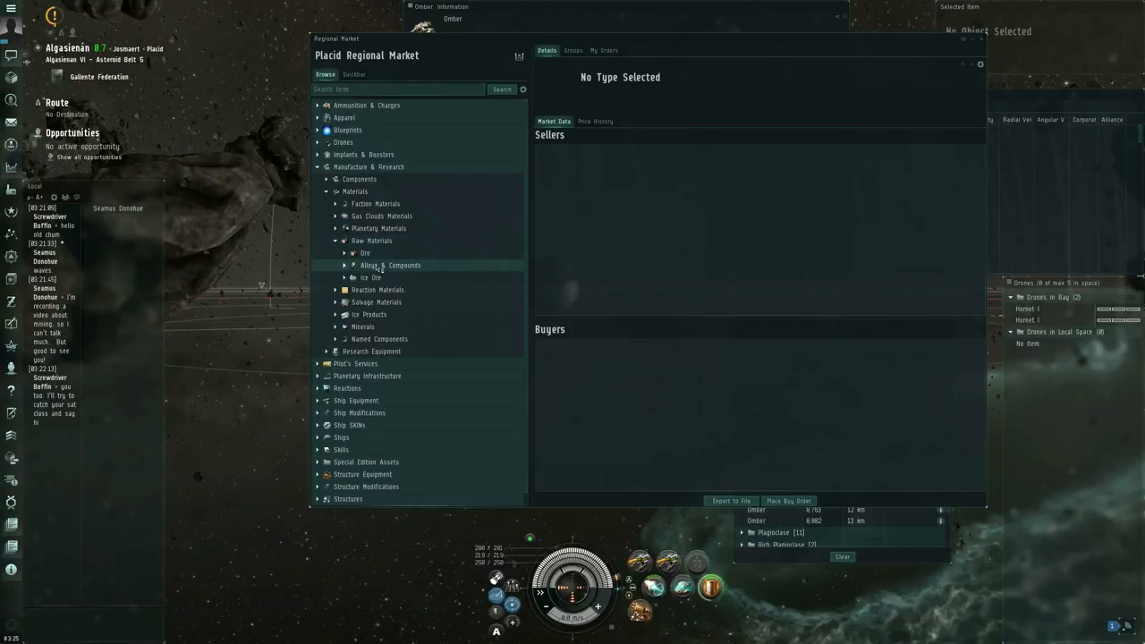
{"action": "left_click", "coordinate": [352, 253]}
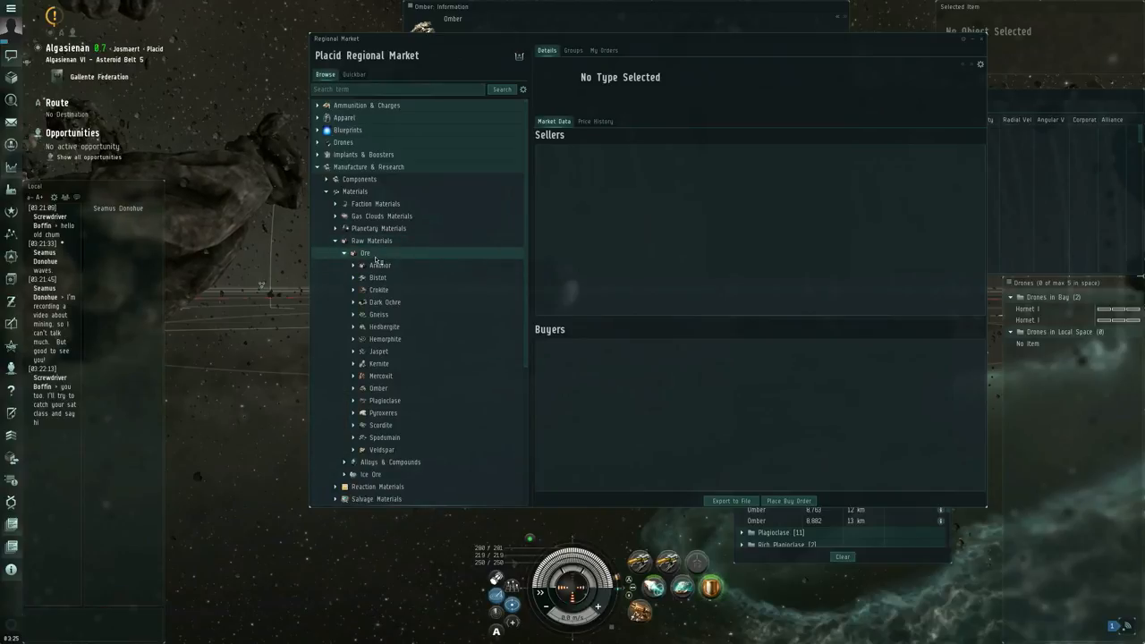
{"action": "left_click", "coordinate": [377, 388]}
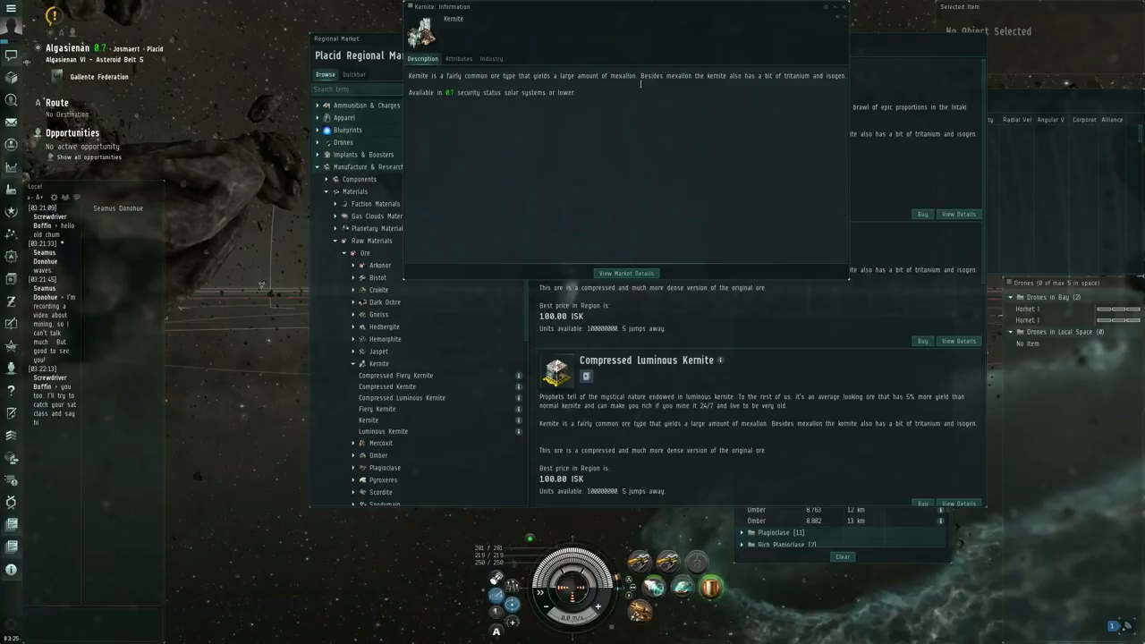
{"action": "mouse_move", "coordinate": [726, 81]}
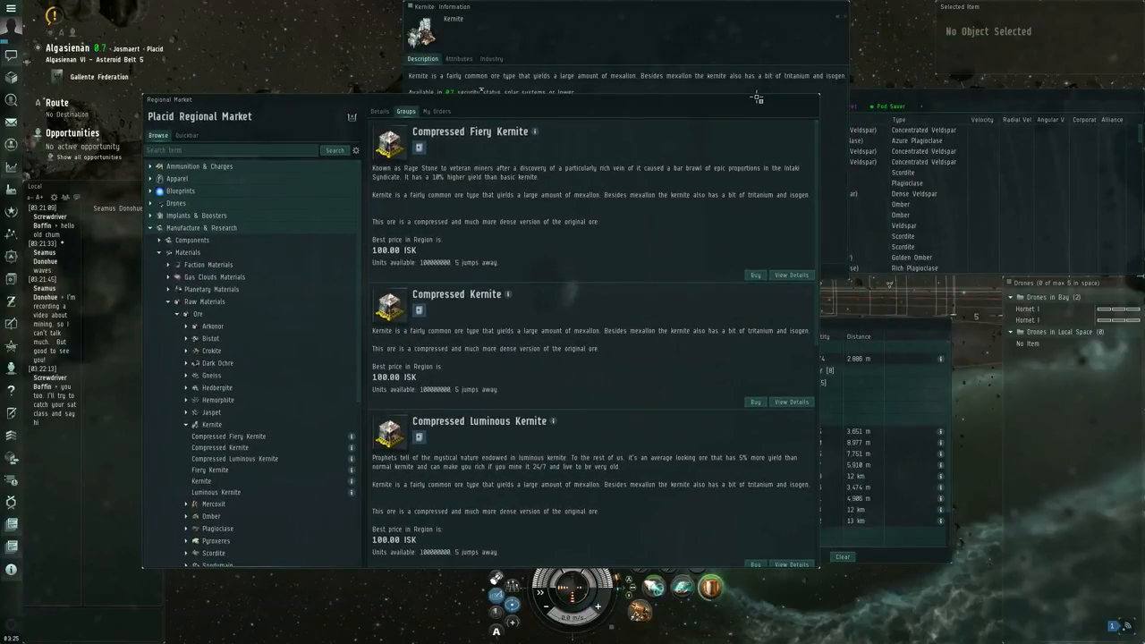
Bring the belt's asteroid overview forward over the Kernite market windows
{"action": "left_click", "coordinate": [895, 182]}
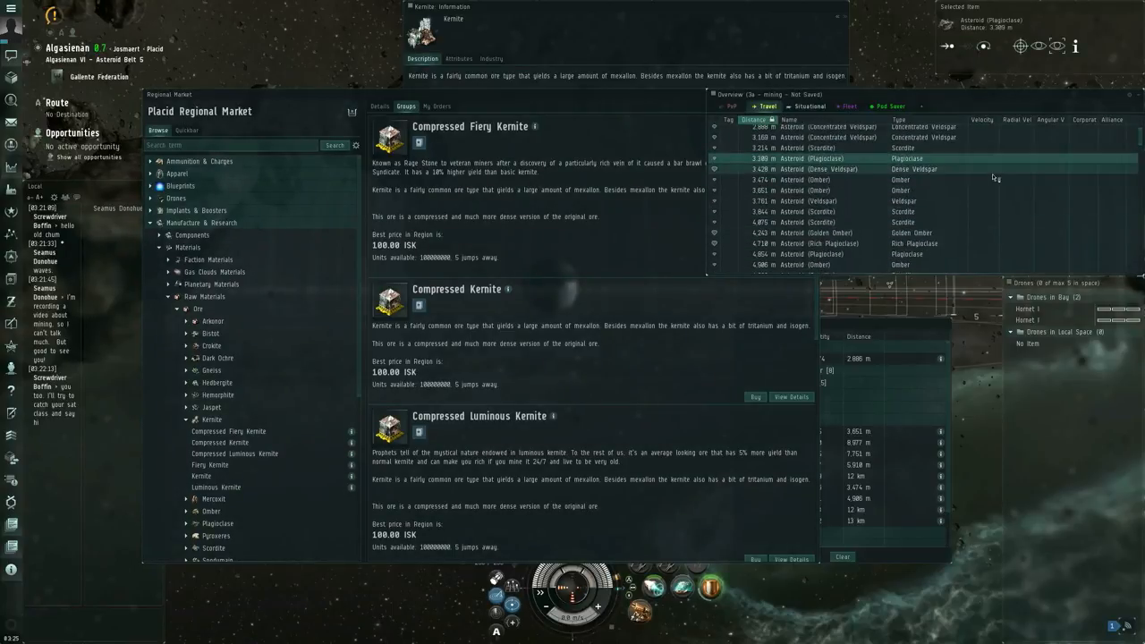
{"action": "mouse_move", "coordinate": [609, 20]}
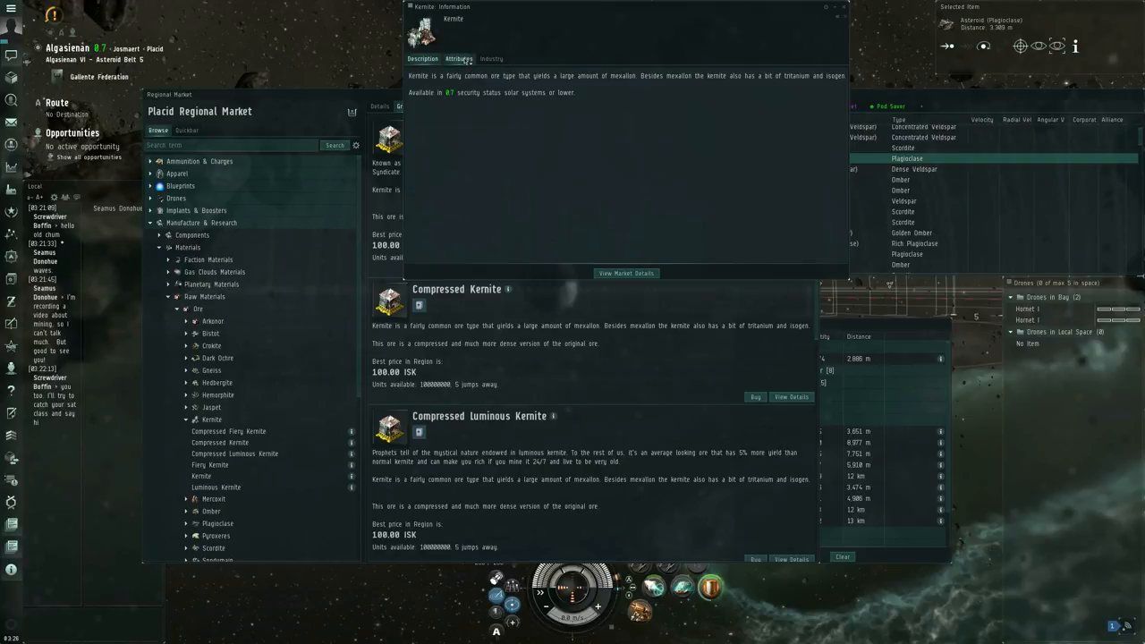
{"action": "mouse_move", "coordinate": [458, 57]}
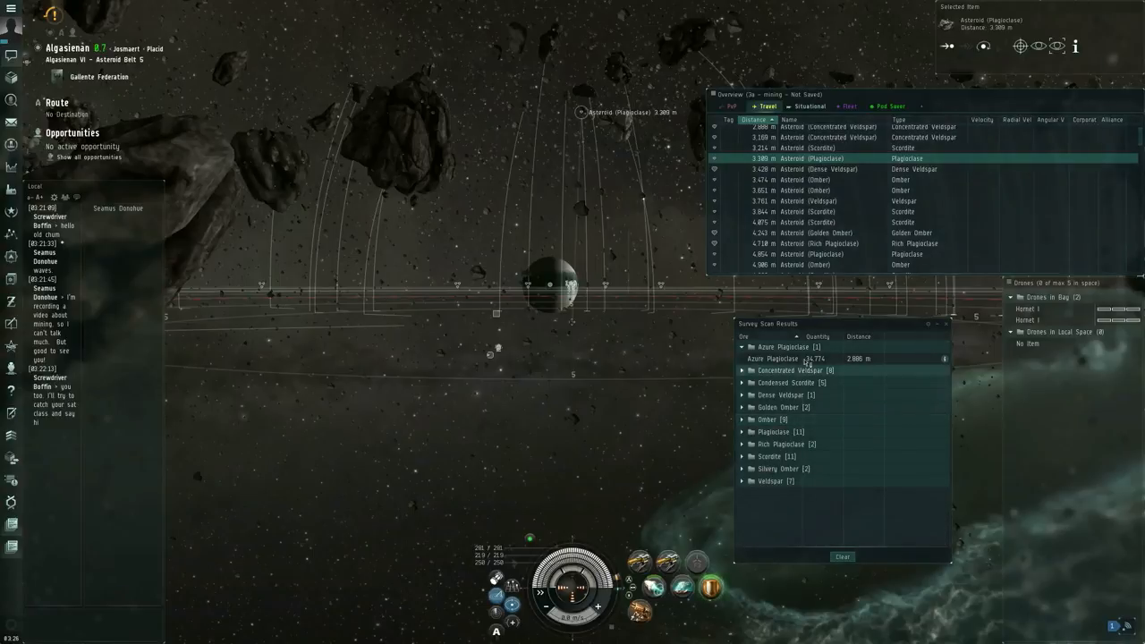
Select the Azure Plagioclase asteroid in the survey scan results
{"action": "left_click", "coordinate": [809, 358]}
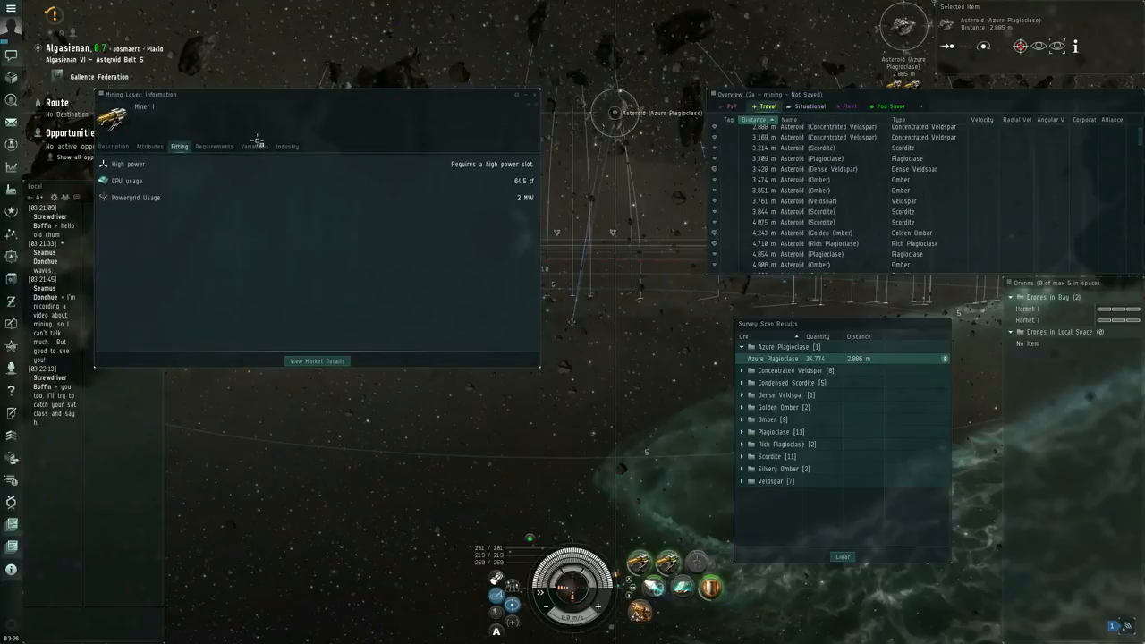
View the Miner I's attributes: activation cost, optimal range and mining amount per cycle
{"action": "left_click", "coordinate": [150, 147]}
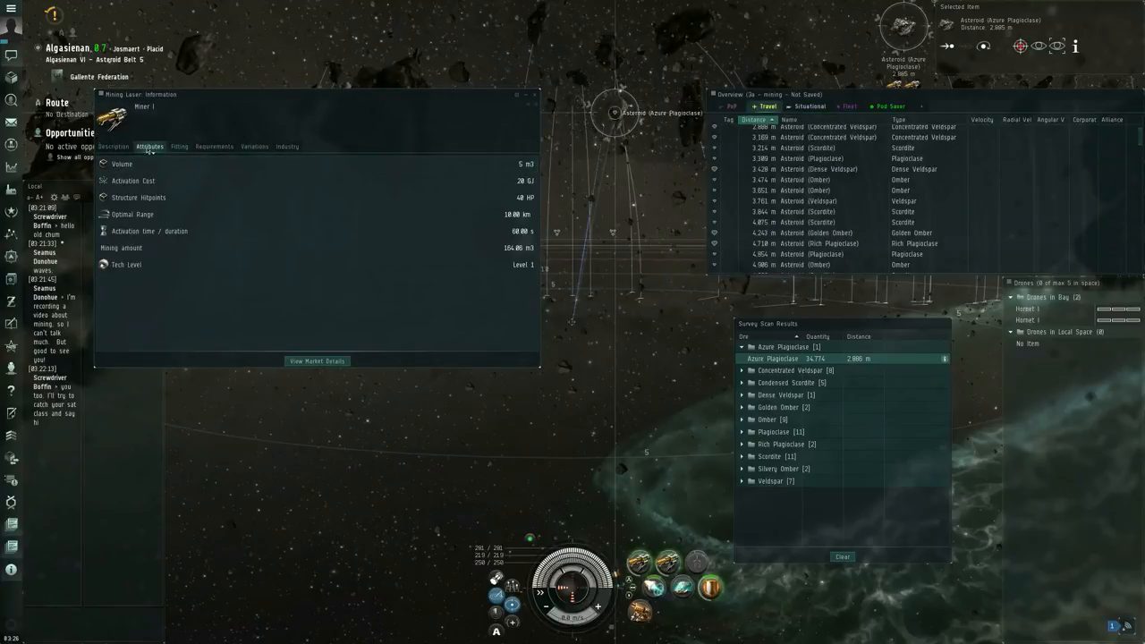
{"action": "mouse_move", "coordinate": [422, 214]}
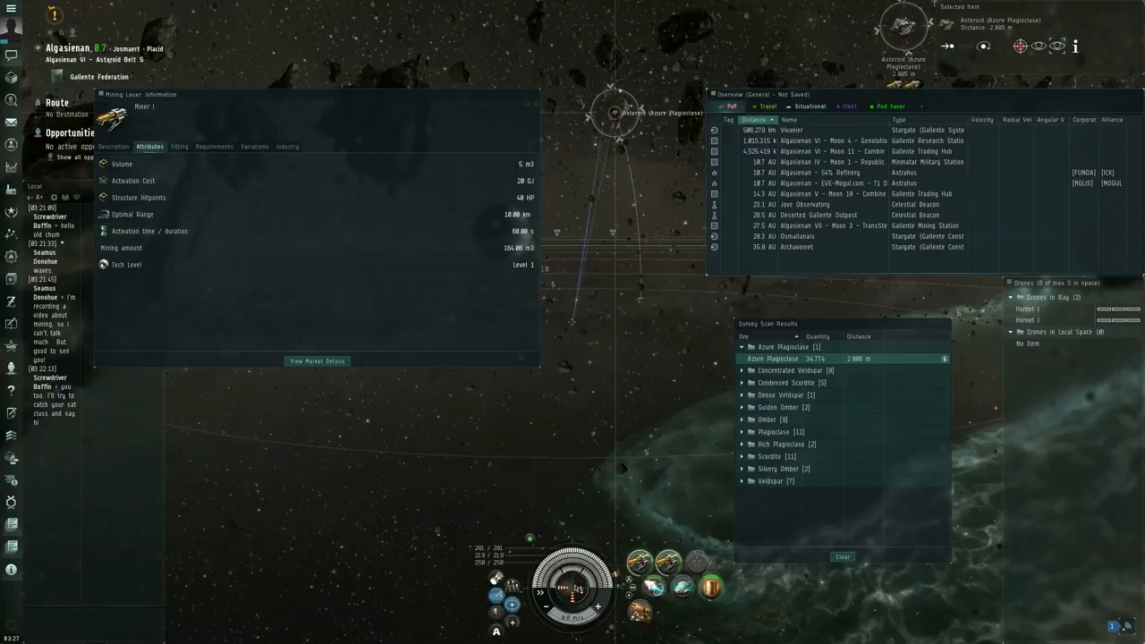
Inspect the Venture's item hangar, ore hold with Azure Plagioclase and drone bay with Hornet I drones
{"action": "right_click", "coordinate": [571, 590]}
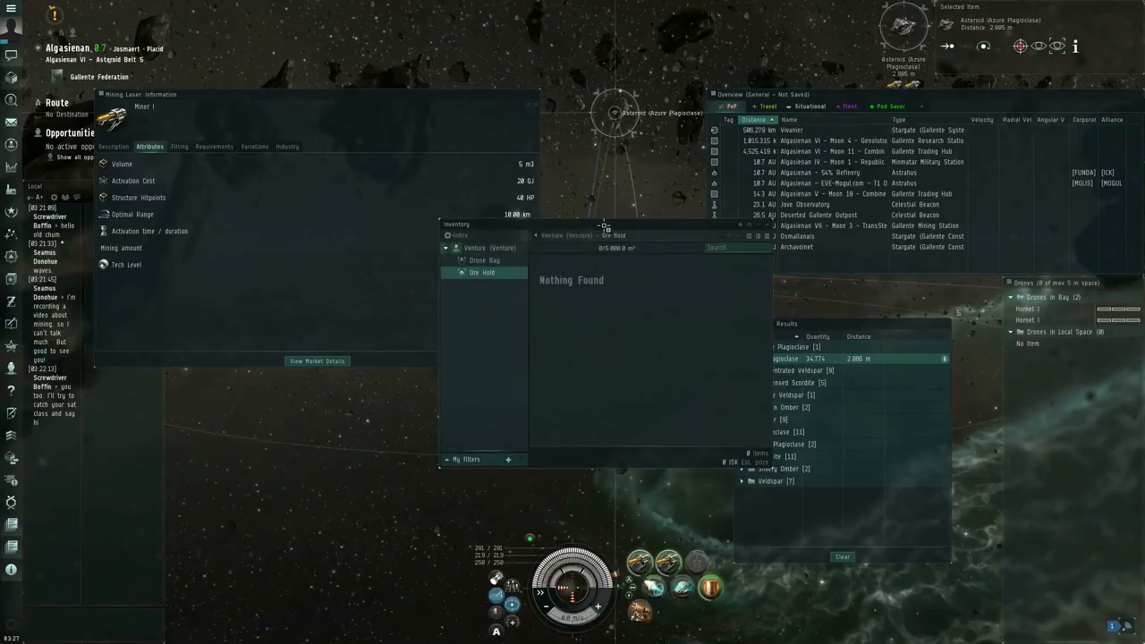
{"action": "left_click_drag", "start_coordinate": [605, 223], "coordinate": [372, 261]}
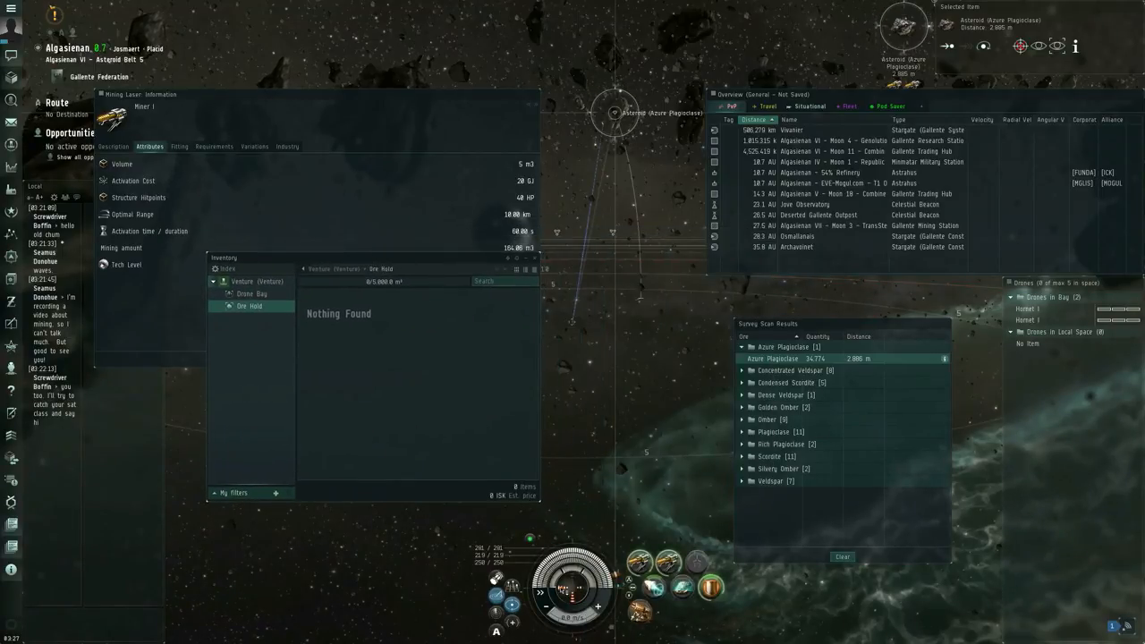
{"action": "left_click", "coordinate": [250, 281]}
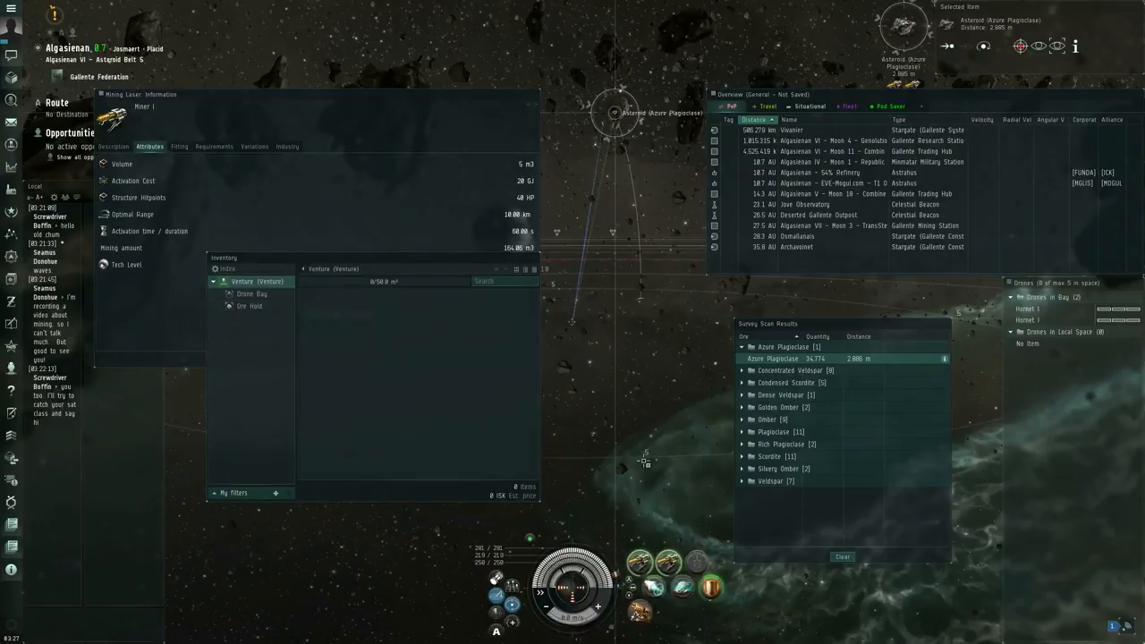
{"action": "left_click", "coordinate": [251, 306]}
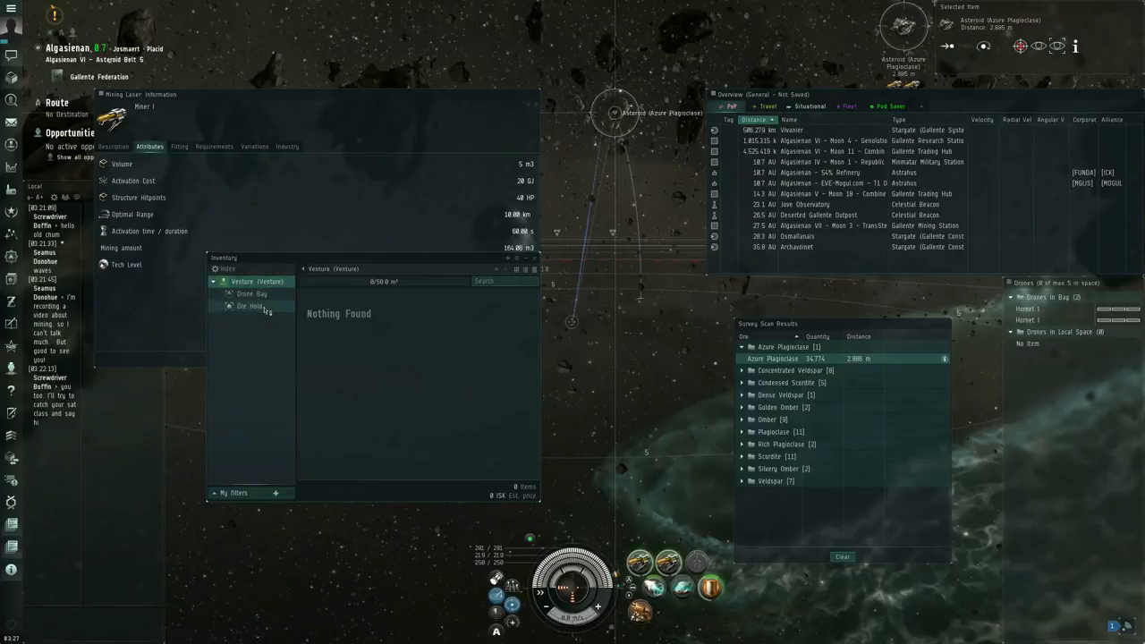
{"action": "left_click", "coordinate": [251, 306]}
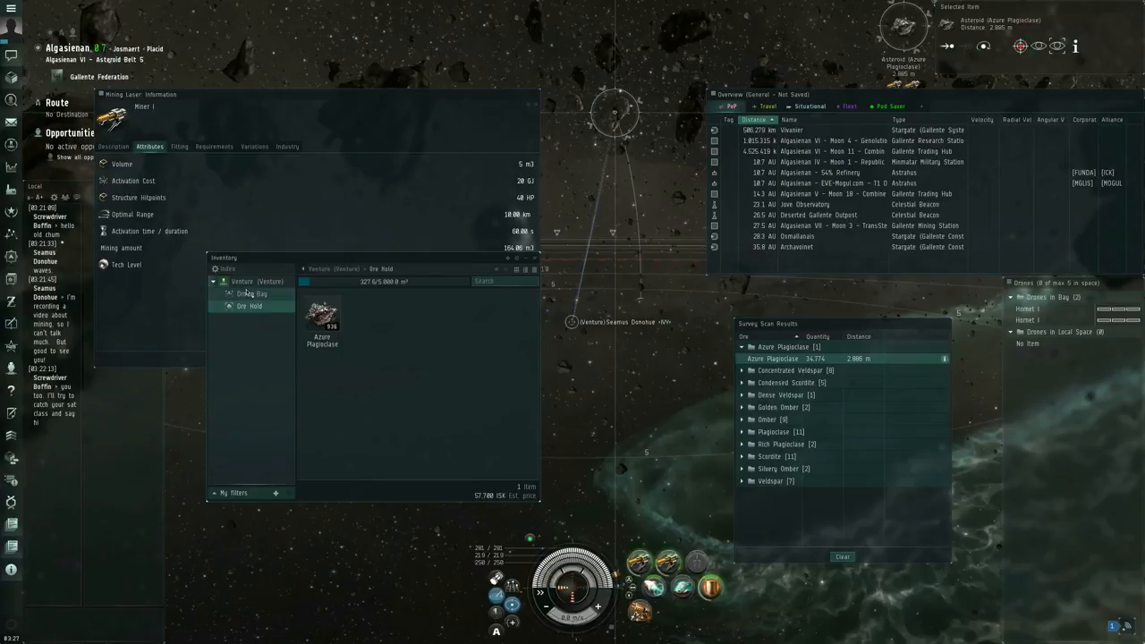
{"action": "left_click", "coordinate": [250, 293]}
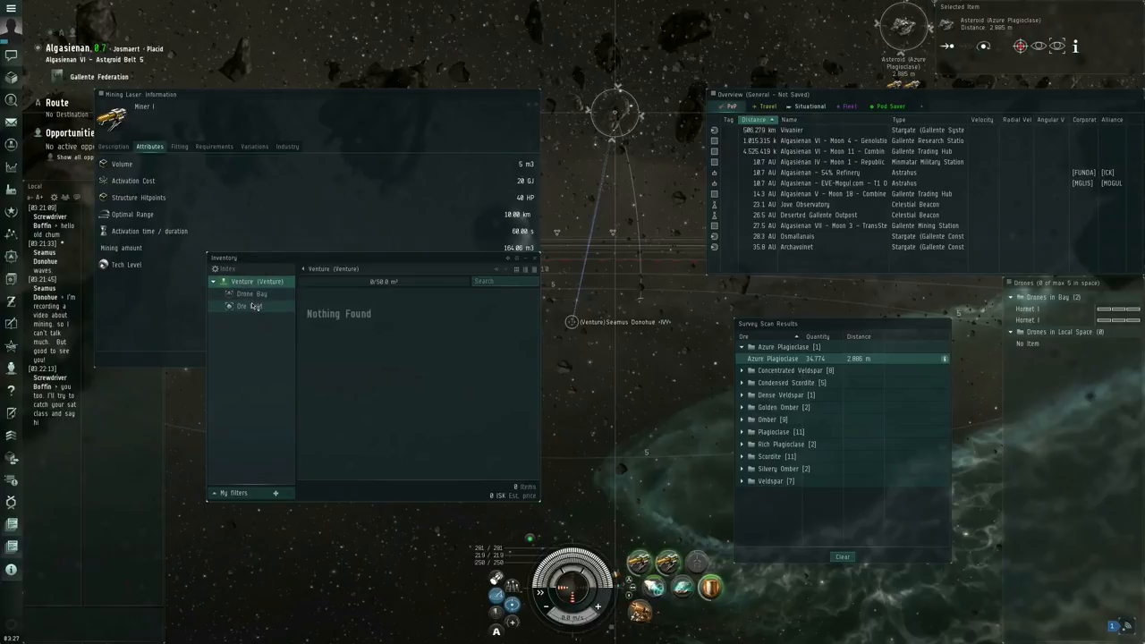
{"action": "left_click", "coordinate": [250, 293]}
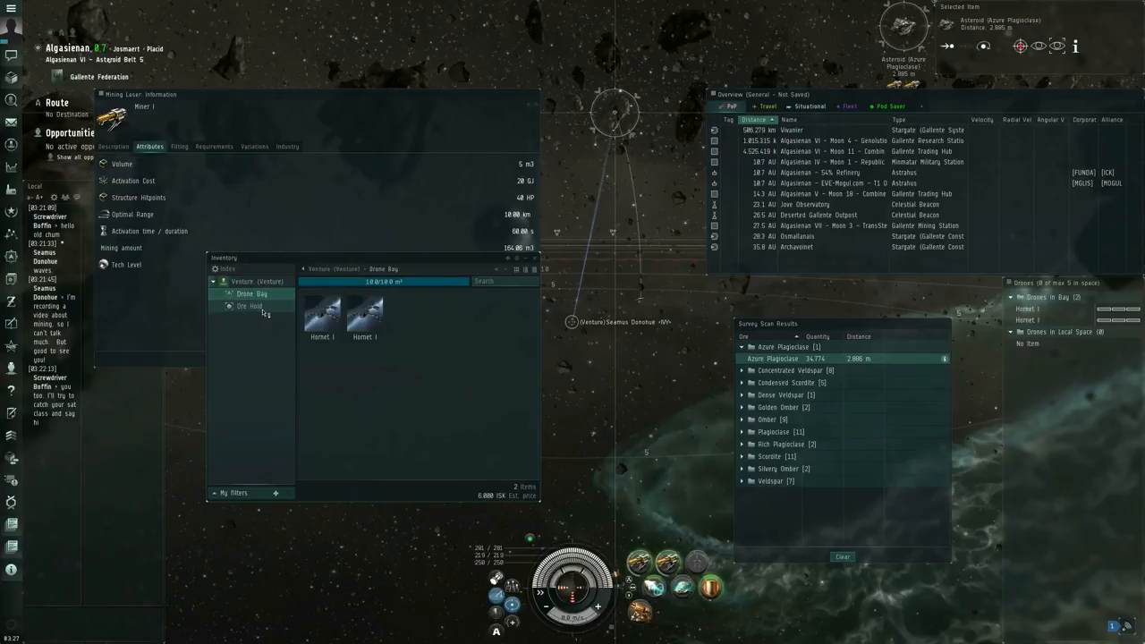
{"action": "left_click", "coordinate": [250, 306]}
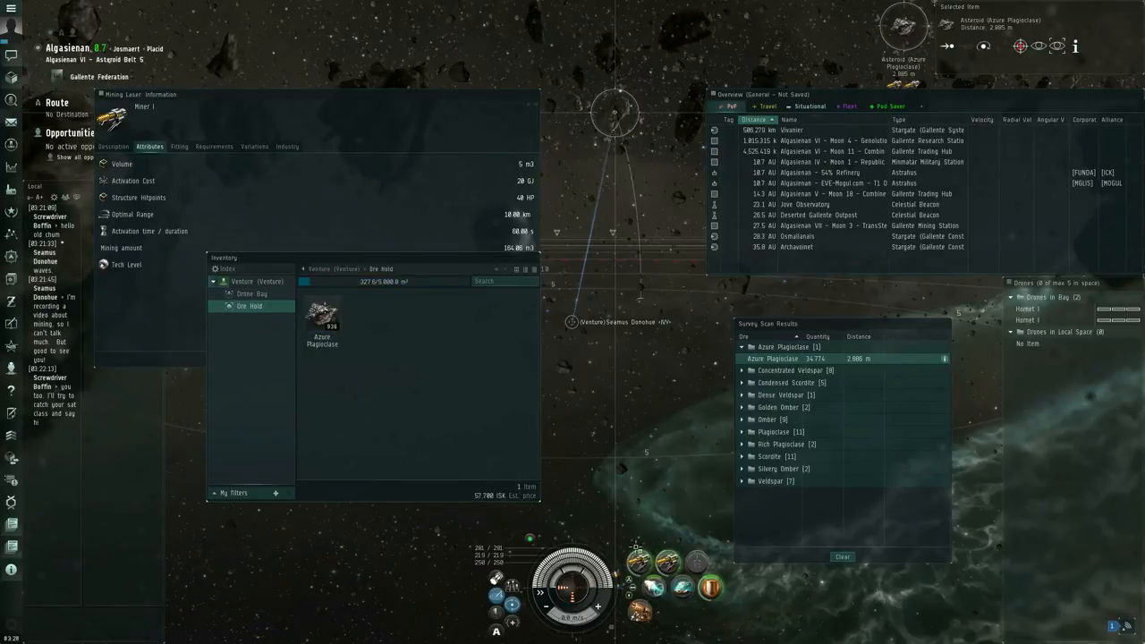
{"action": "mouse_move", "coordinate": [476, 407]}
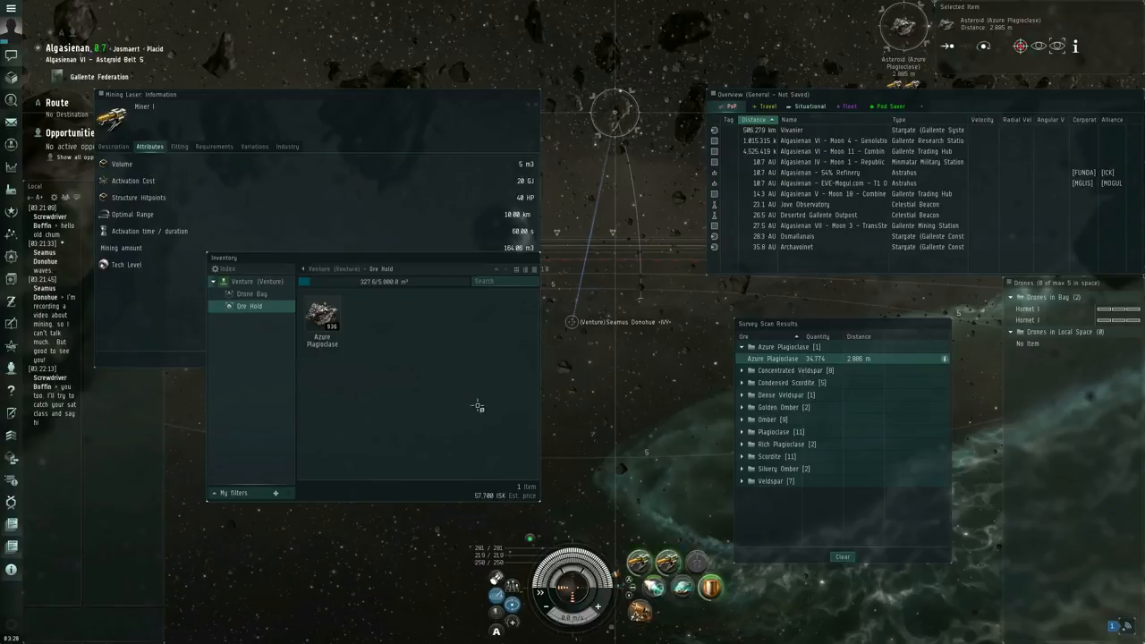
{"action": "mouse_move", "coordinate": [390, 352]}
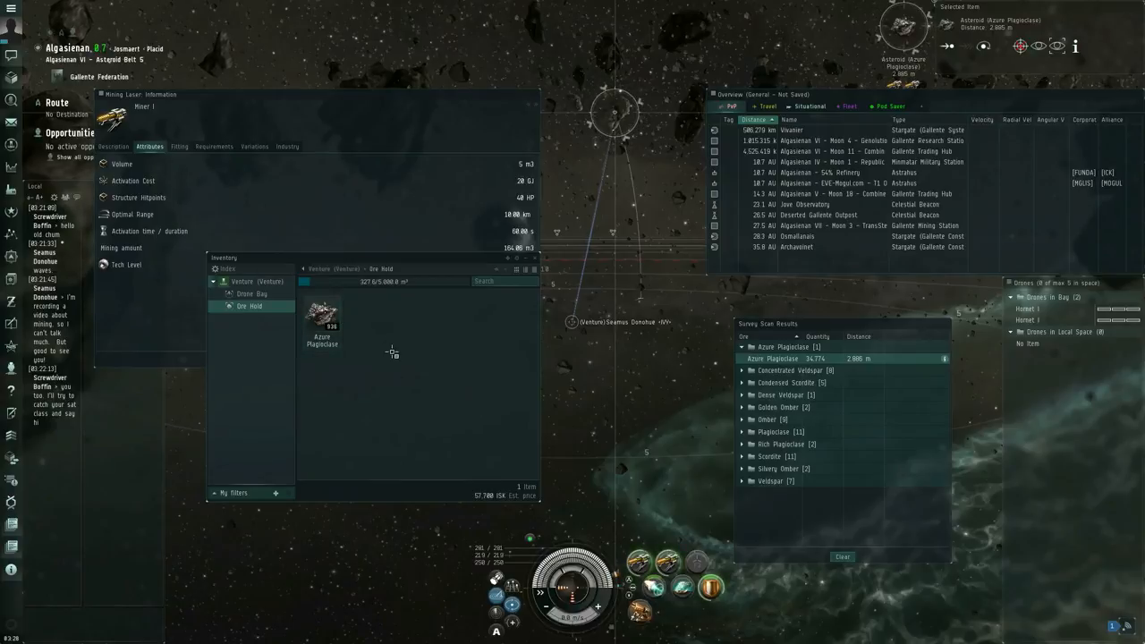
{"action": "mouse_move", "coordinate": [376, 322]}
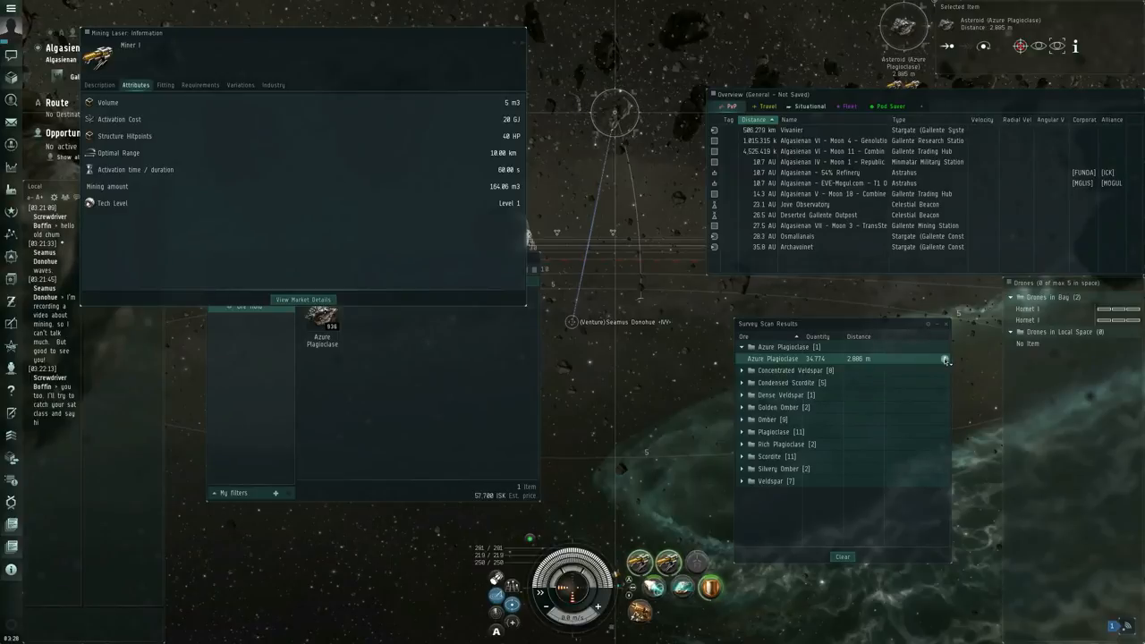
View Azure Plagioclase's information and its further detail tab from the ore hold
{"action": "left_click", "coordinate": [945, 358]}
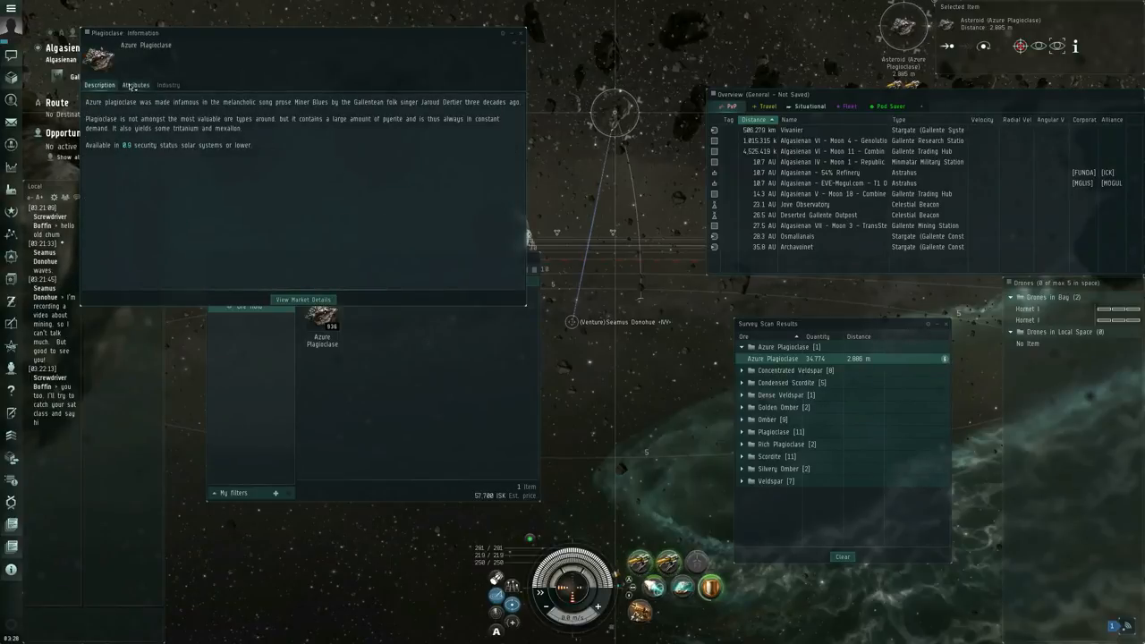
{"action": "left_click", "coordinate": [140, 84]}
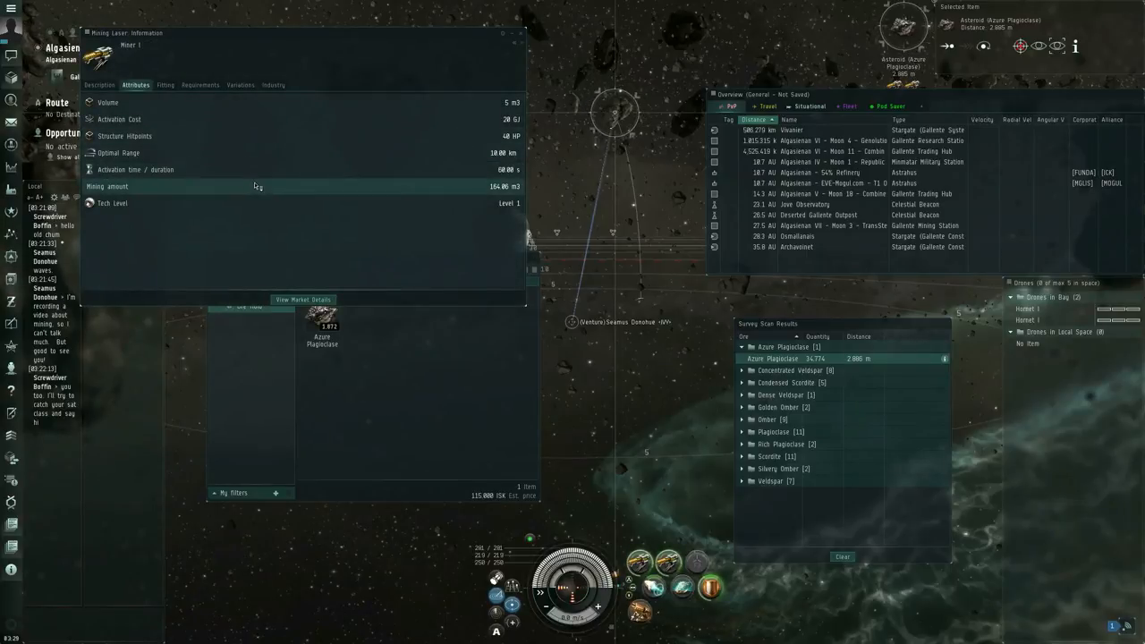
{"action": "mouse_move", "coordinate": [265, 189]}
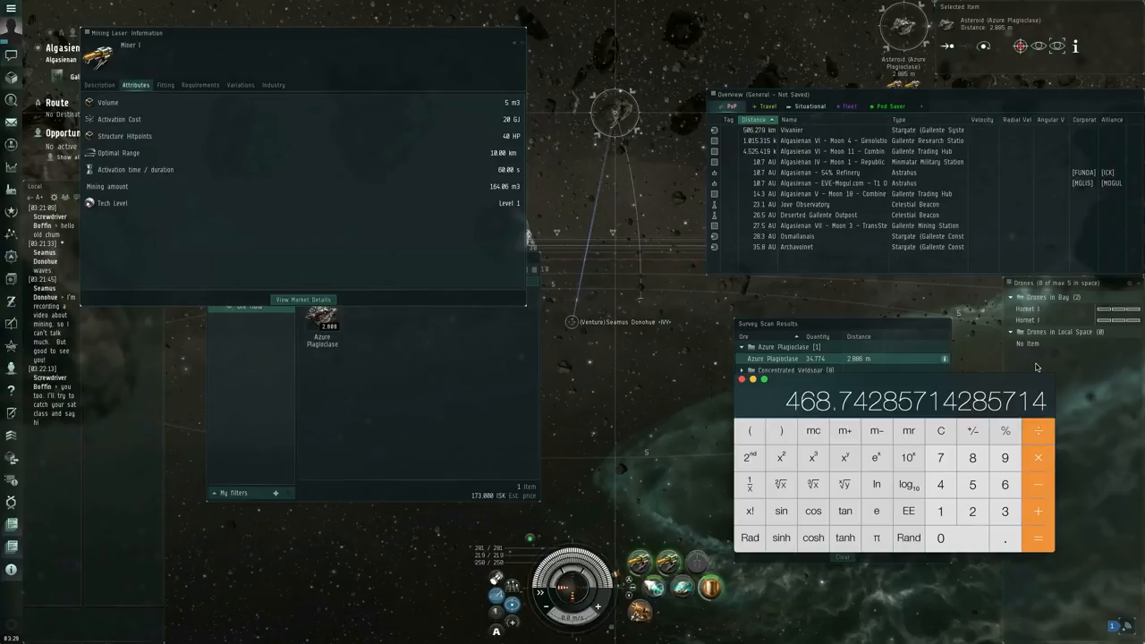
{"action": "mouse_move", "coordinate": [919, 401]}
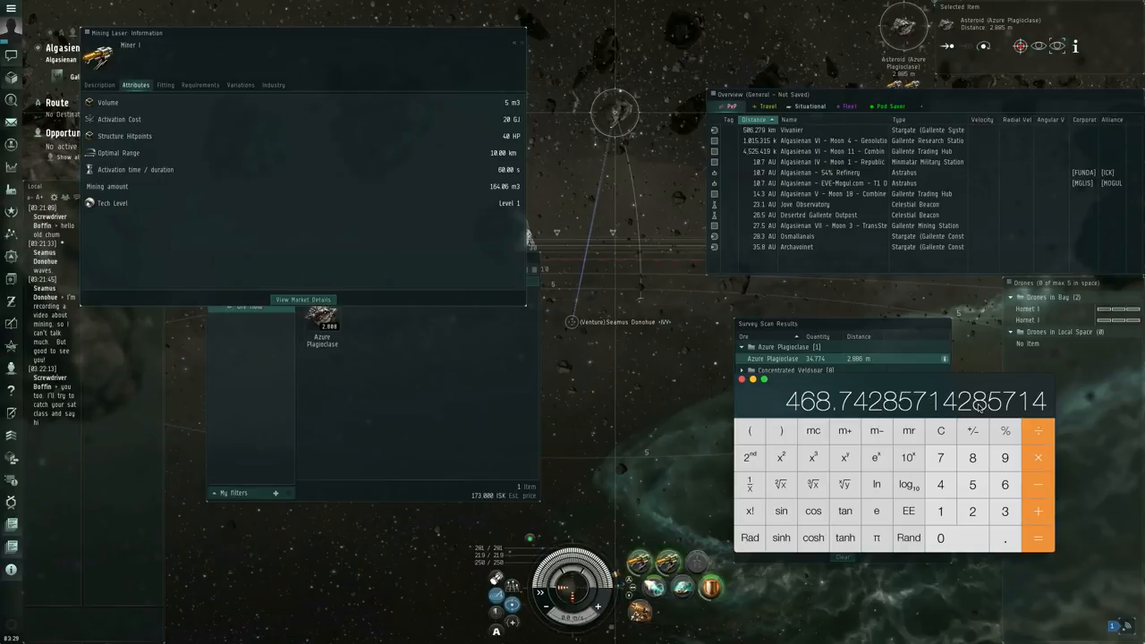
{"action": "mouse_move", "coordinate": [941, 433]}
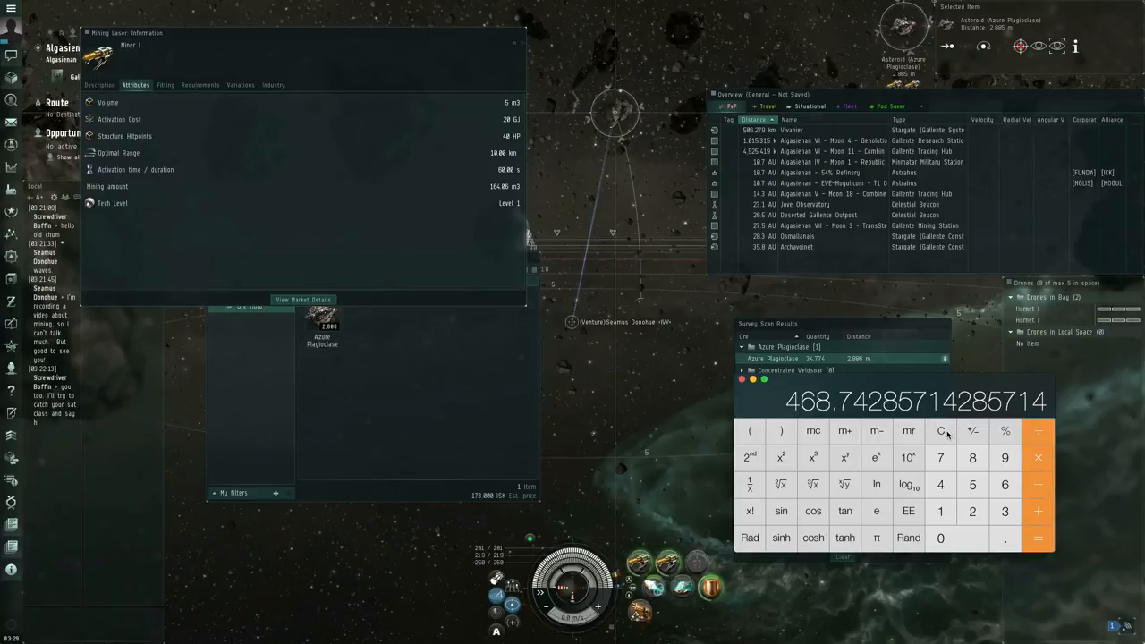
{"action": "mouse_move", "coordinate": [941, 431]}
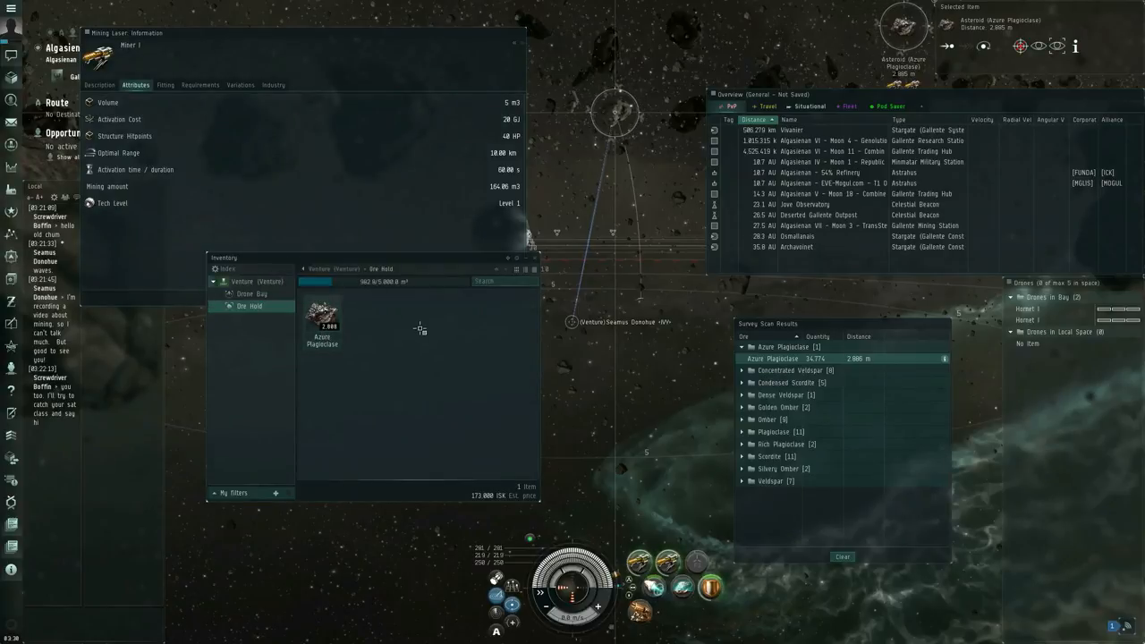
{"action": "mouse_move", "coordinate": [376, 333]}
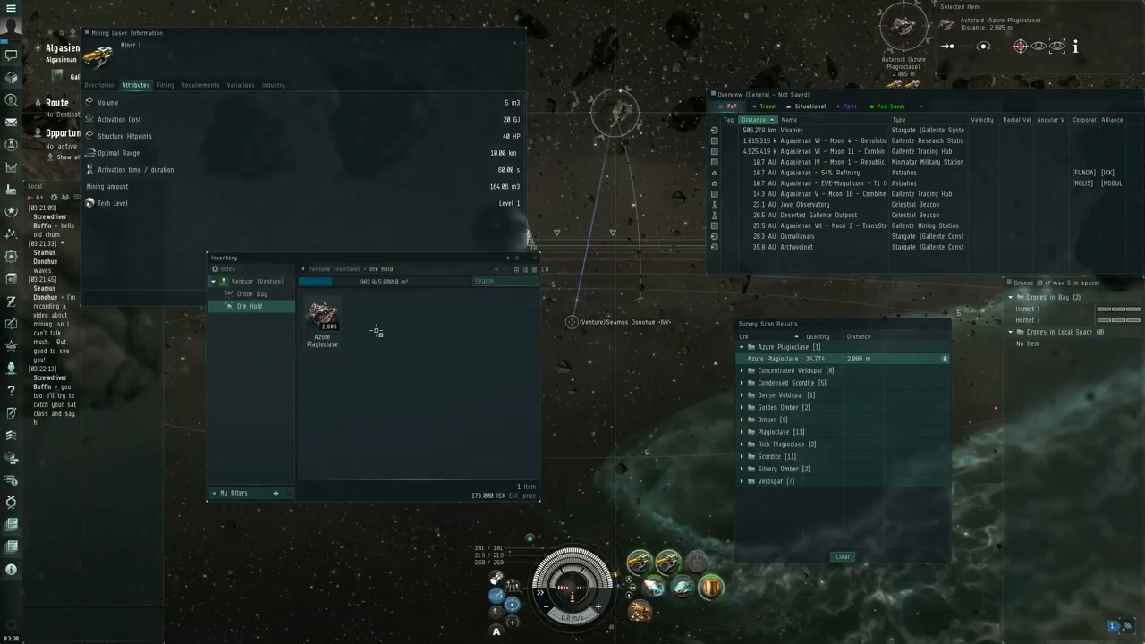
{"action": "mouse_move", "coordinate": [486, 317]}
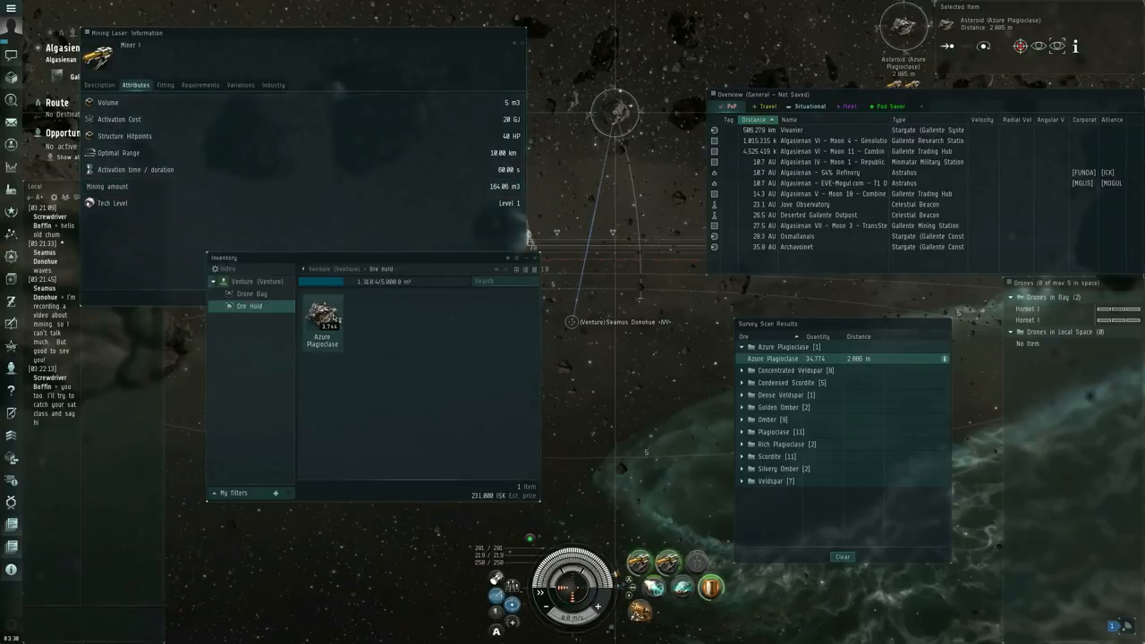
Show Azure Plagioclase's attributes, including volume and 100 units needed to reprocess
{"action": "left_click", "coordinate": [322, 322]}
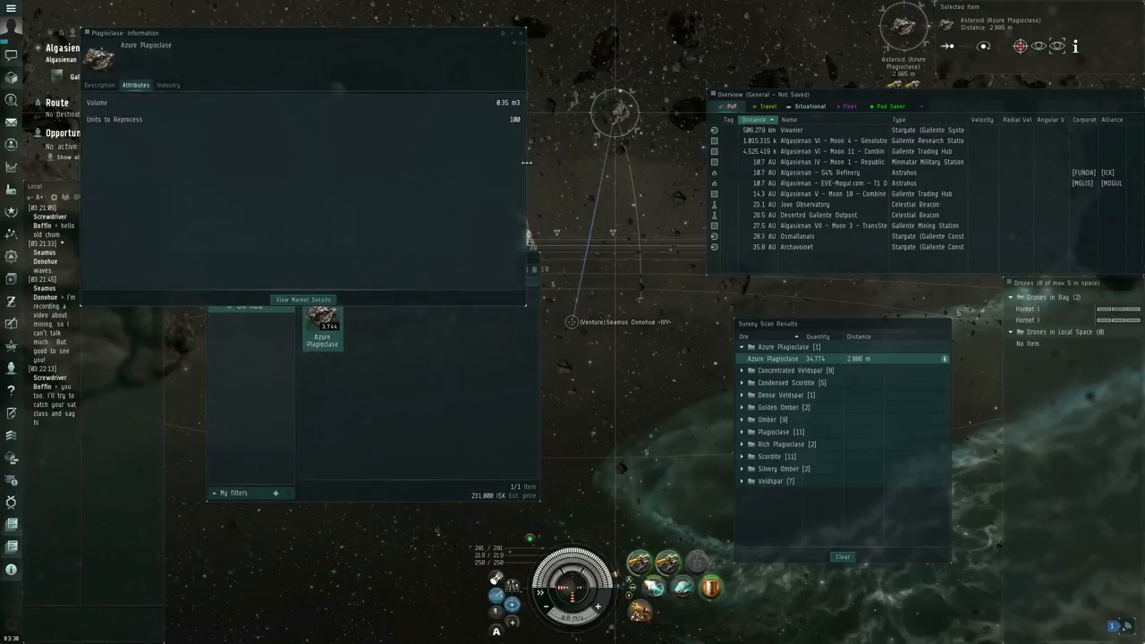
{"action": "mouse_move", "coordinate": [512, 50]}
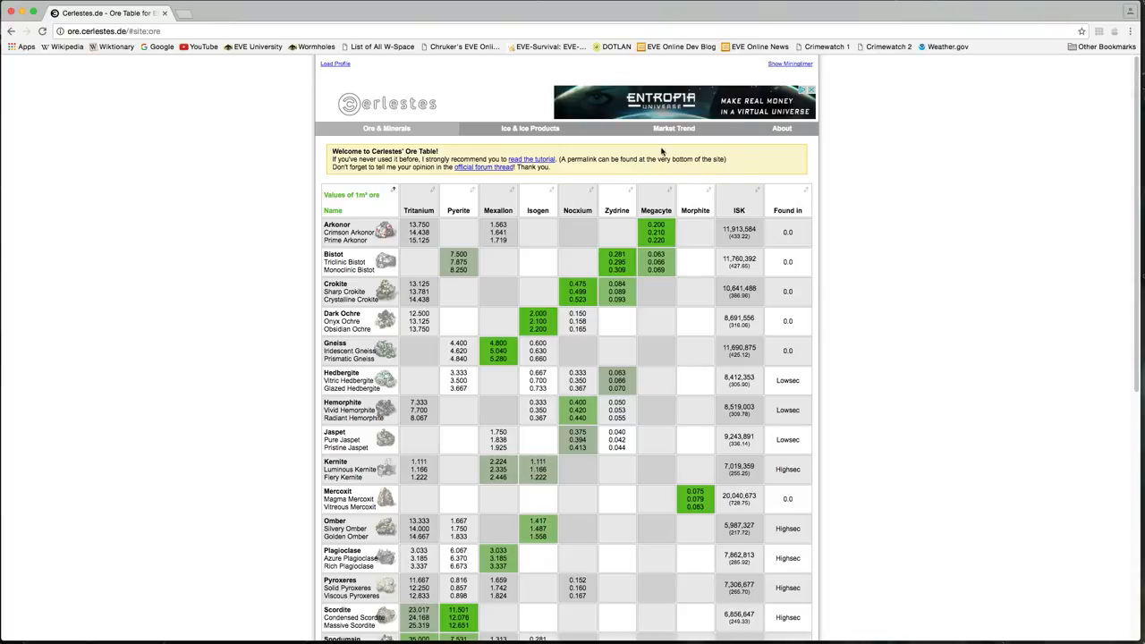
{"action": "mouse_move", "coordinate": [940, 308]}
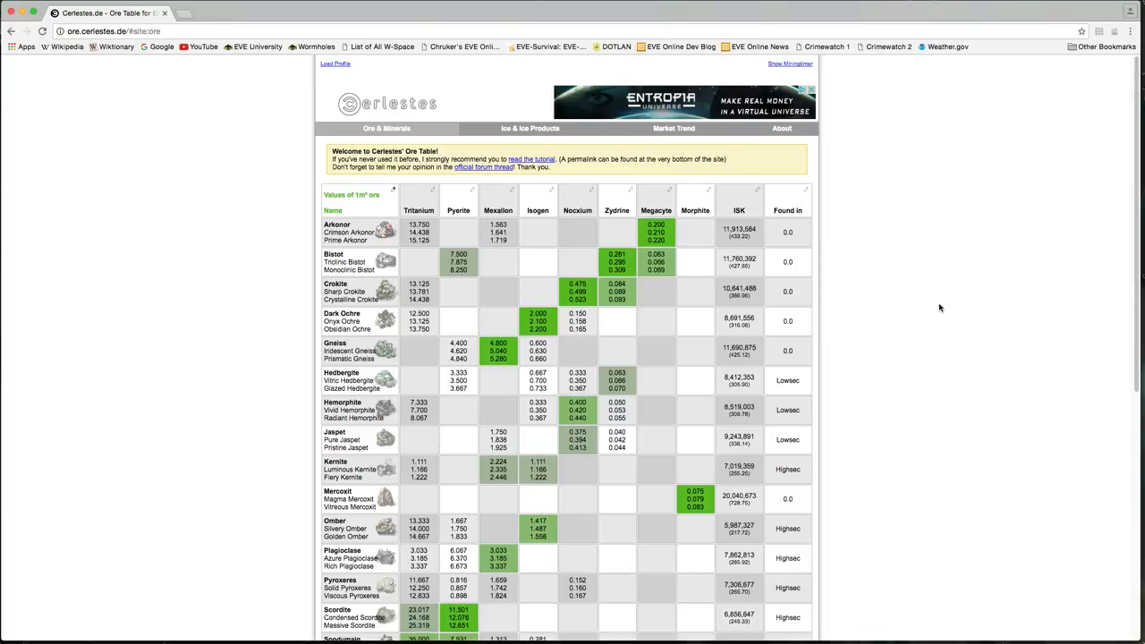
Scroll the Cerlestes ore table down to the Plagioclase mineral yield and ISK rows
{"action": "scroll", "scroll_direction": "down", "scroll_amount": 3}
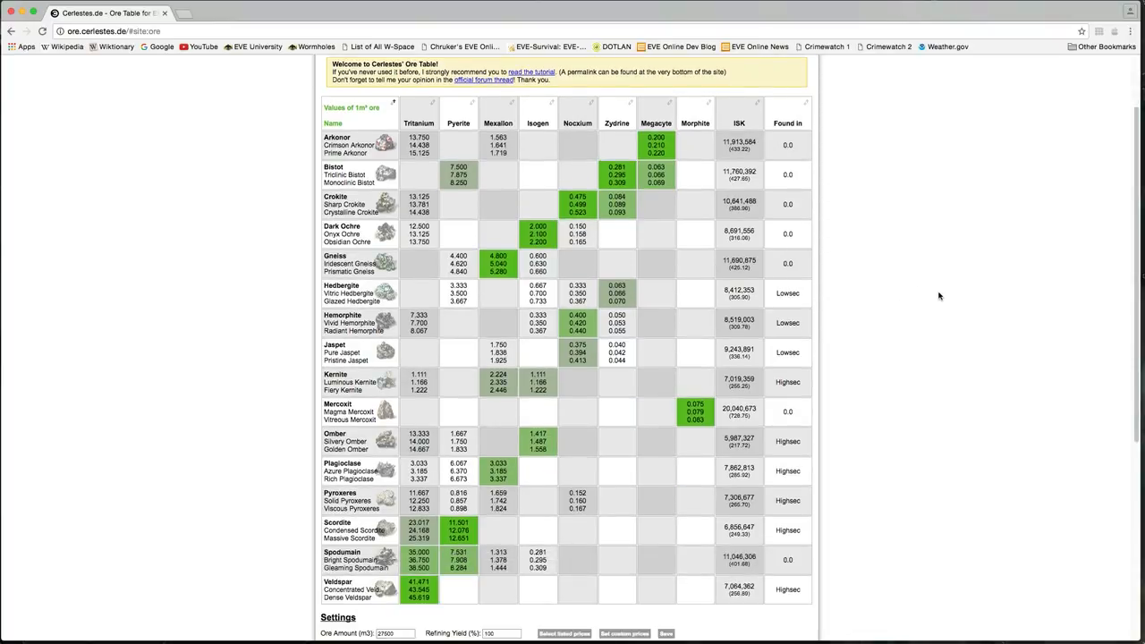
{"action": "mouse_move", "coordinate": [869, 229]}
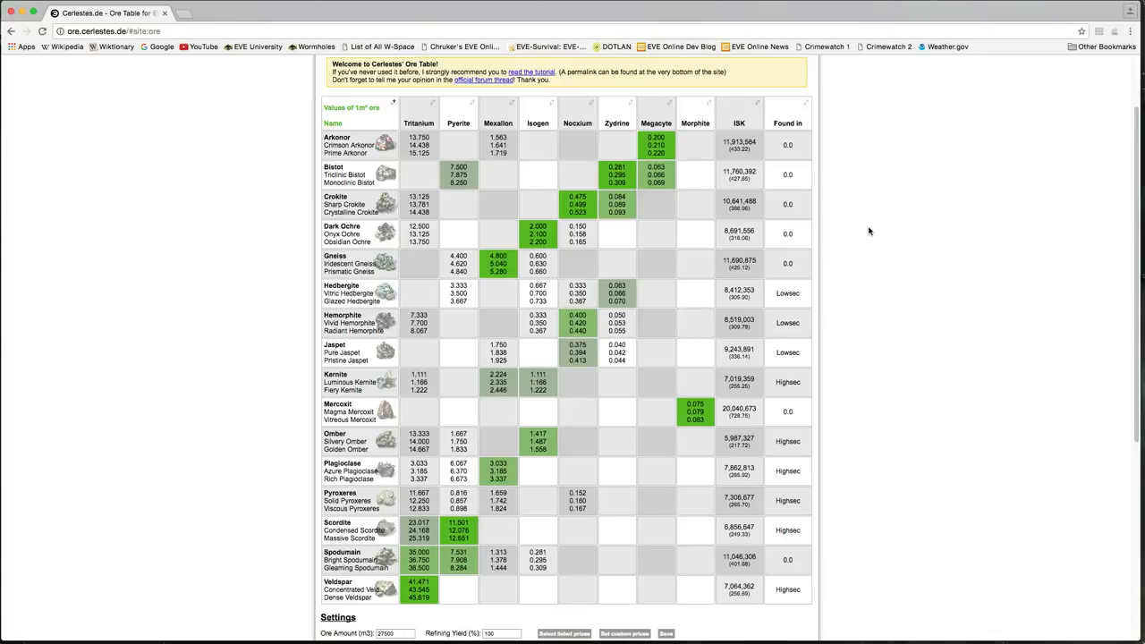
{"action": "mouse_move", "coordinate": [759, 526]}
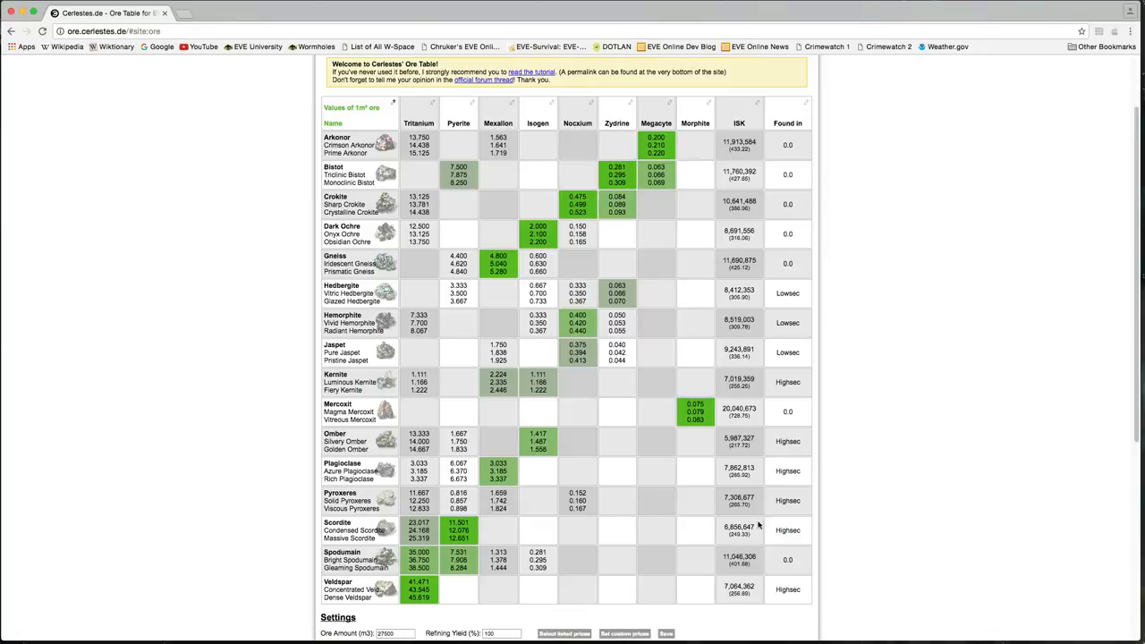
{"action": "mouse_move", "coordinate": [751, 612]}
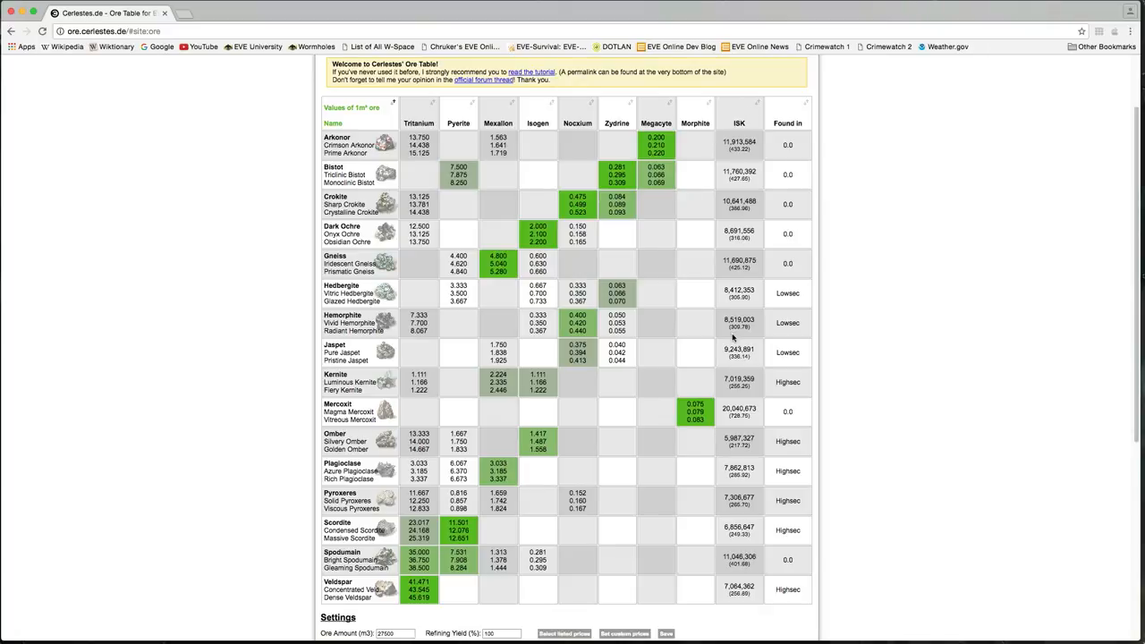
{"action": "mouse_move", "coordinate": [733, 337]}
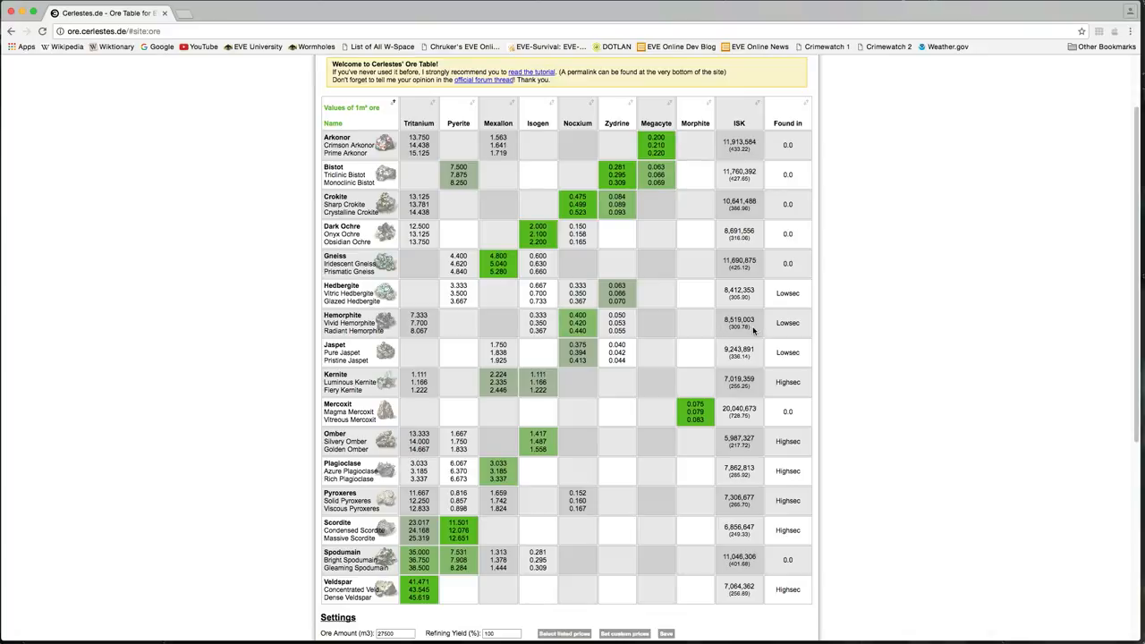
{"action": "mouse_move", "coordinate": [730, 330]}
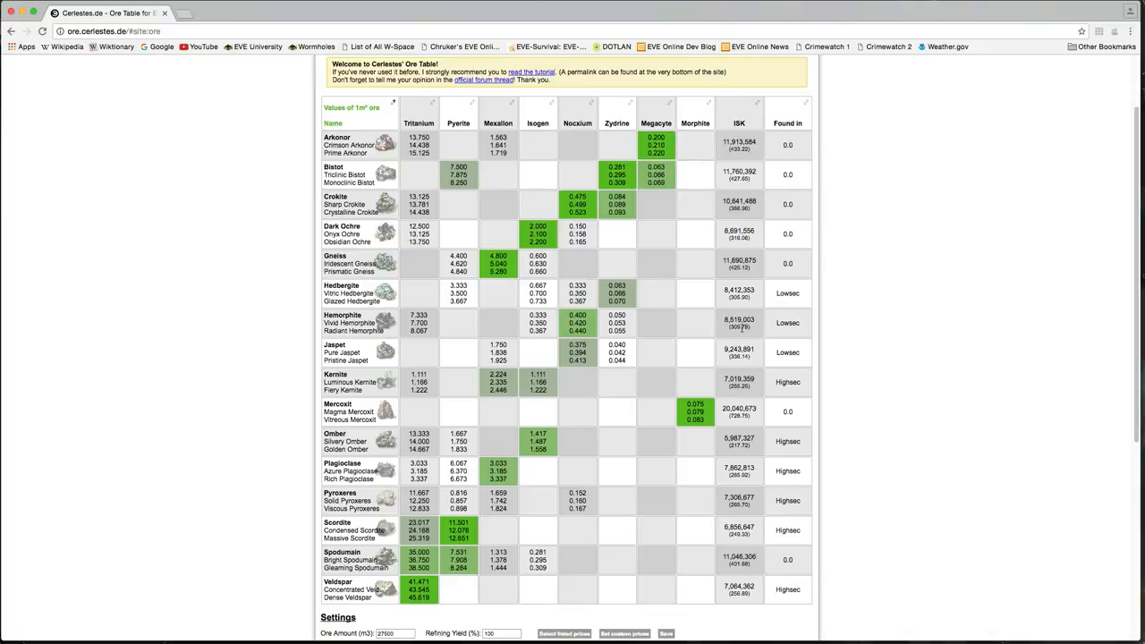
{"action": "mouse_move", "coordinate": [727, 318]}
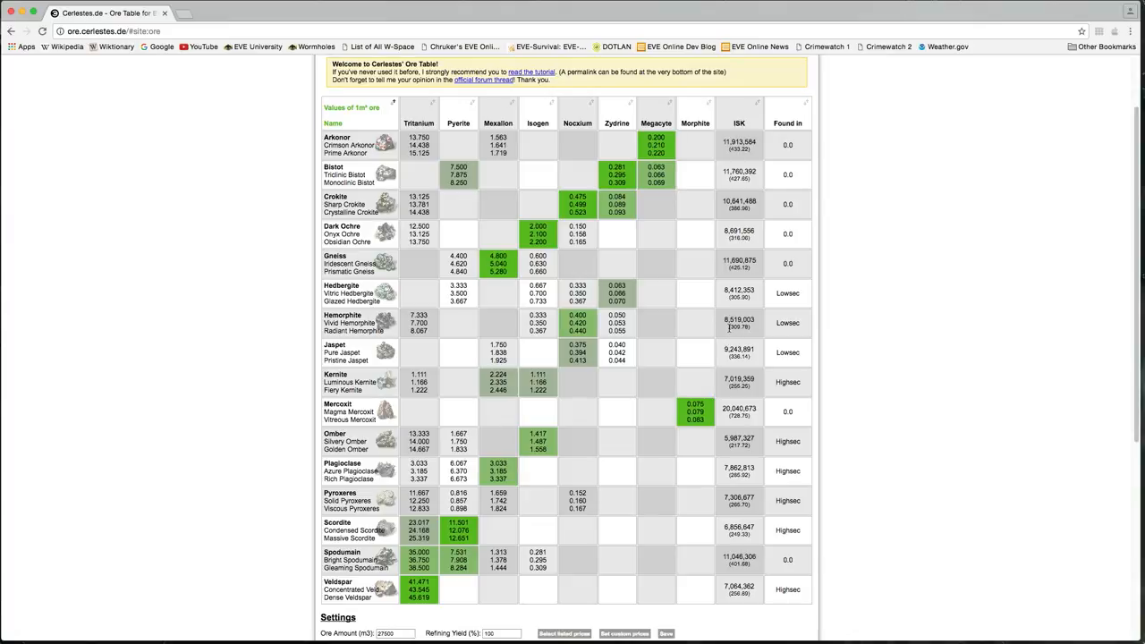
{"action": "mouse_move", "coordinate": [813, 321]}
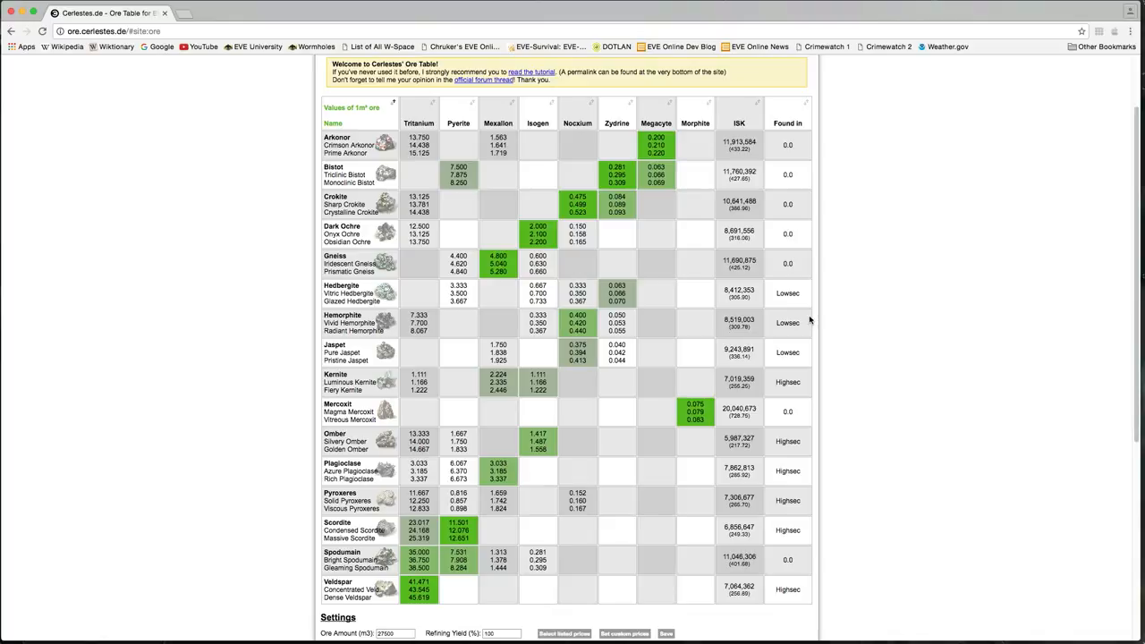
{"action": "mouse_move", "coordinate": [816, 309]}
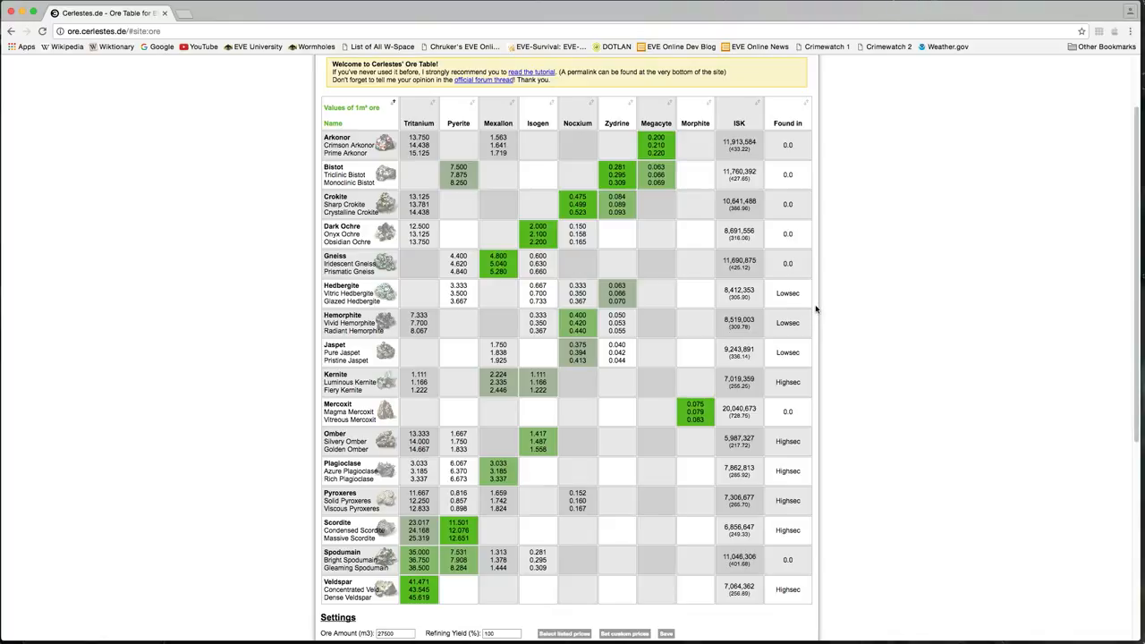
{"action": "mouse_move", "coordinate": [903, 318]}
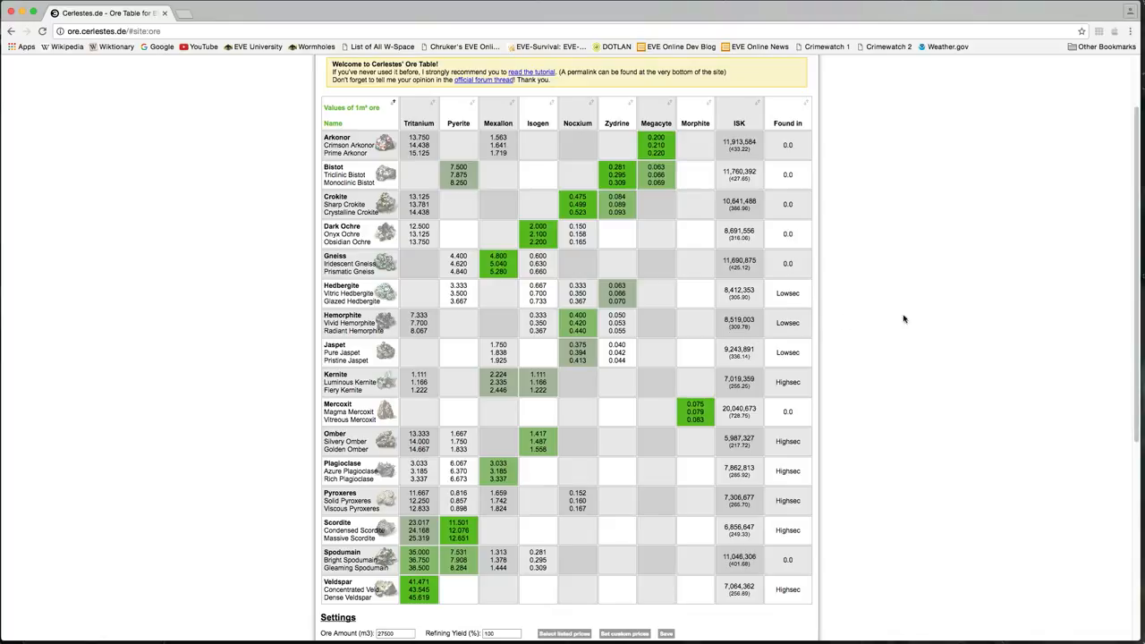
{"action": "scroll", "scroll_direction": "down", "scroll_amount": 3}
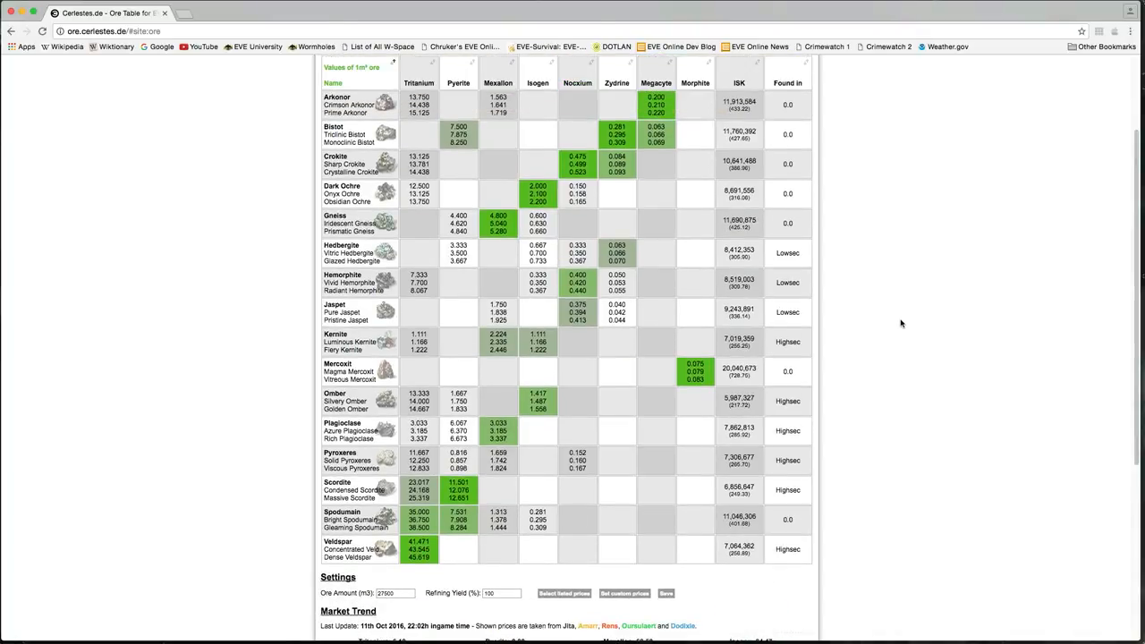
{"action": "mouse_move", "coordinate": [882, 286]}
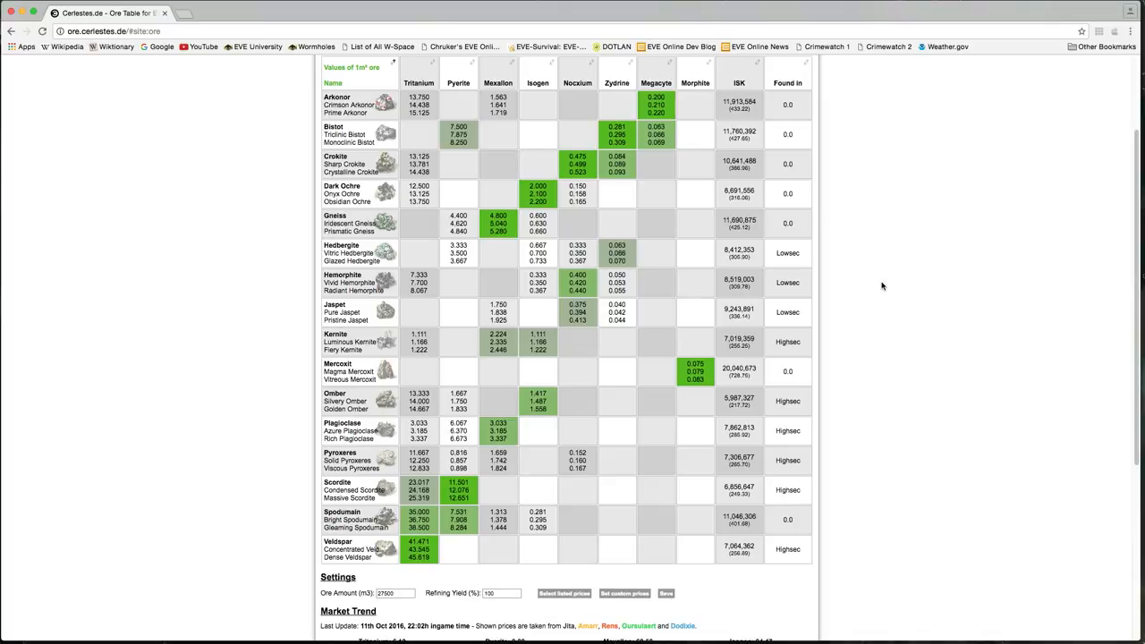
{"action": "mouse_move", "coordinate": [900, 275]}
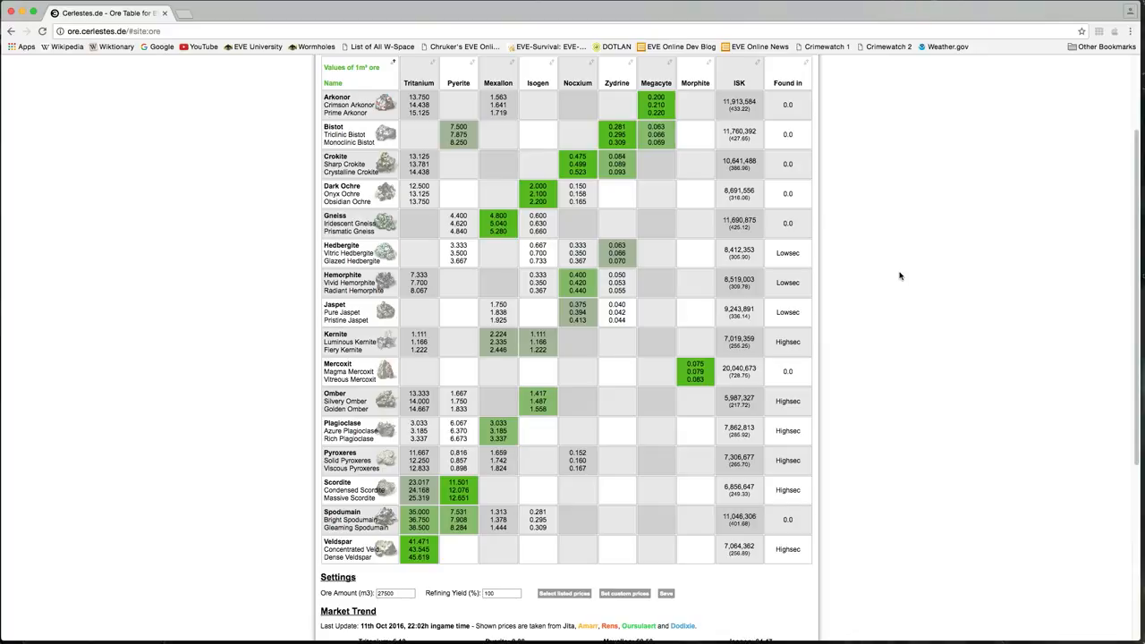
{"action": "mouse_move", "coordinate": [757, 413]}
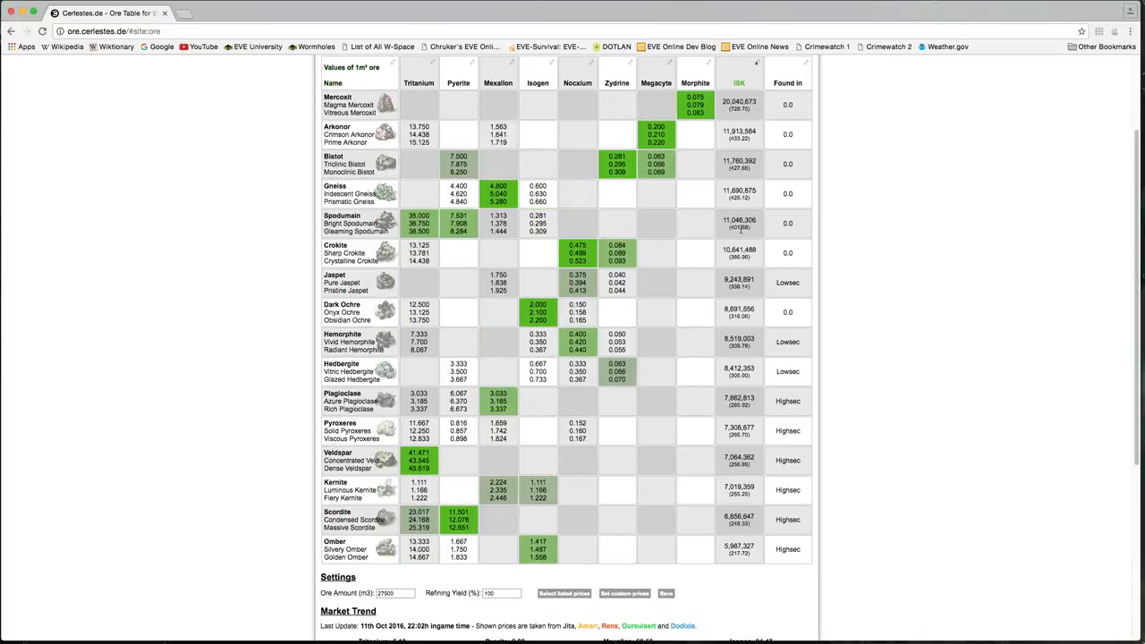
{"action": "mouse_move", "coordinate": [476, 554]}
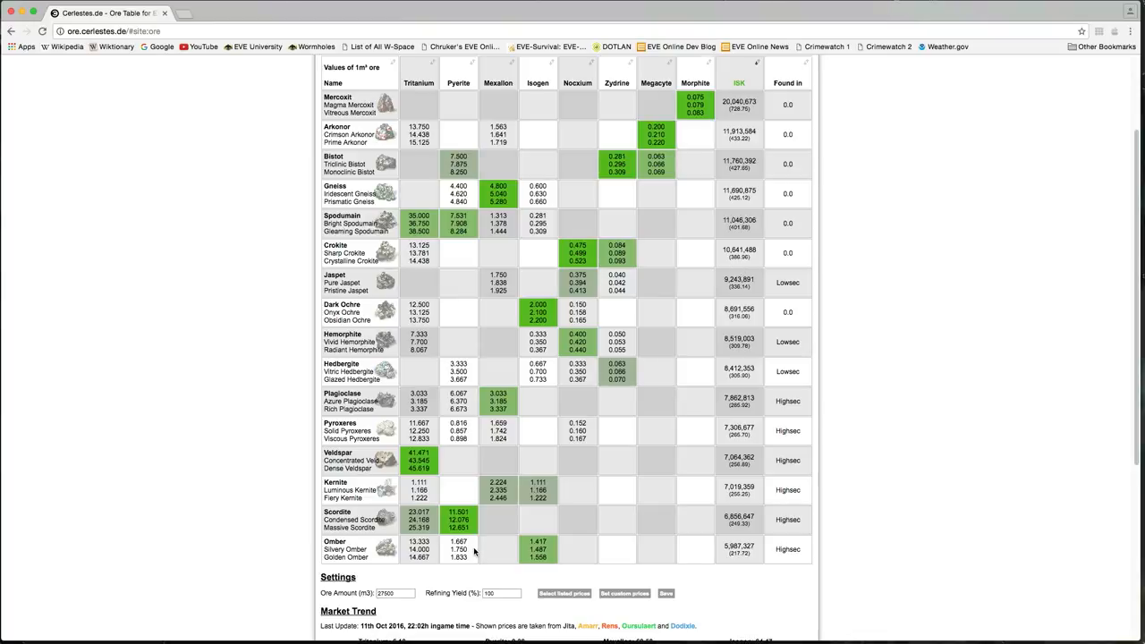
{"action": "mouse_move", "coordinate": [710, 568]}
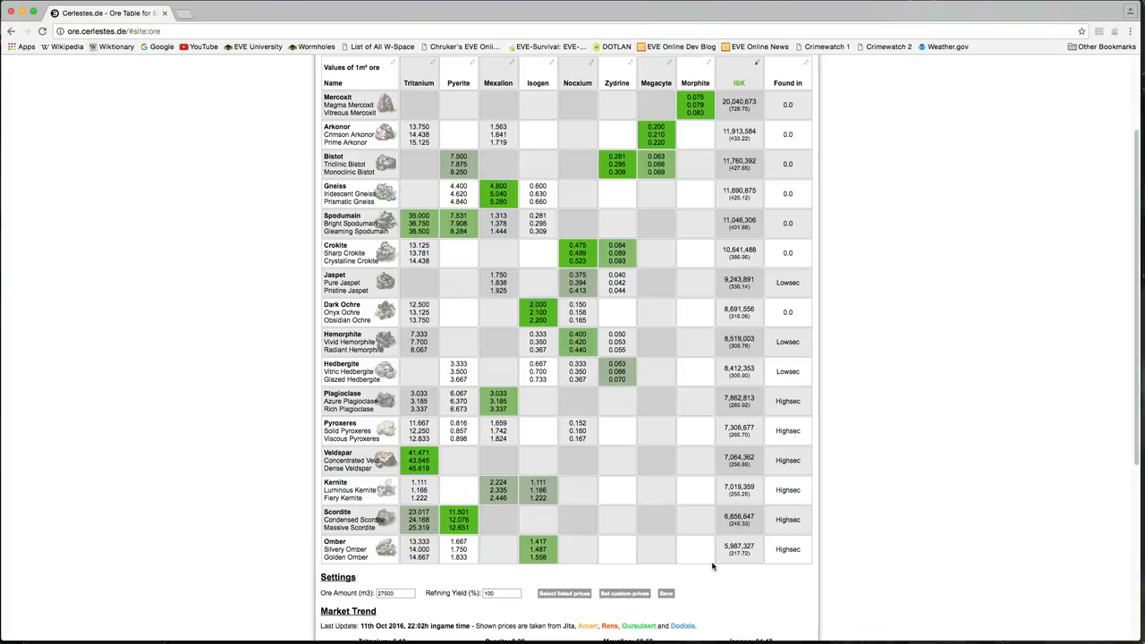
{"action": "mouse_move", "coordinate": [721, 564]}
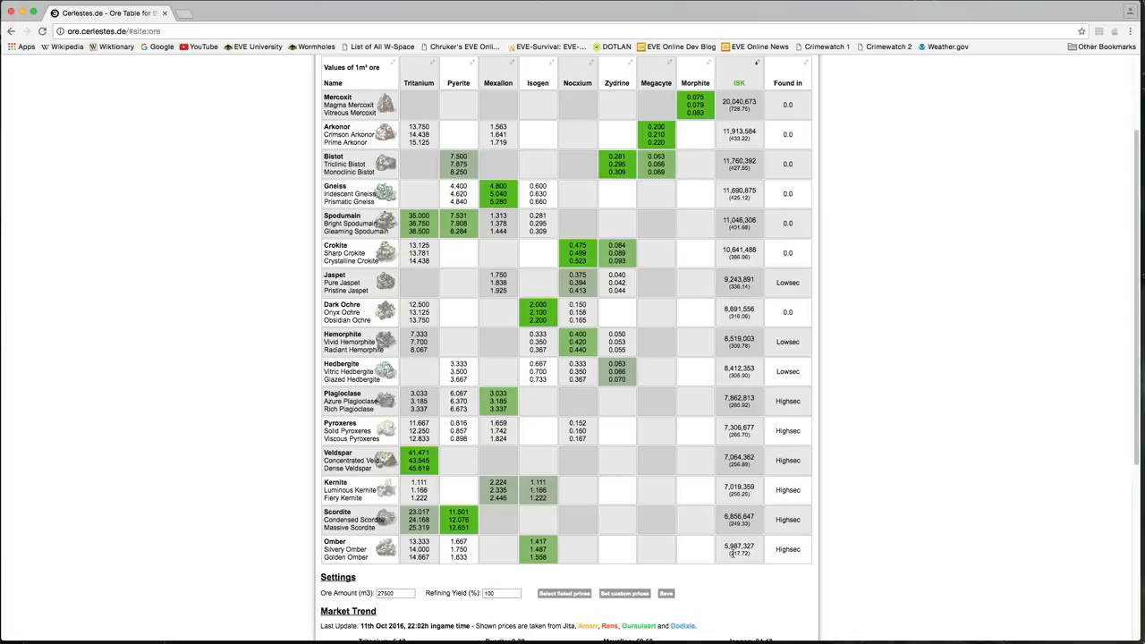
{"action": "mouse_move", "coordinate": [723, 399]}
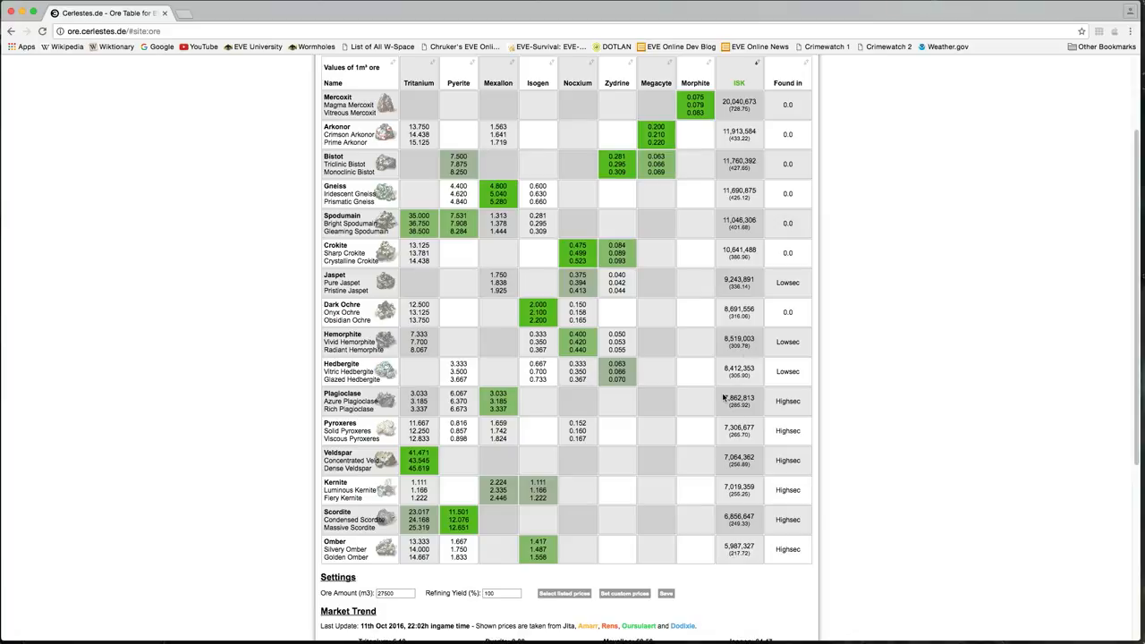
{"action": "mouse_move", "coordinate": [723, 397]}
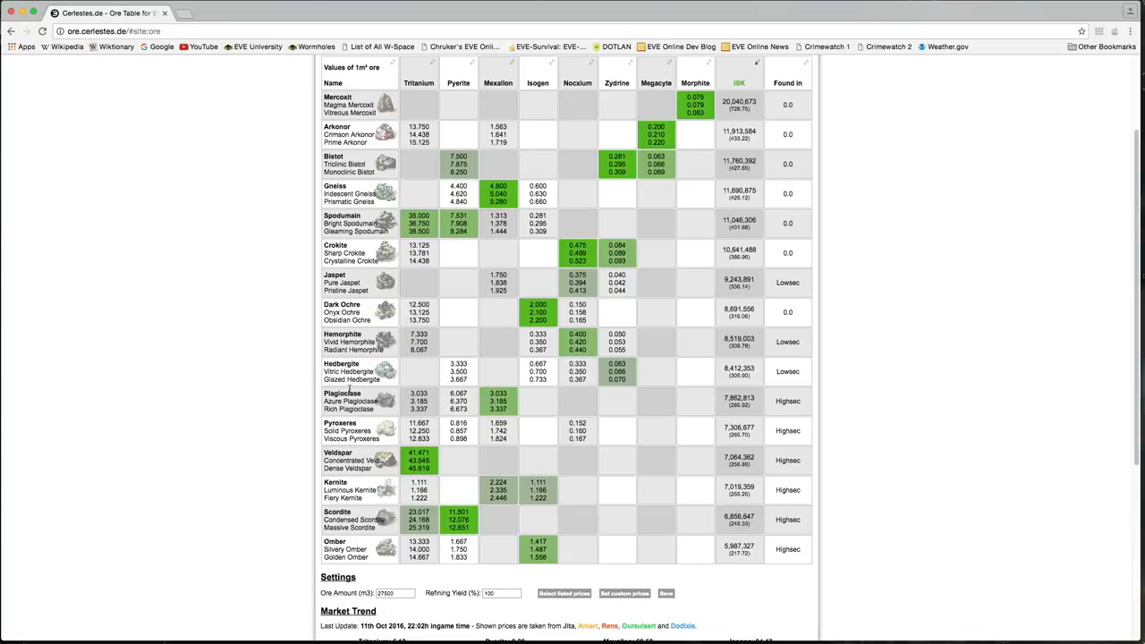
{"action": "mouse_move", "coordinate": [834, 444]}
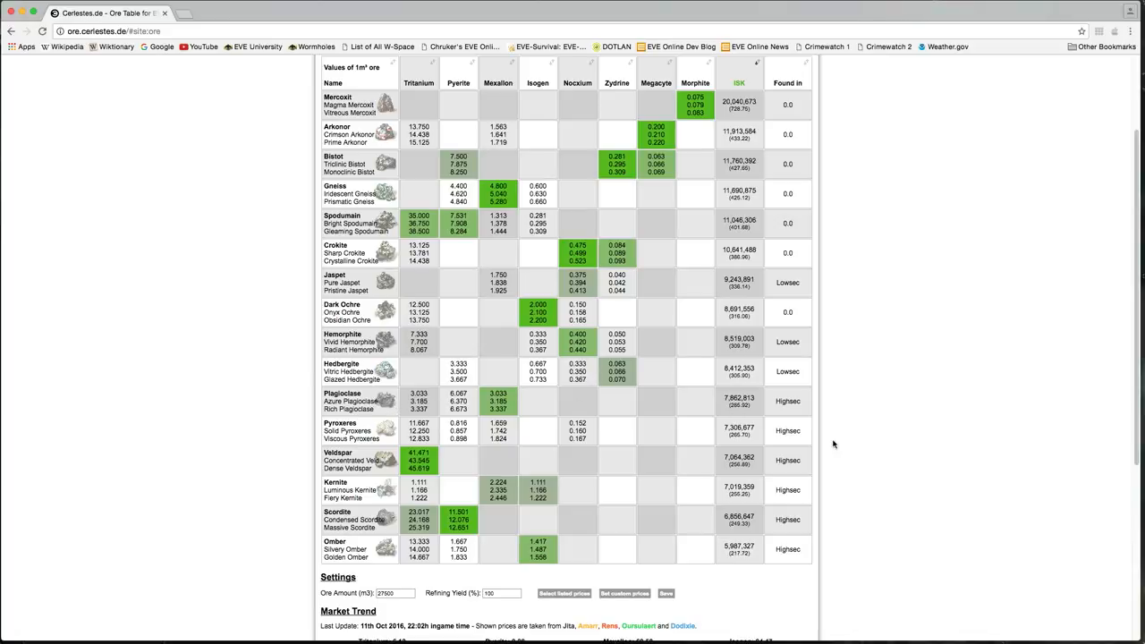
{"action": "mouse_move", "coordinate": [475, 408]}
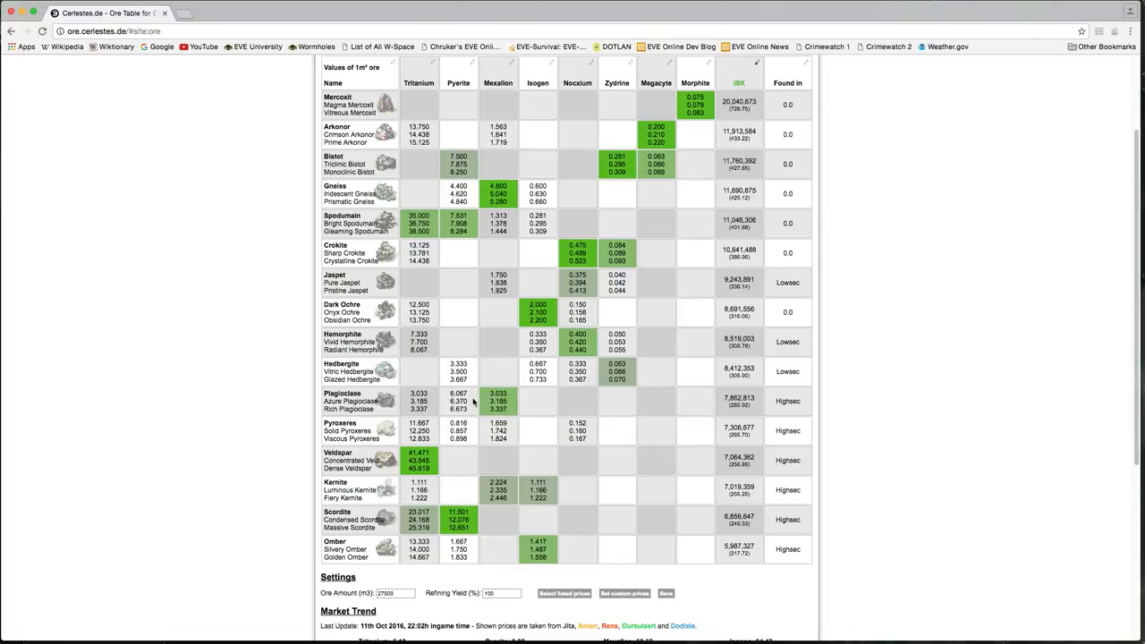
{"action": "mouse_move", "coordinate": [533, 442]}
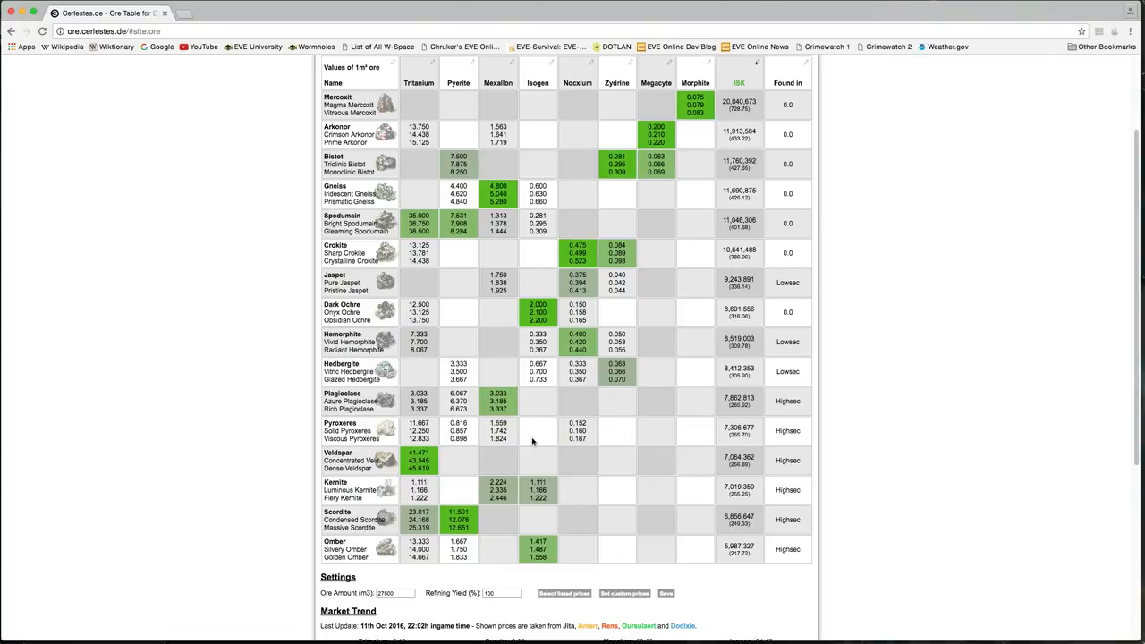
{"action": "mouse_move", "coordinate": [430, 423]}
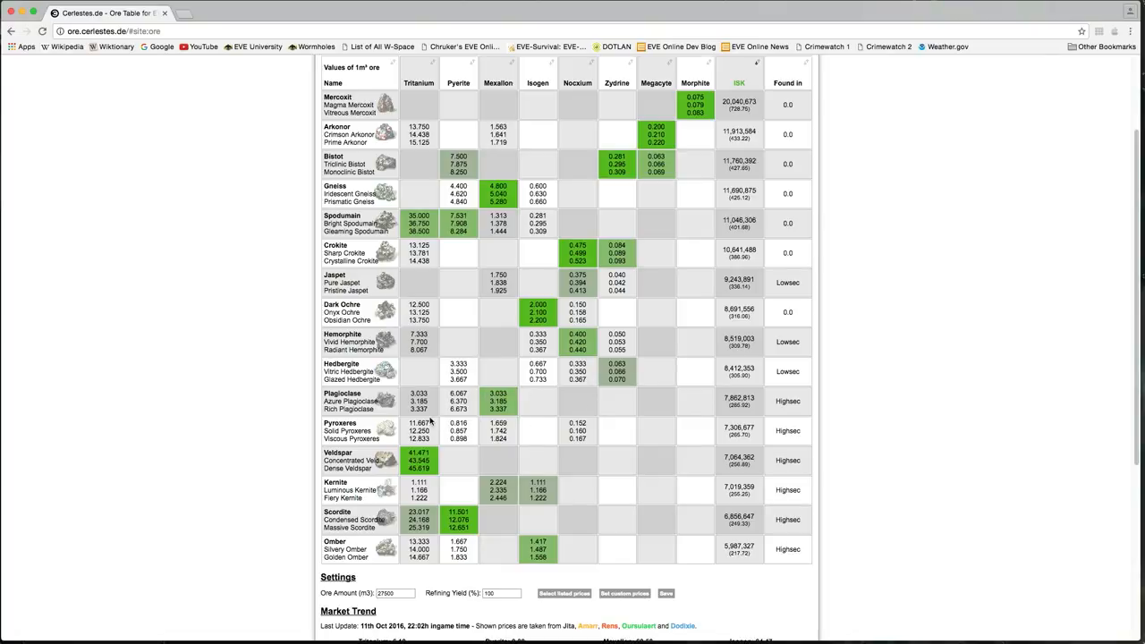
{"action": "mouse_move", "coordinate": [431, 460]}
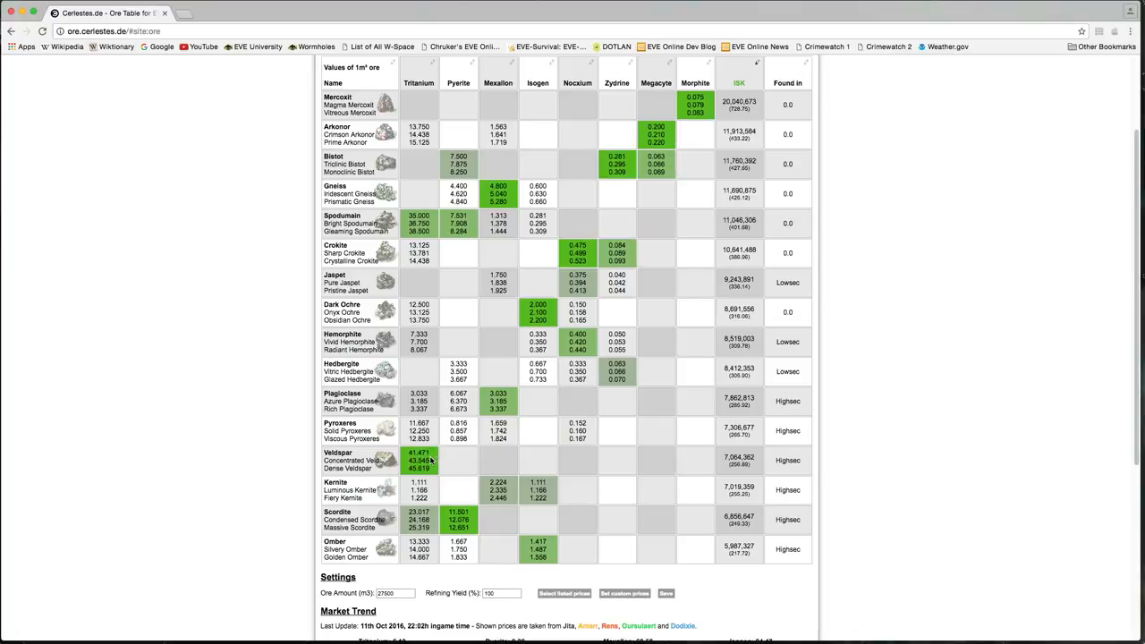
{"action": "mouse_move", "coordinate": [716, 410]}
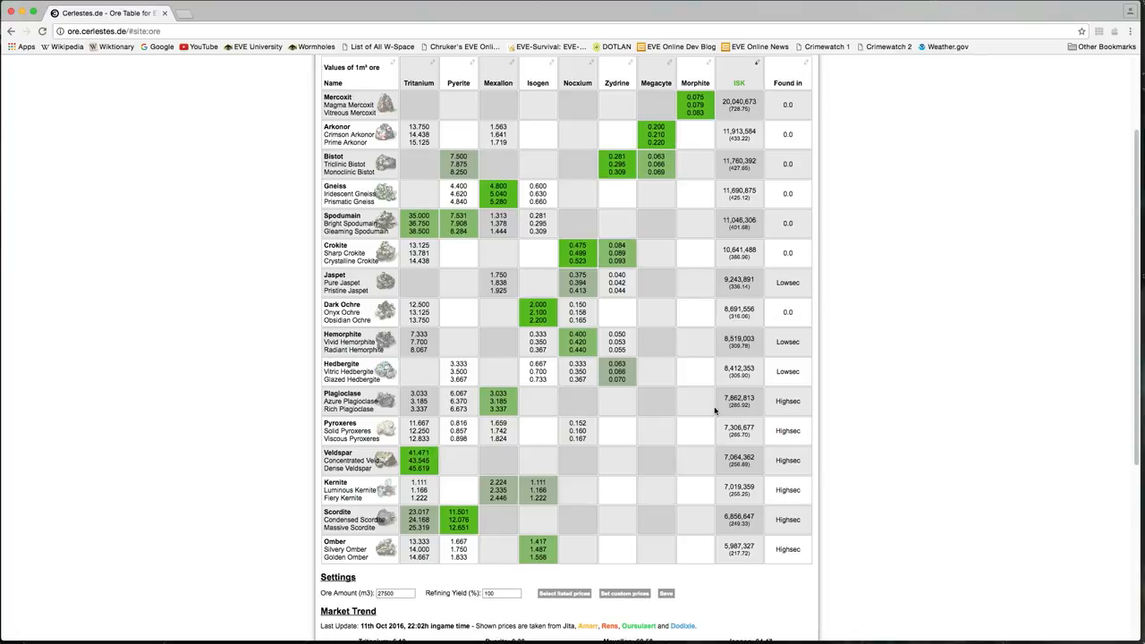
{"action": "mouse_move", "coordinate": [687, 354]}
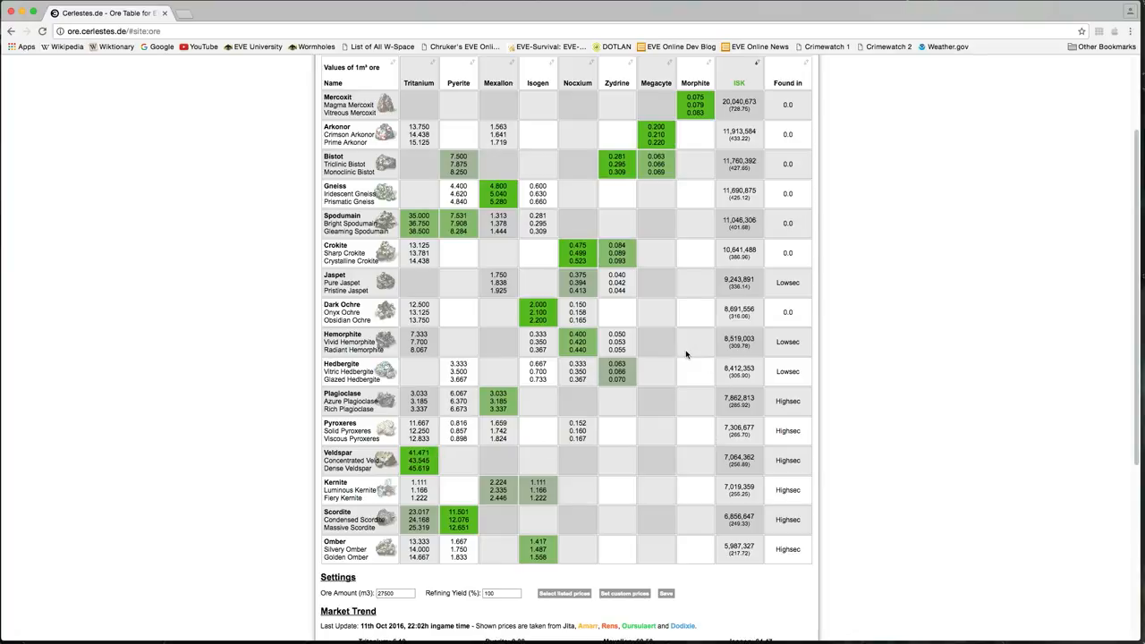
{"action": "mouse_move", "coordinate": [642, 368]}
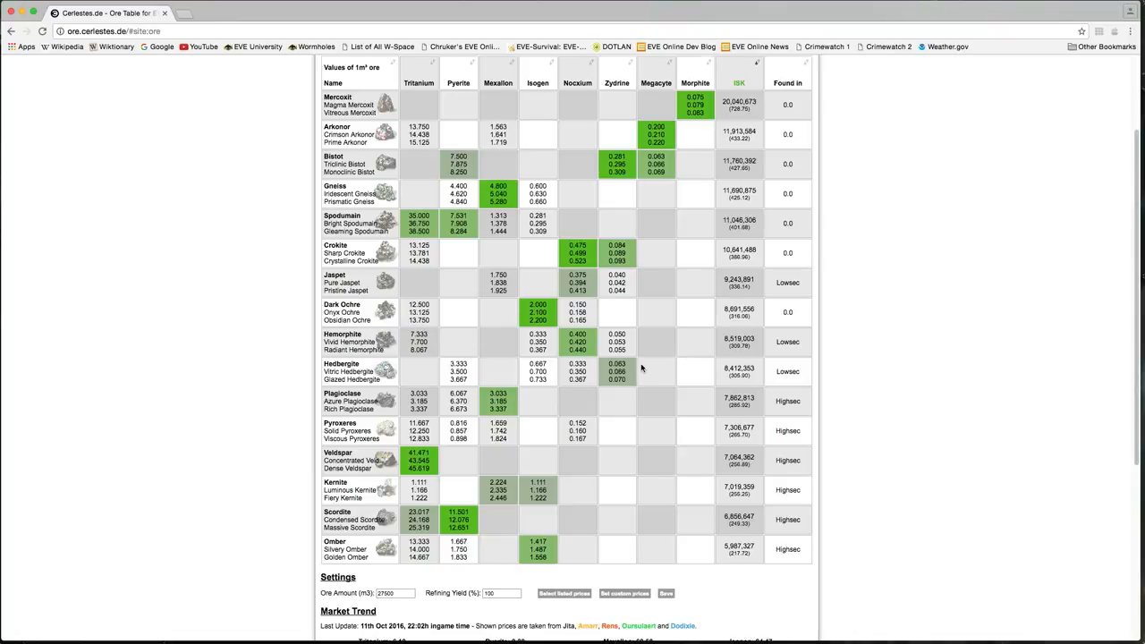
{"action": "mouse_move", "coordinate": [630, 369]}
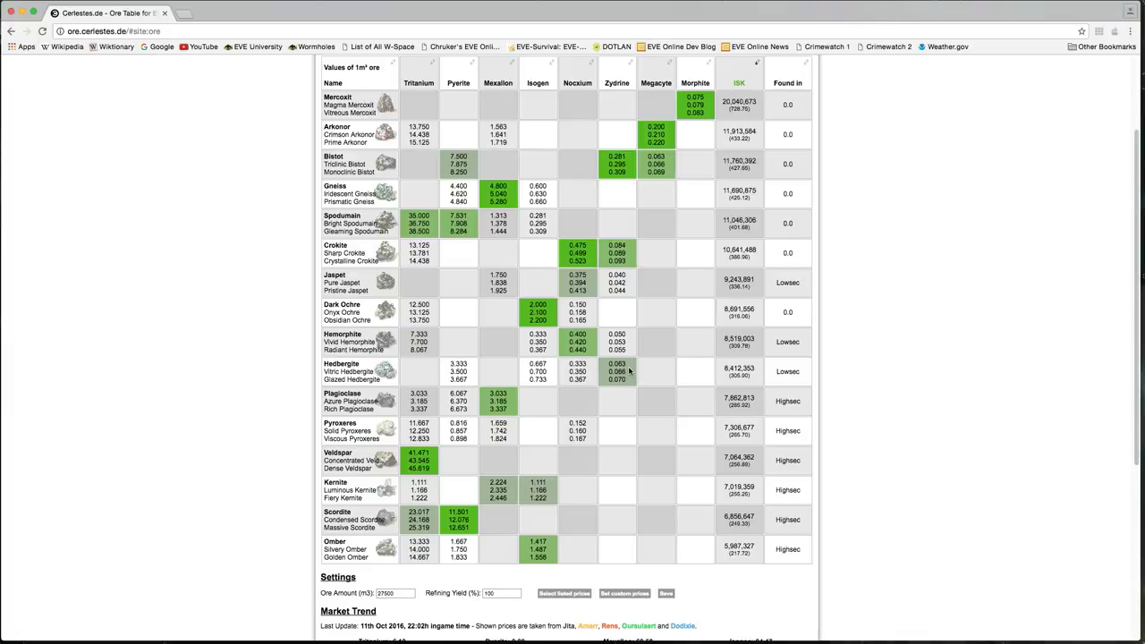
{"action": "mouse_move", "coordinate": [629, 370]}
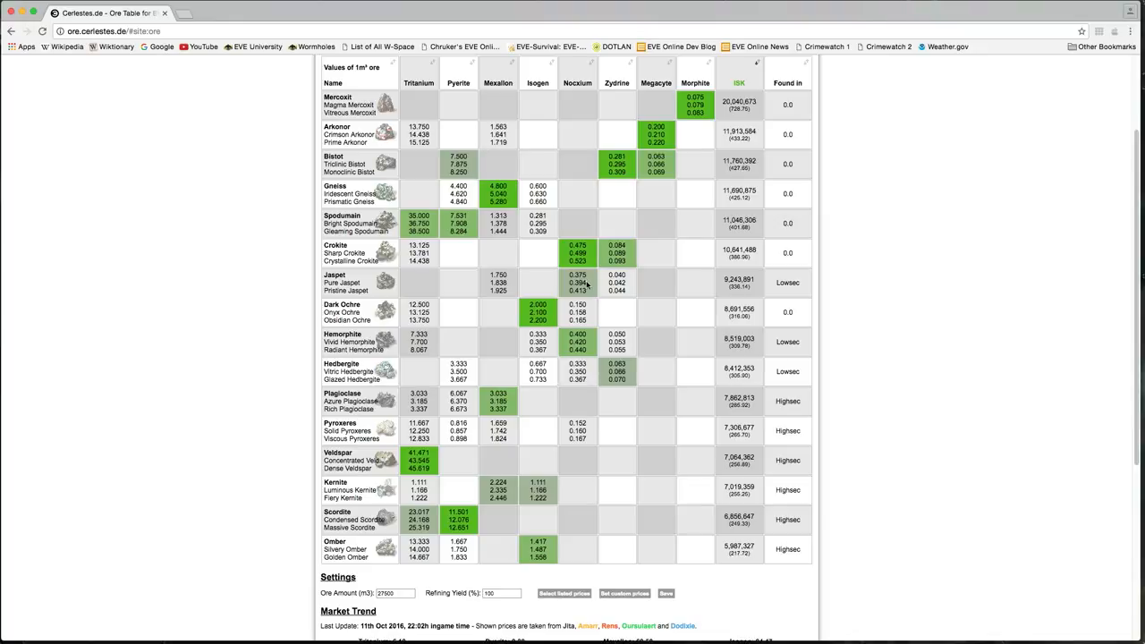
{"action": "mouse_move", "coordinate": [585, 361]}
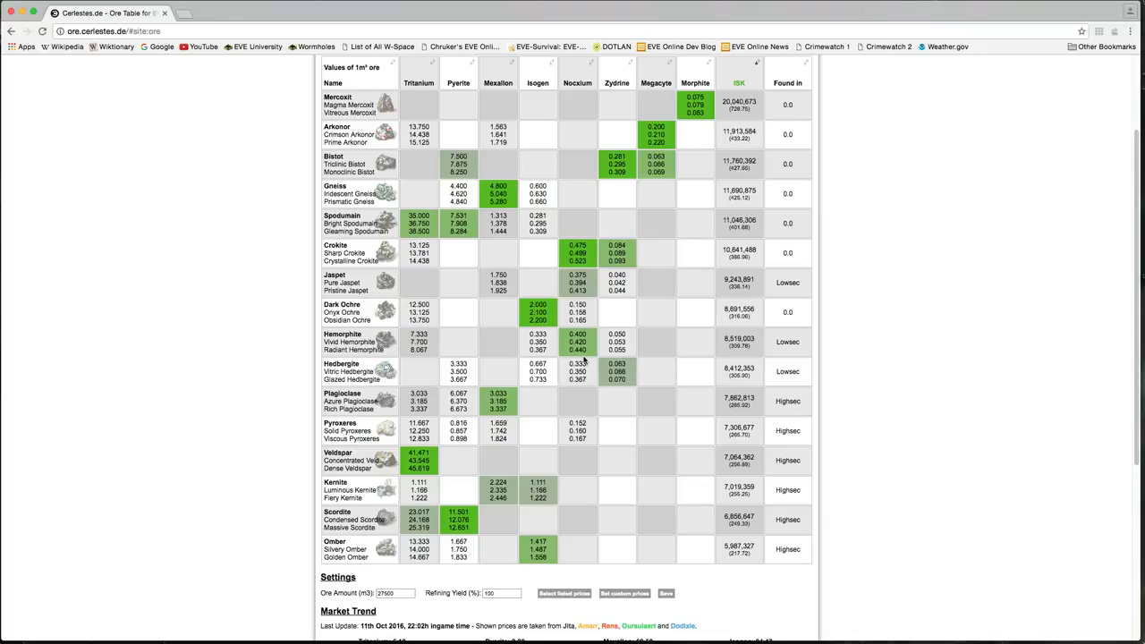
{"action": "mouse_move", "coordinate": [587, 358]}
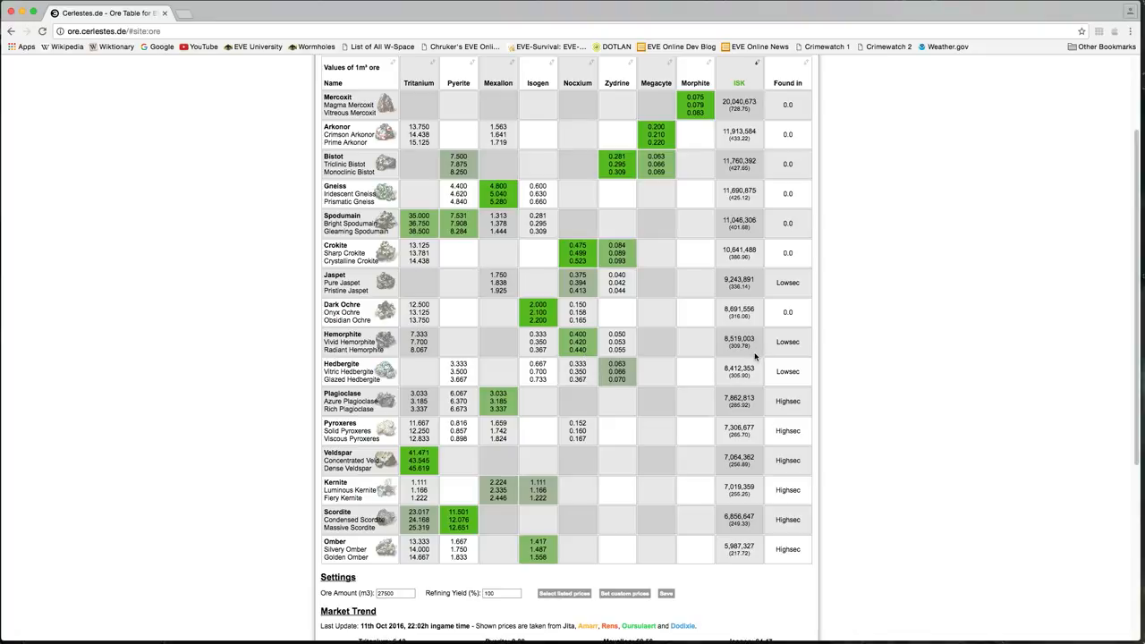
{"action": "mouse_move", "coordinate": [748, 286]}
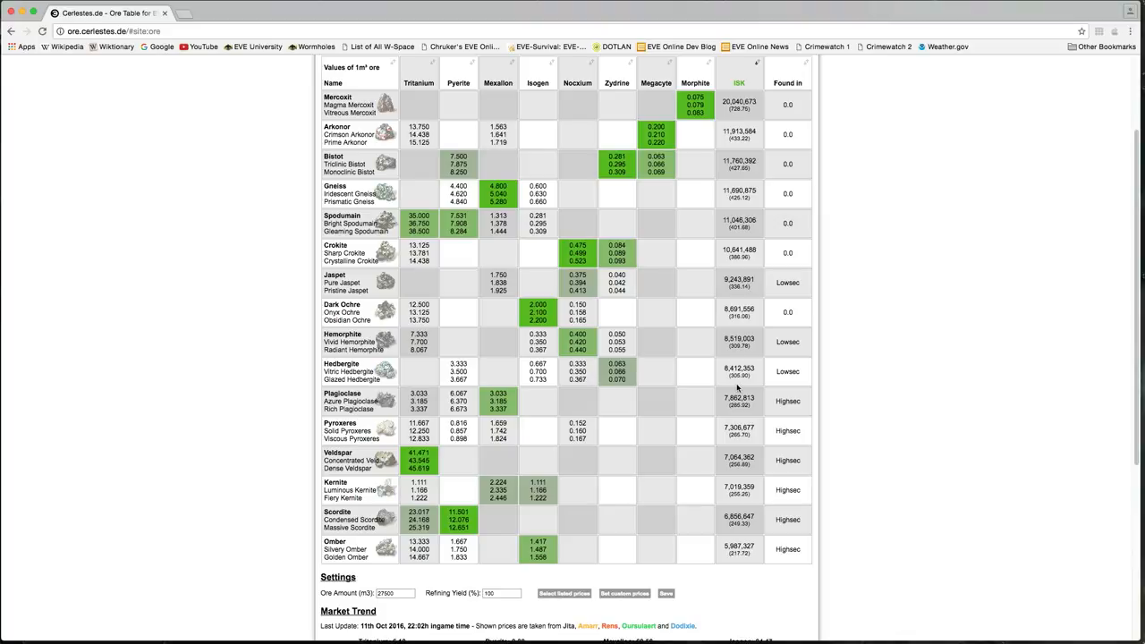
{"action": "mouse_move", "coordinate": [754, 379]}
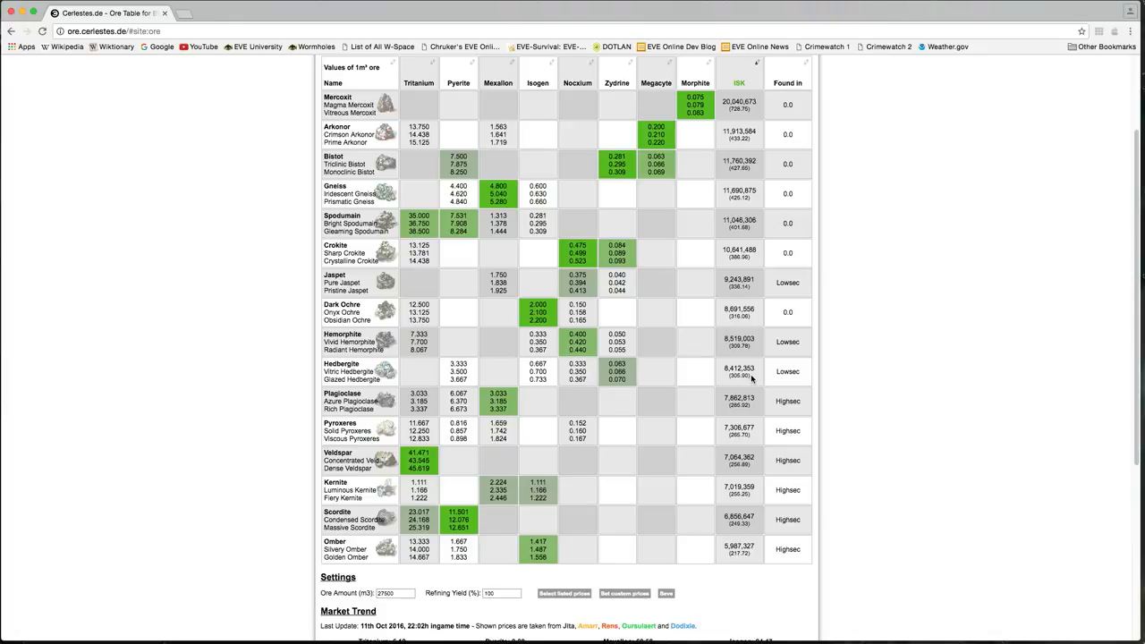
{"action": "mouse_move", "coordinate": [752, 406]}
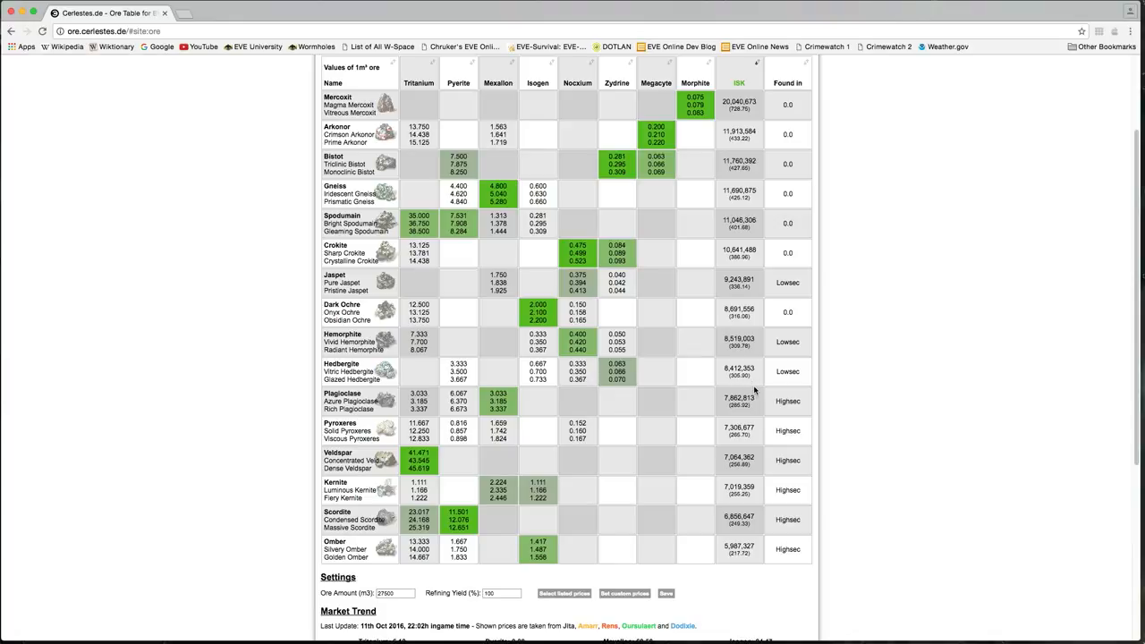
{"action": "mouse_move", "coordinate": [755, 391]}
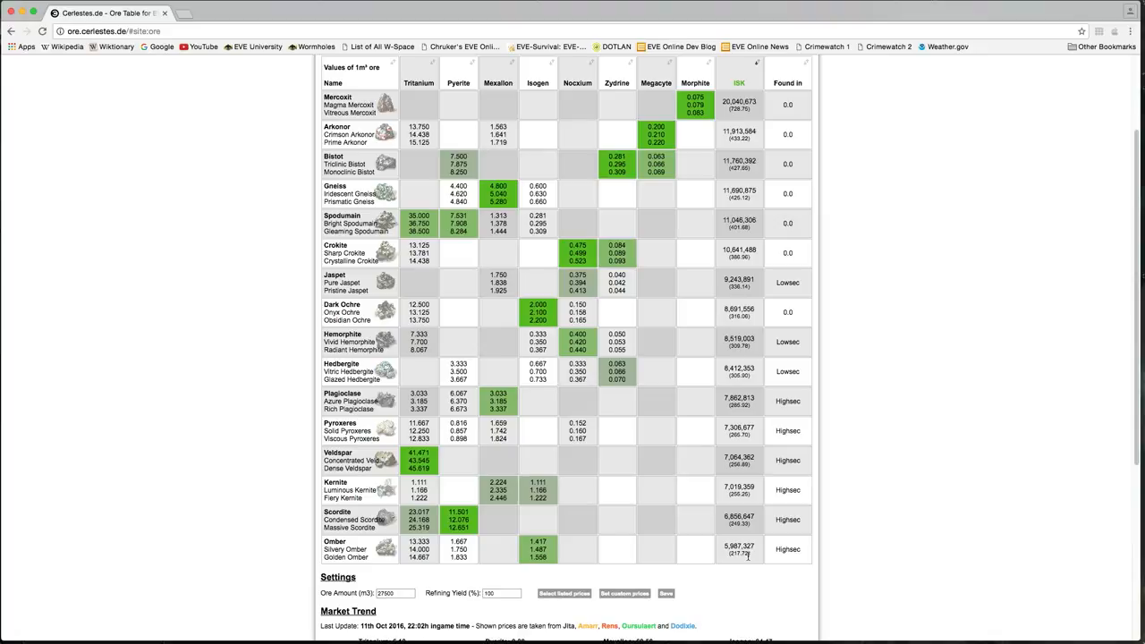
{"action": "mouse_move", "coordinate": [766, 290]}
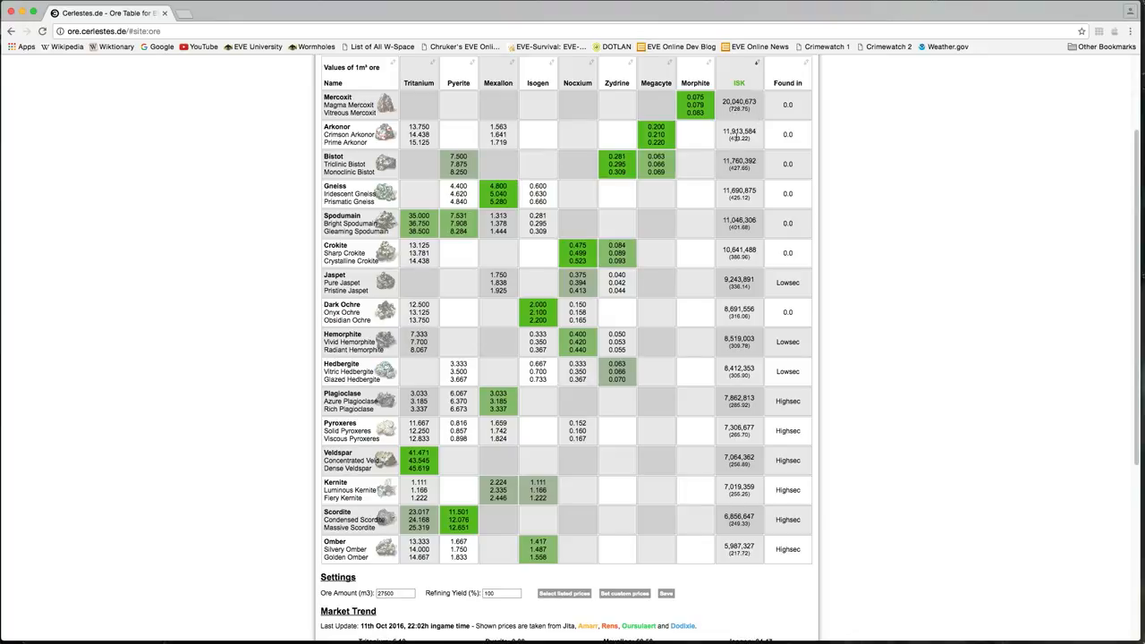
{"action": "mouse_move", "coordinate": [742, 147]}
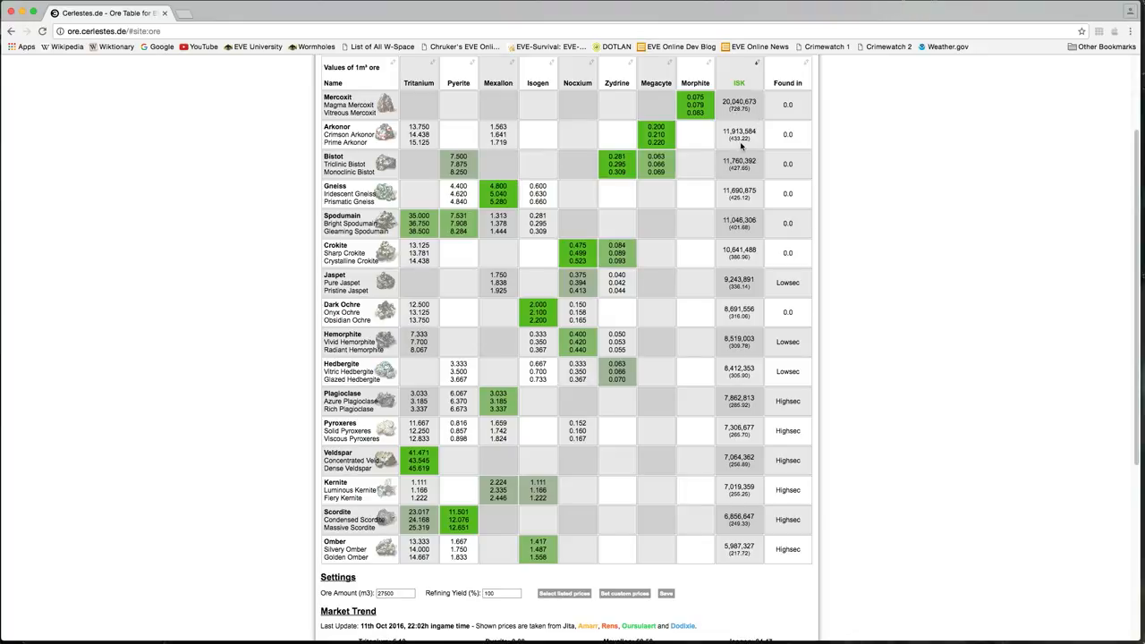
{"action": "mouse_move", "coordinate": [673, 17]}
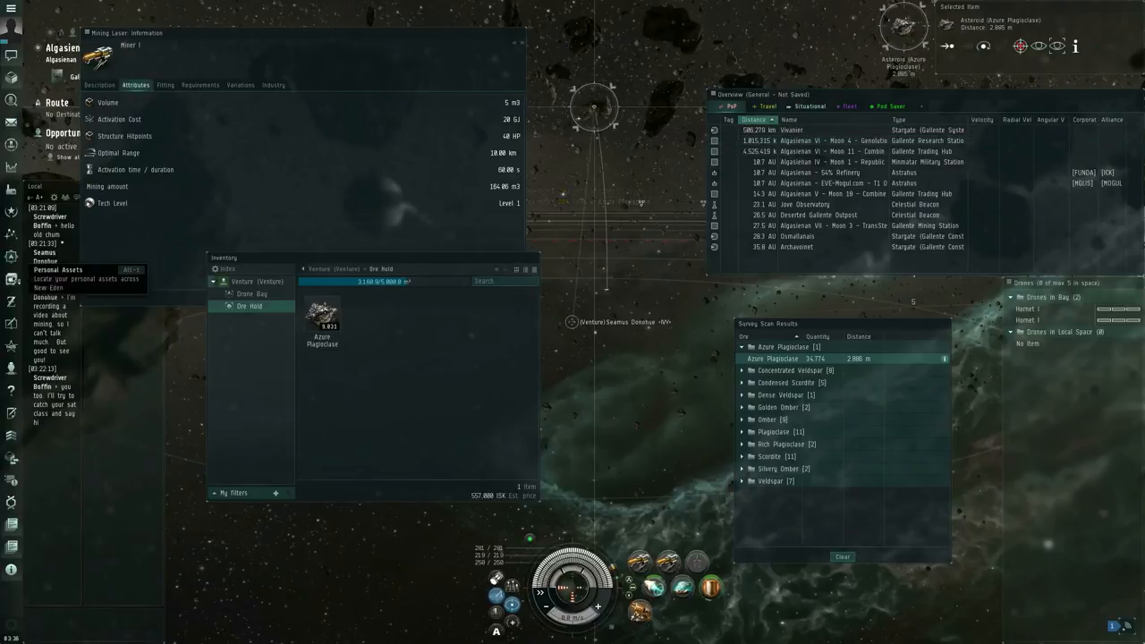
Dock at the station after working out an expected yield of about 320.31 in Calculator
{"action": "left_click", "coordinate": [58, 268]}
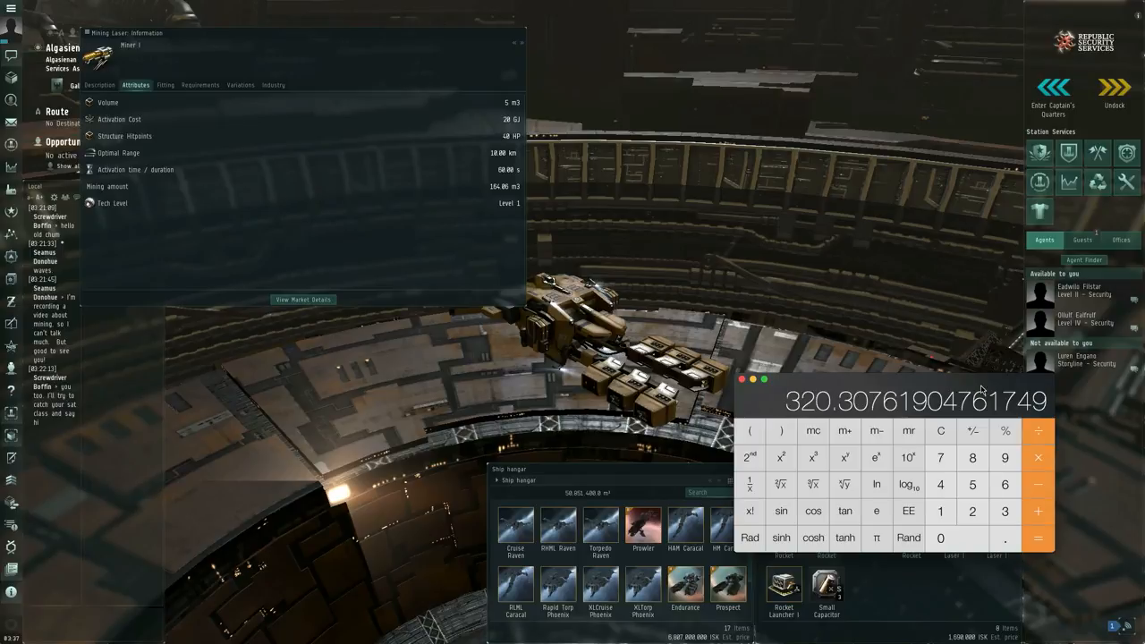
{"action": "left_click", "coordinate": [941, 430]}
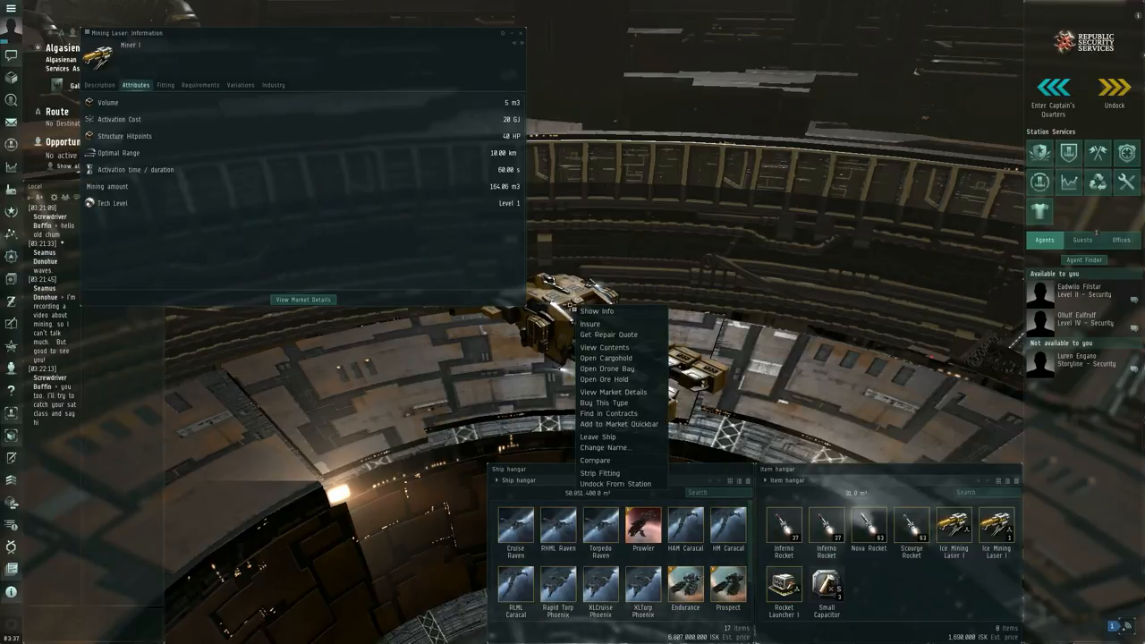
{"action": "mouse_move", "coordinate": [641, 380]}
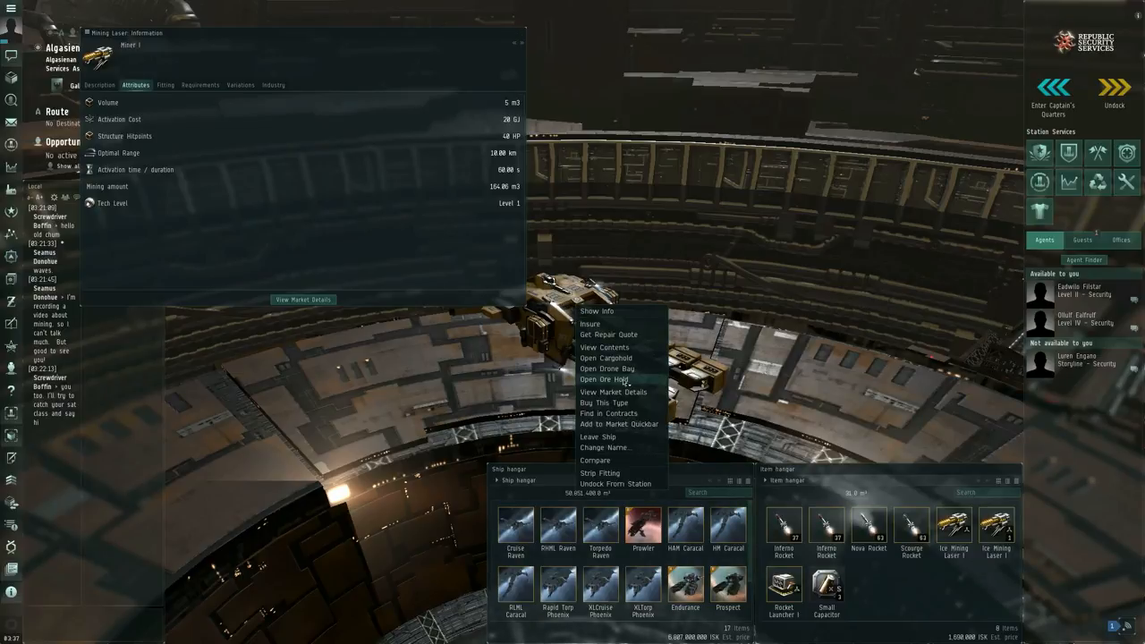
Move the Azure Plagioclase from the ship's ore hold into the station Item Hangar
{"action": "left_click", "coordinate": [607, 379]}
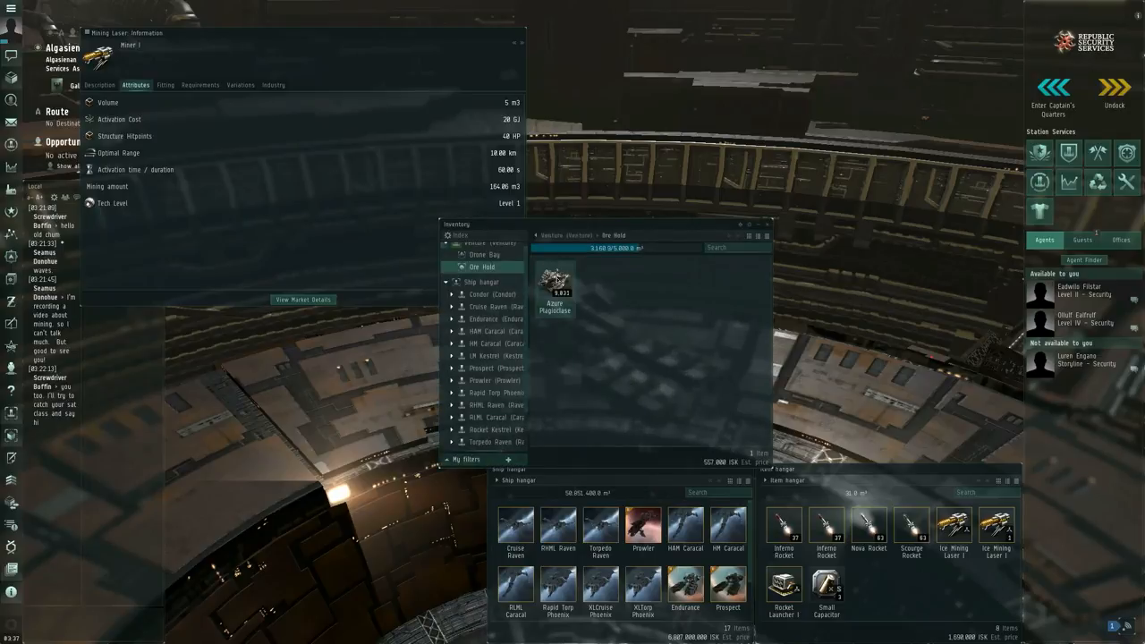
{"action": "left_click_drag", "start_coordinate": [555, 286], "coordinate": [868, 587]}
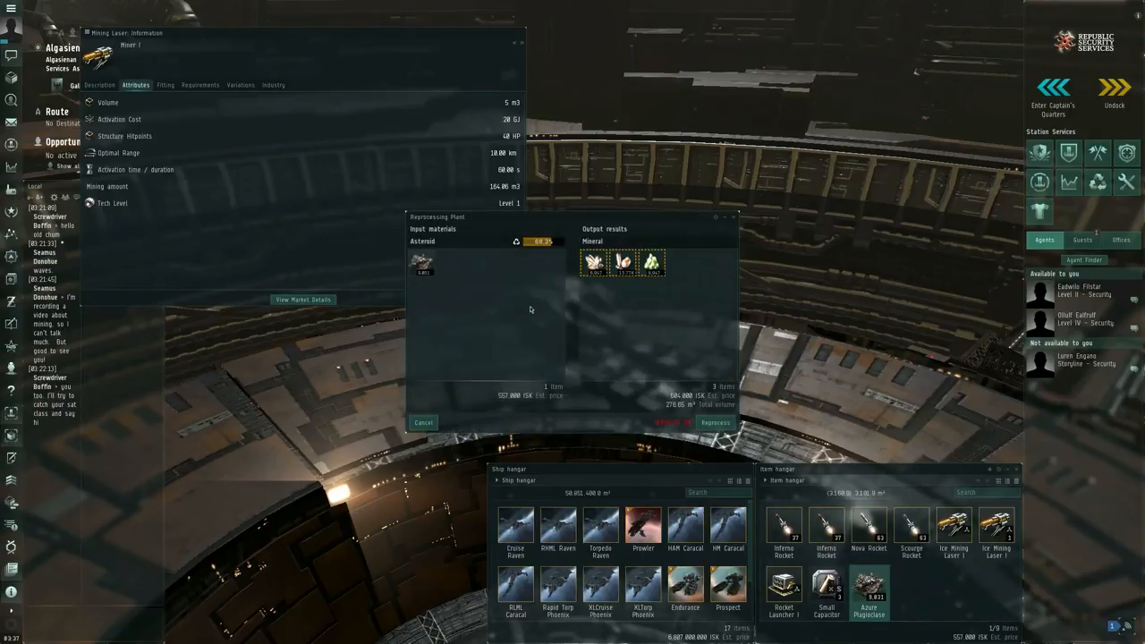
{"action": "mouse_move", "coordinate": [537, 244]}
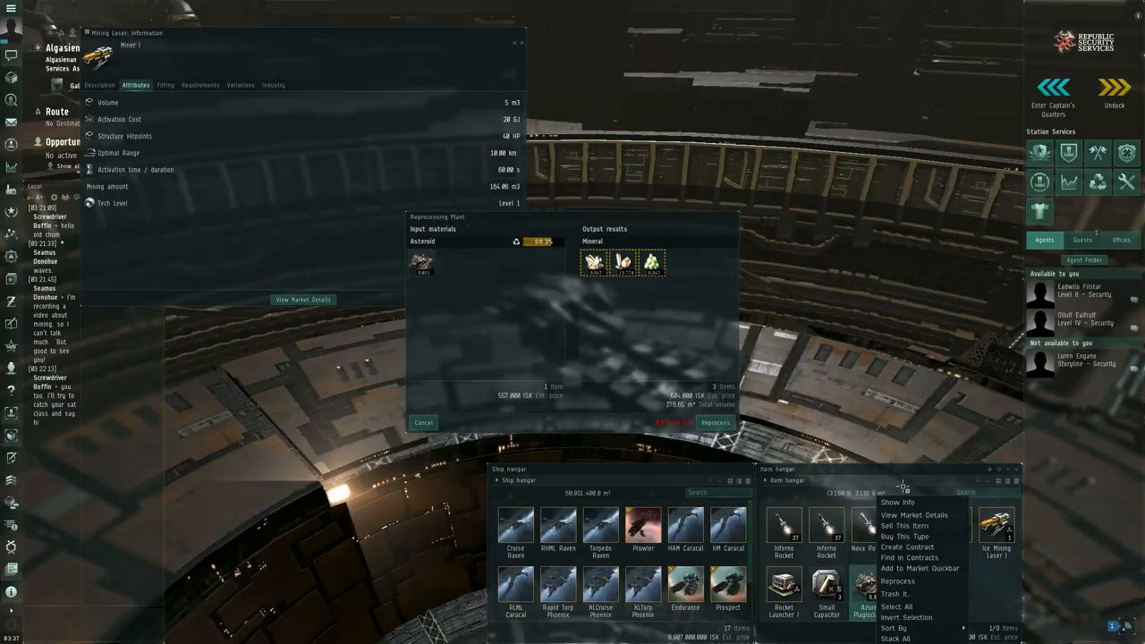
{"action": "left_click", "coordinate": [895, 502]}
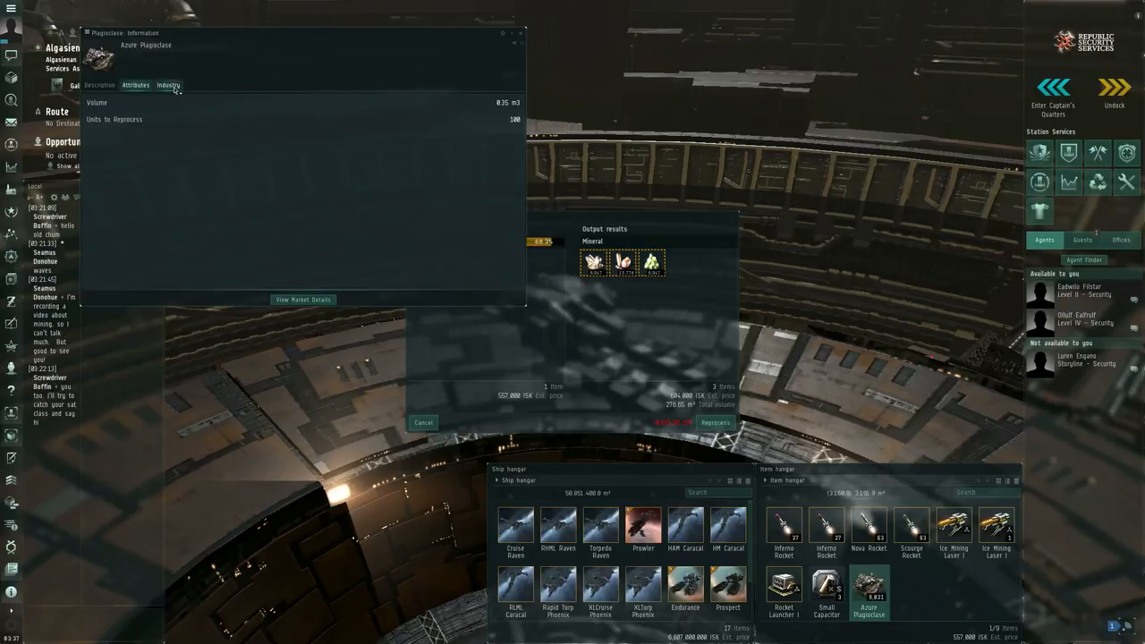
{"action": "left_click", "coordinate": [172, 86]}
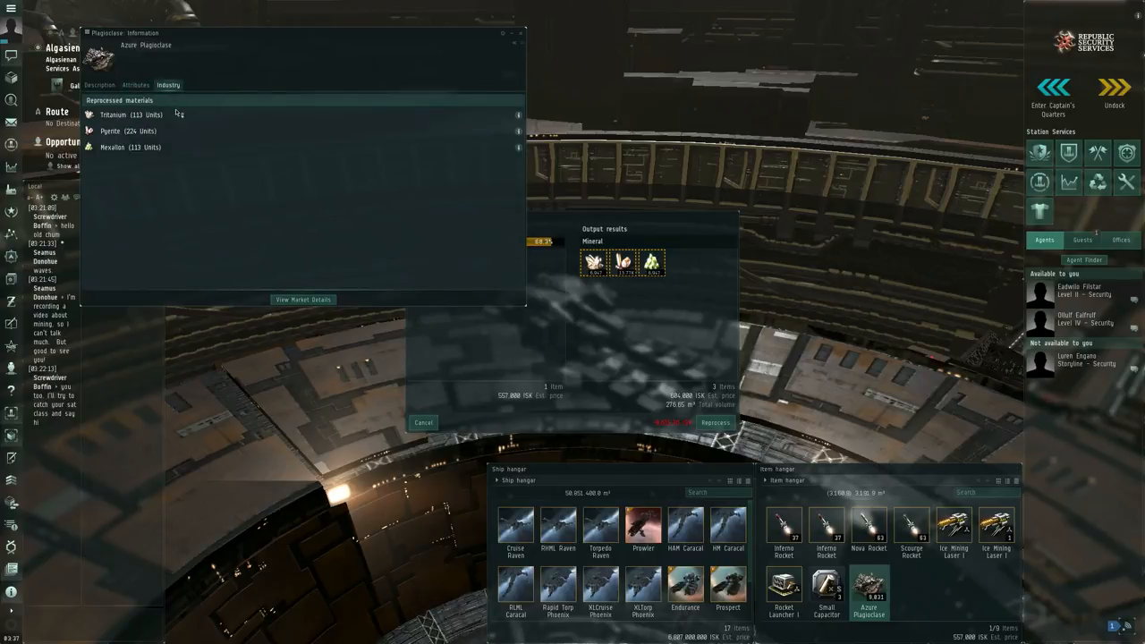
{"action": "mouse_move", "coordinate": [179, 147]}
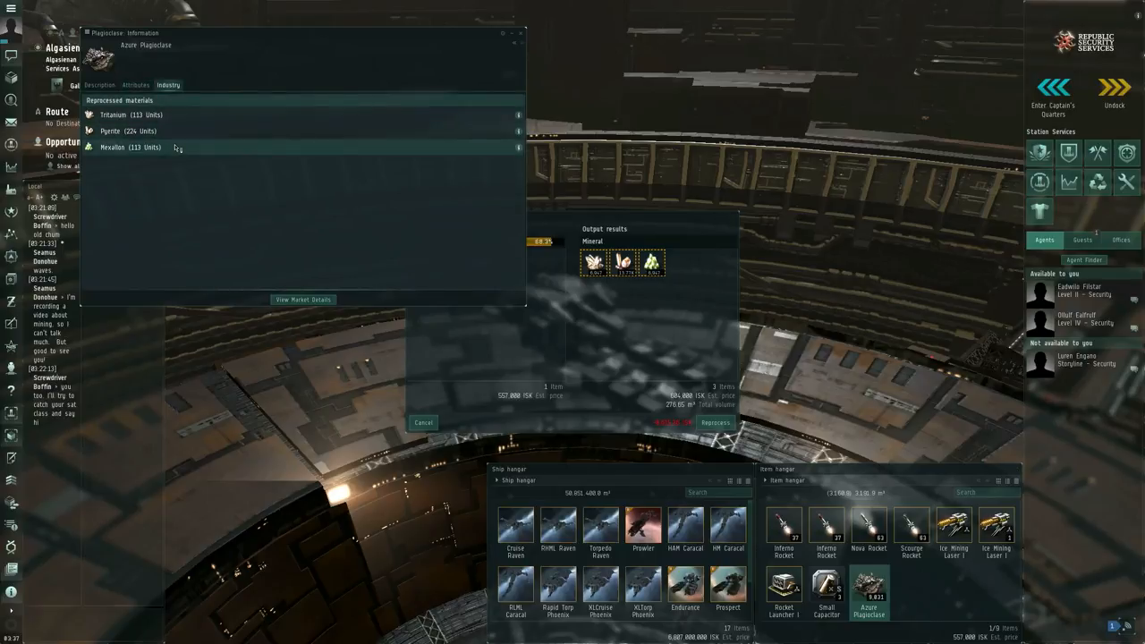
{"action": "left_click", "coordinate": [136, 86]}
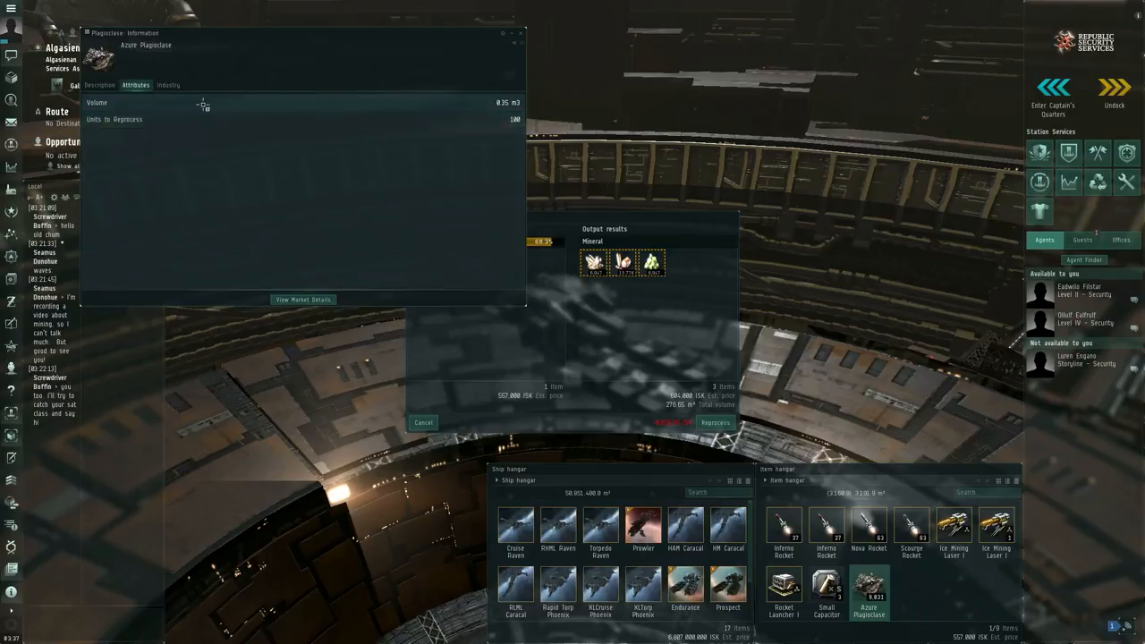
{"action": "mouse_move", "coordinate": [192, 122]}
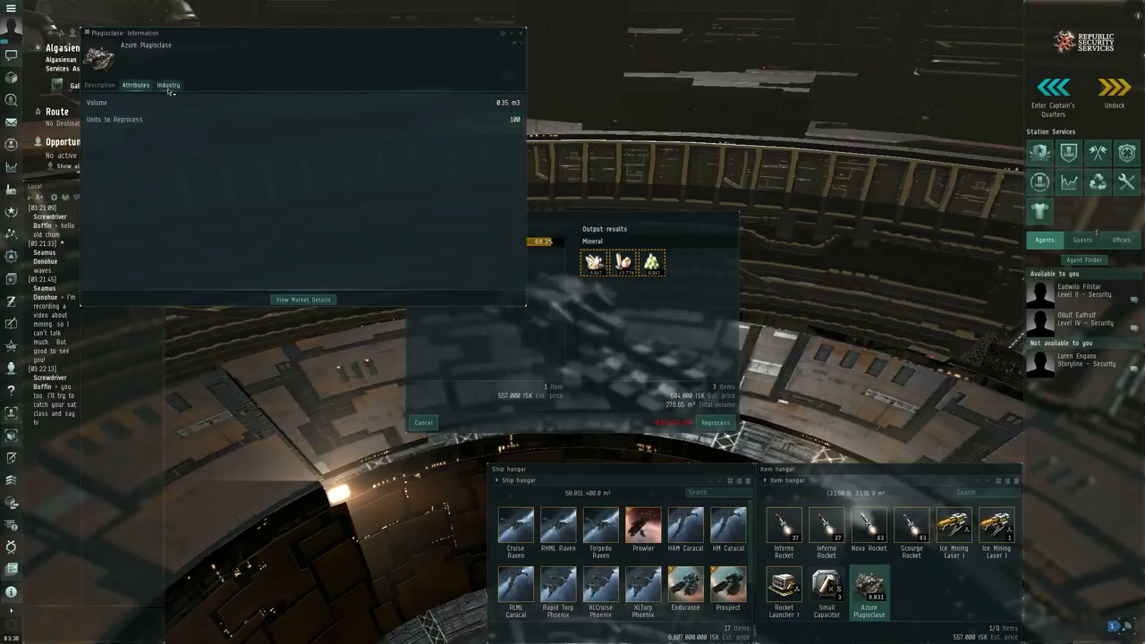
{"action": "left_click", "coordinate": [172, 85]}
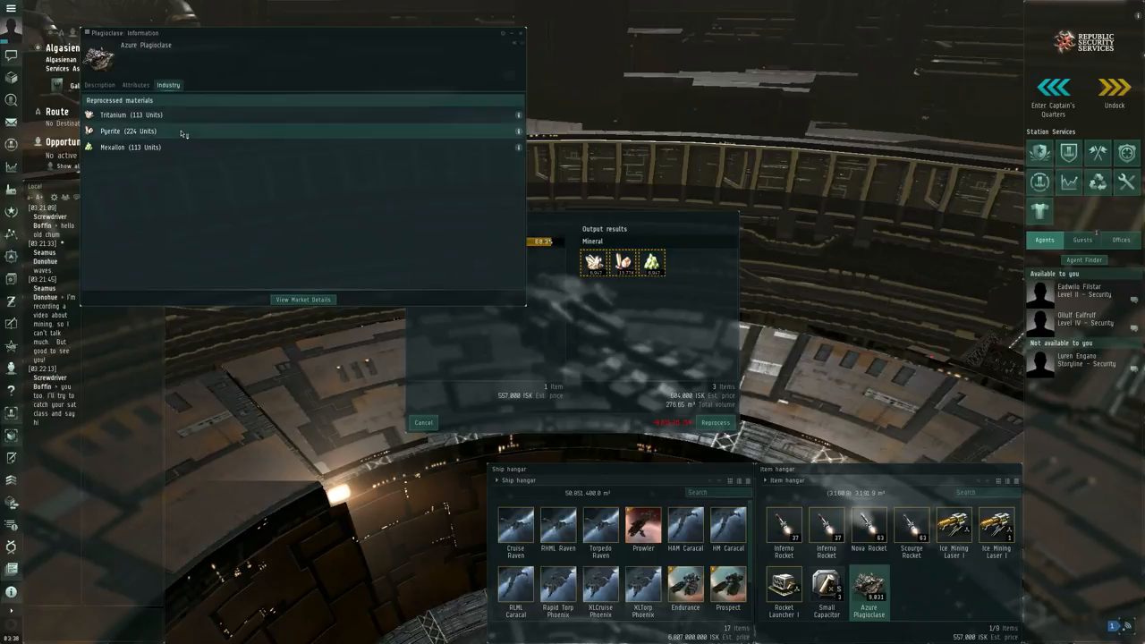
{"action": "mouse_move", "coordinate": [186, 150]}
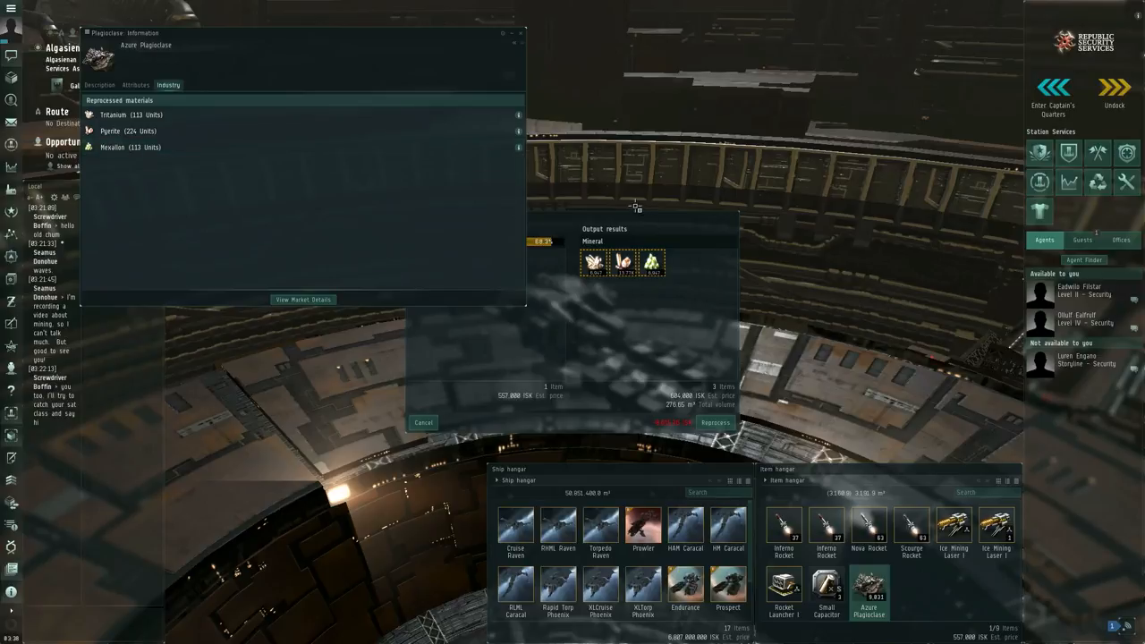
{"action": "mouse_move", "coordinate": [540, 243]}
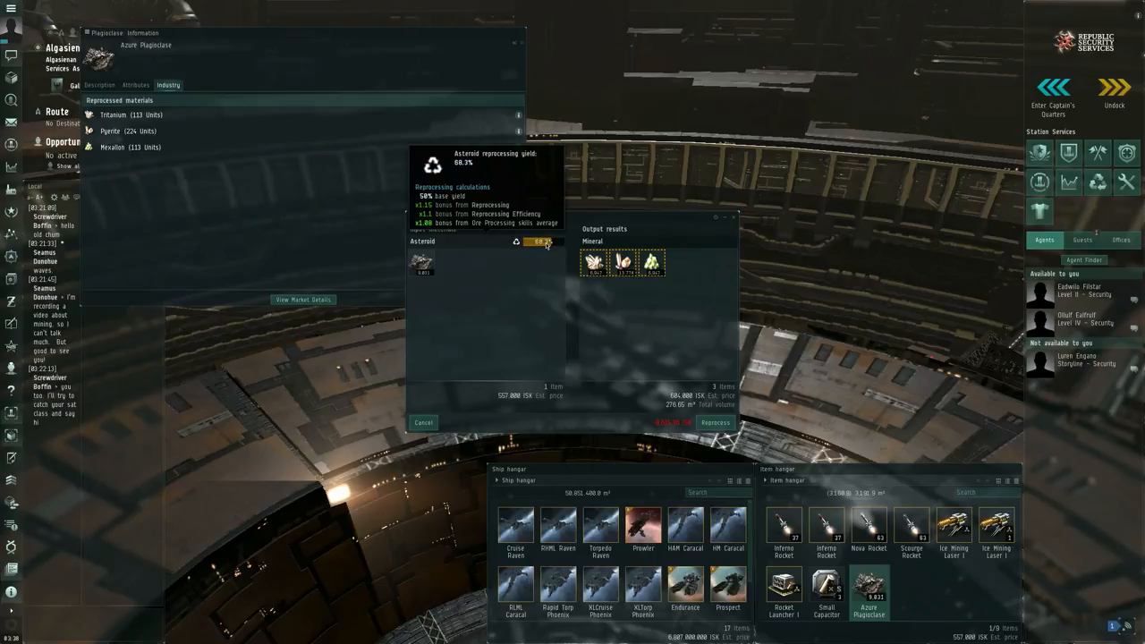
{"action": "mouse_move", "coordinate": [551, 246]}
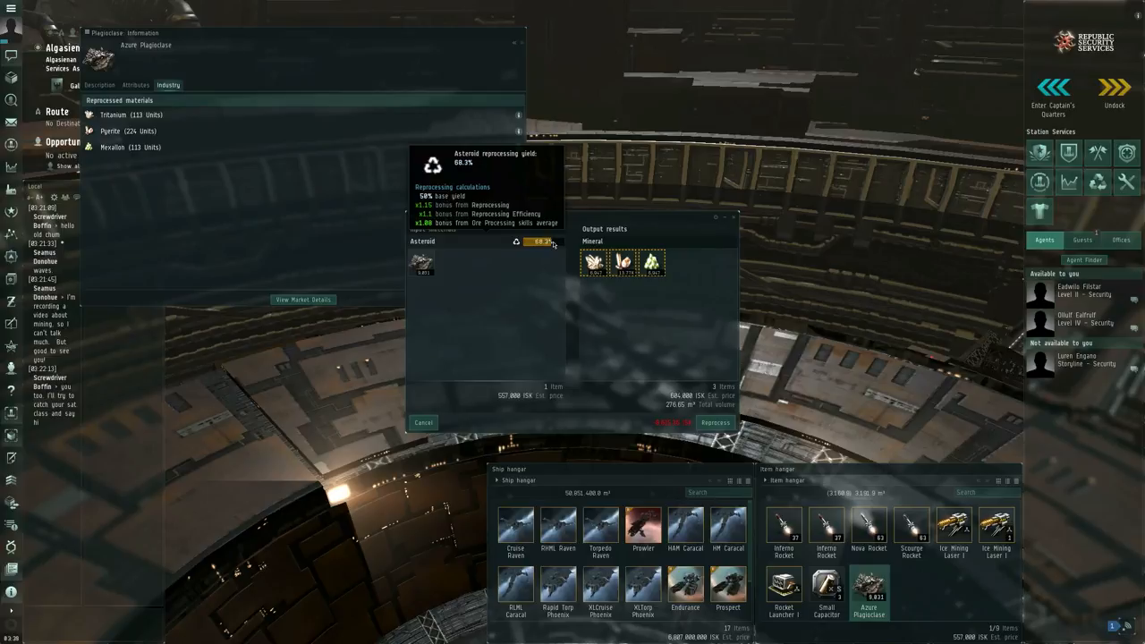
{"action": "mouse_move", "coordinate": [657, 306]}
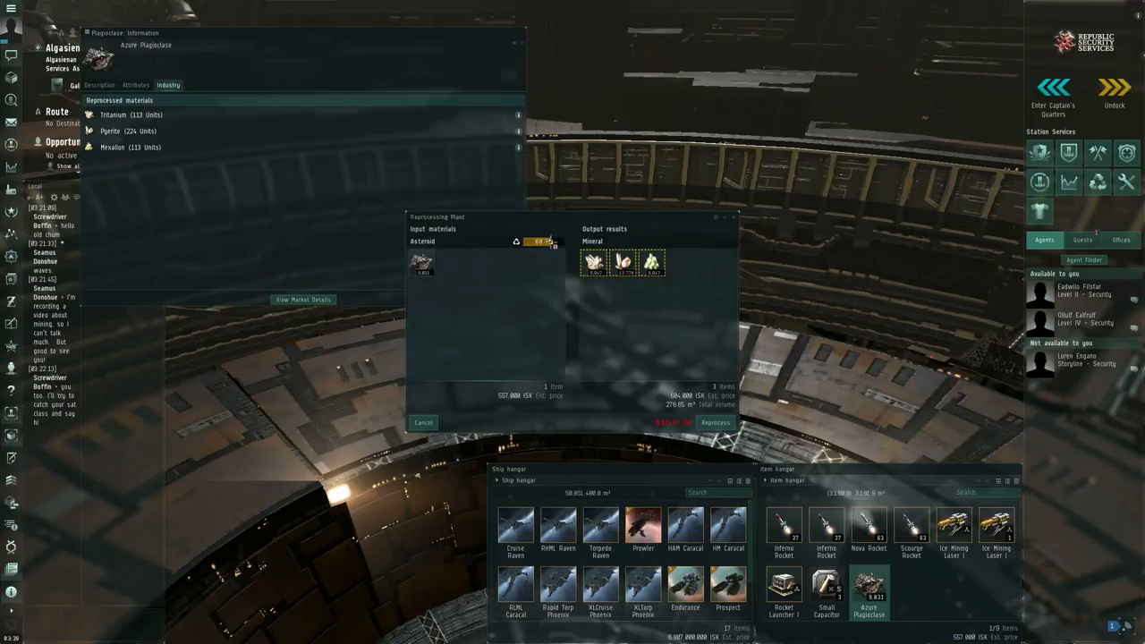
{"action": "mouse_move", "coordinate": [554, 243]}
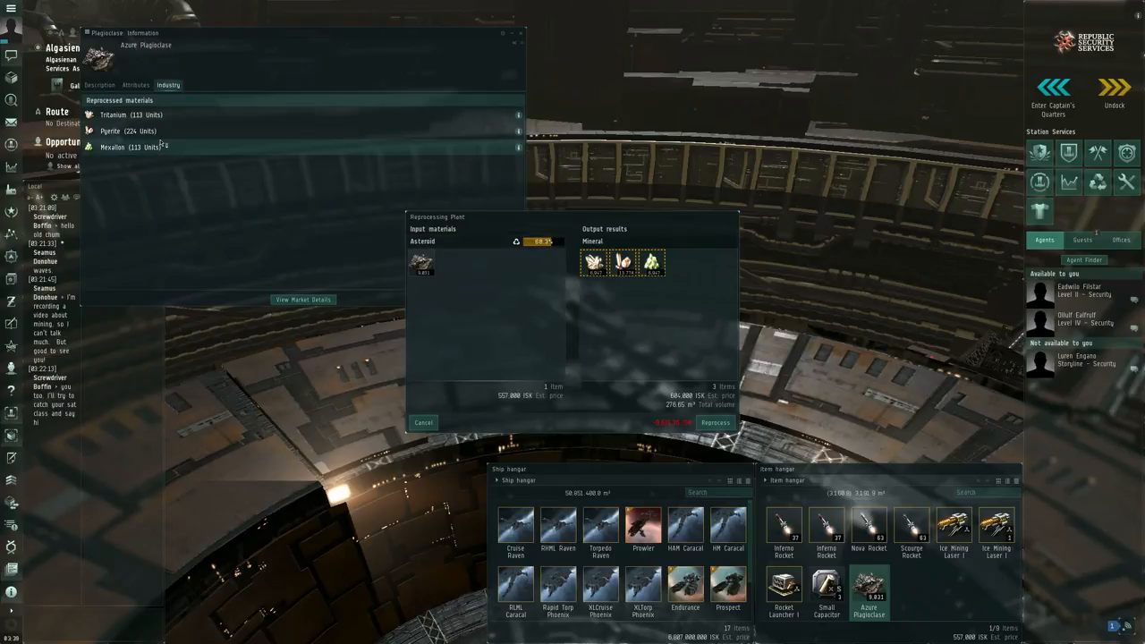
{"action": "mouse_move", "coordinate": [542, 241]}
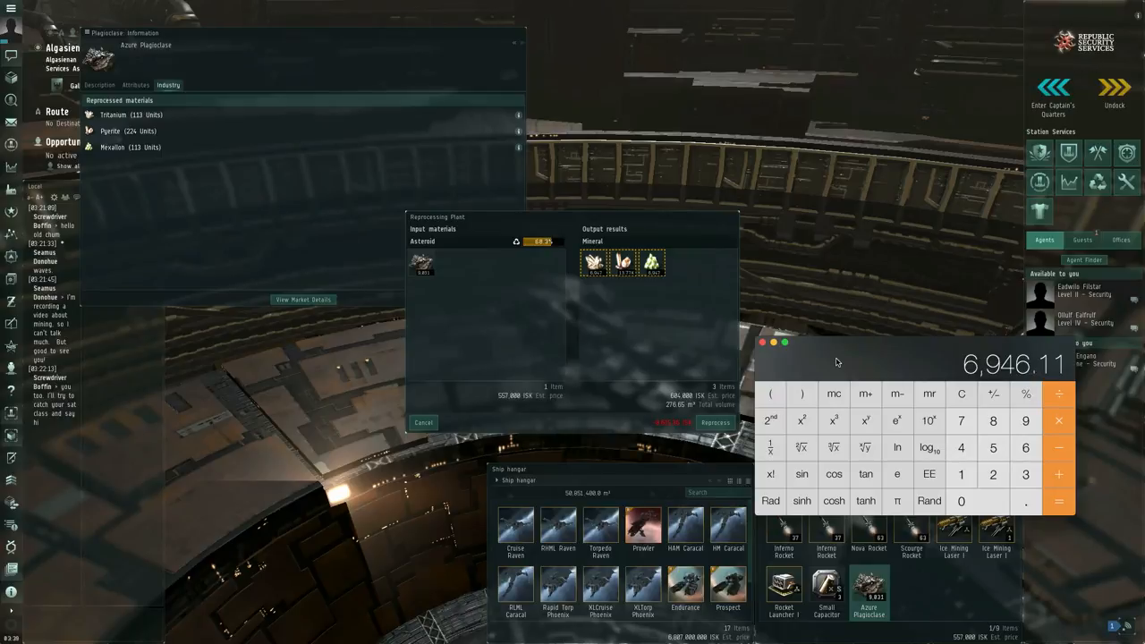
Close Calculator after reaching the expected mineral yield of 6,946.11
{"action": "left_click", "coordinate": [751, 343]}
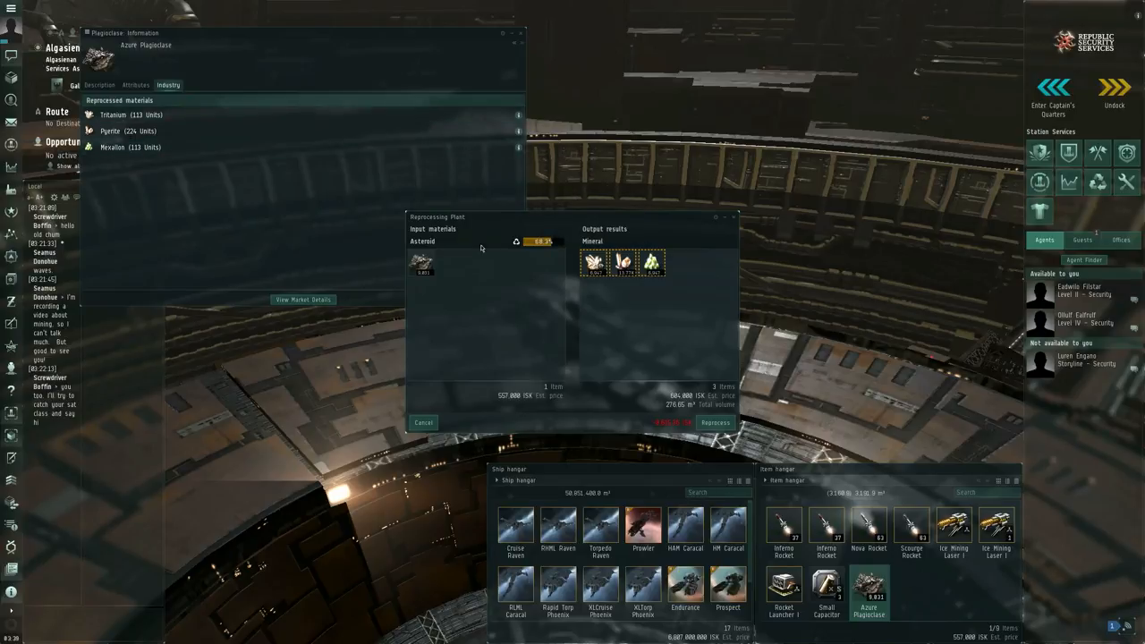
{"action": "mouse_move", "coordinate": [536, 241]}
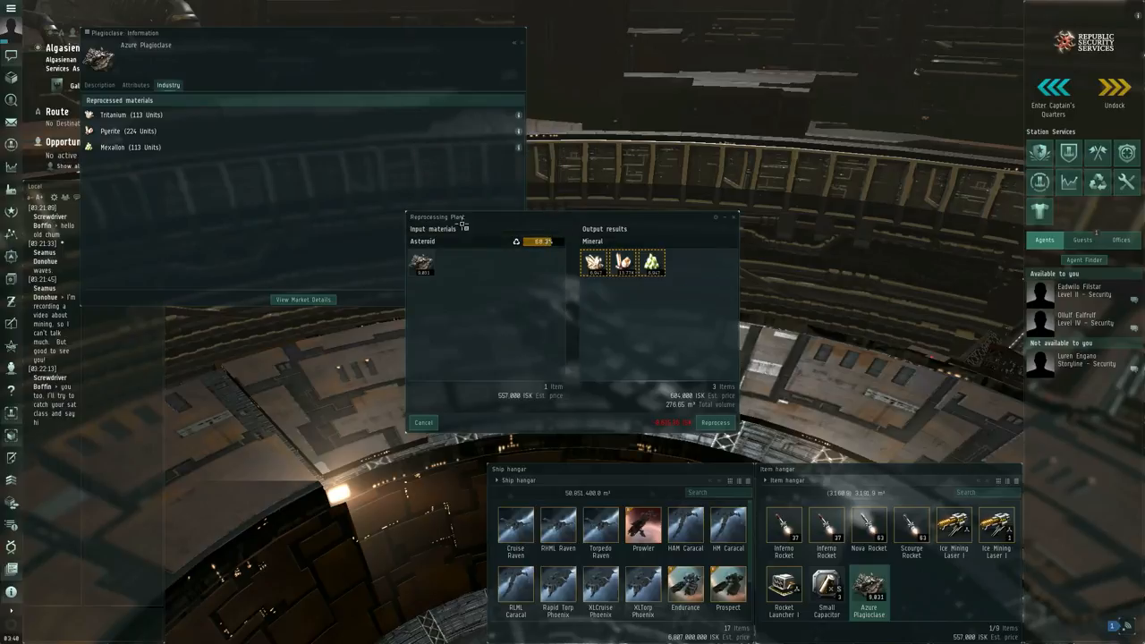
{"action": "mouse_move", "coordinate": [538, 241]}
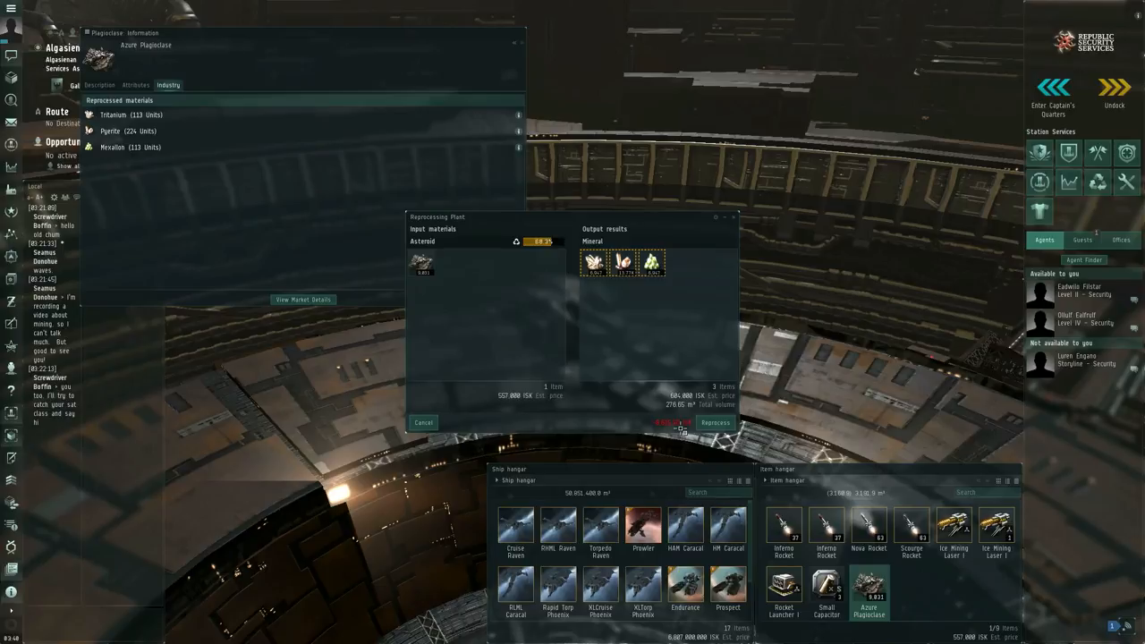
{"action": "mouse_move", "coordinate": [682, 432]}
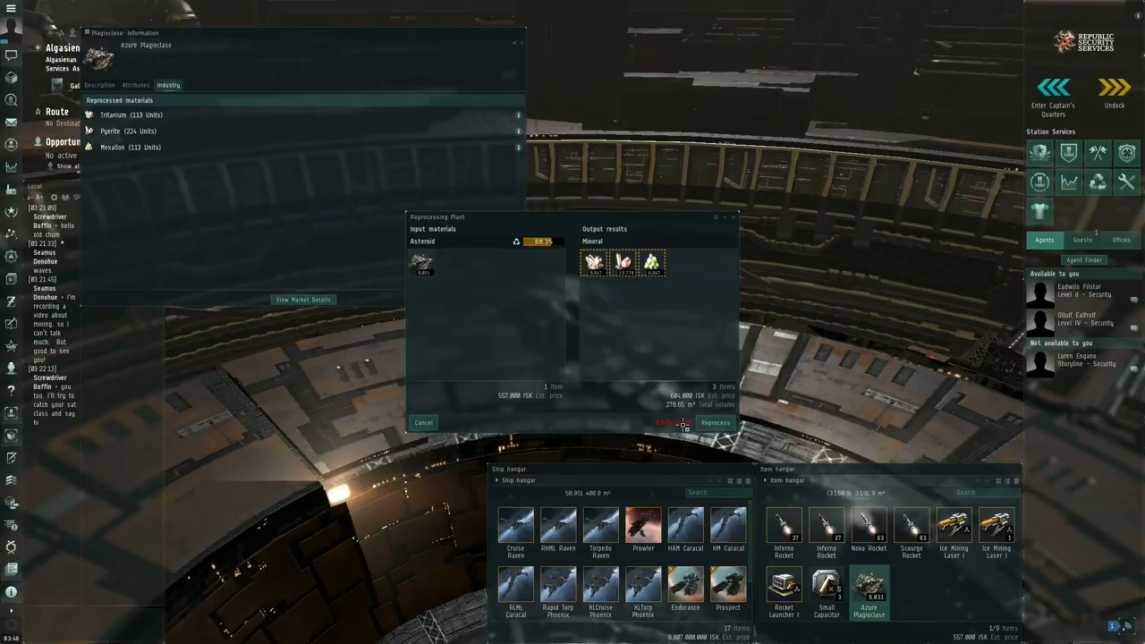
{"action": "mouse_move", "coordinate": [905, 157]}
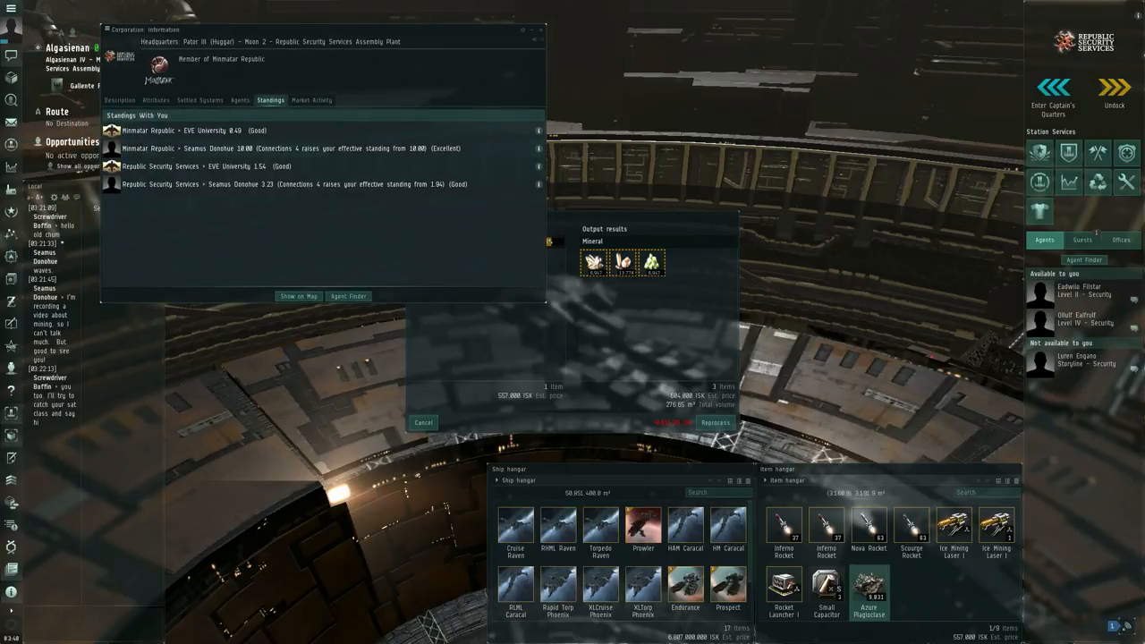
{"action": "mouse_move", "coordinate": [224, 148]}
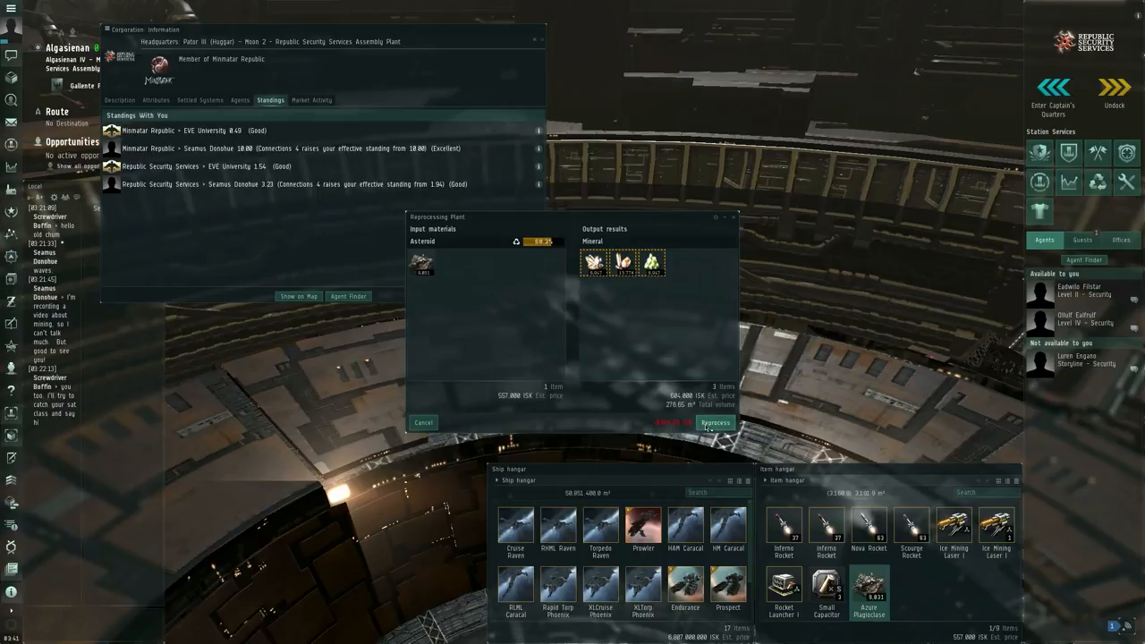
Reprocess the Azure Plagioclase into minerals in the Reprocessing Plant window
{"action": "left_click", "coordinate": [716, 422]}
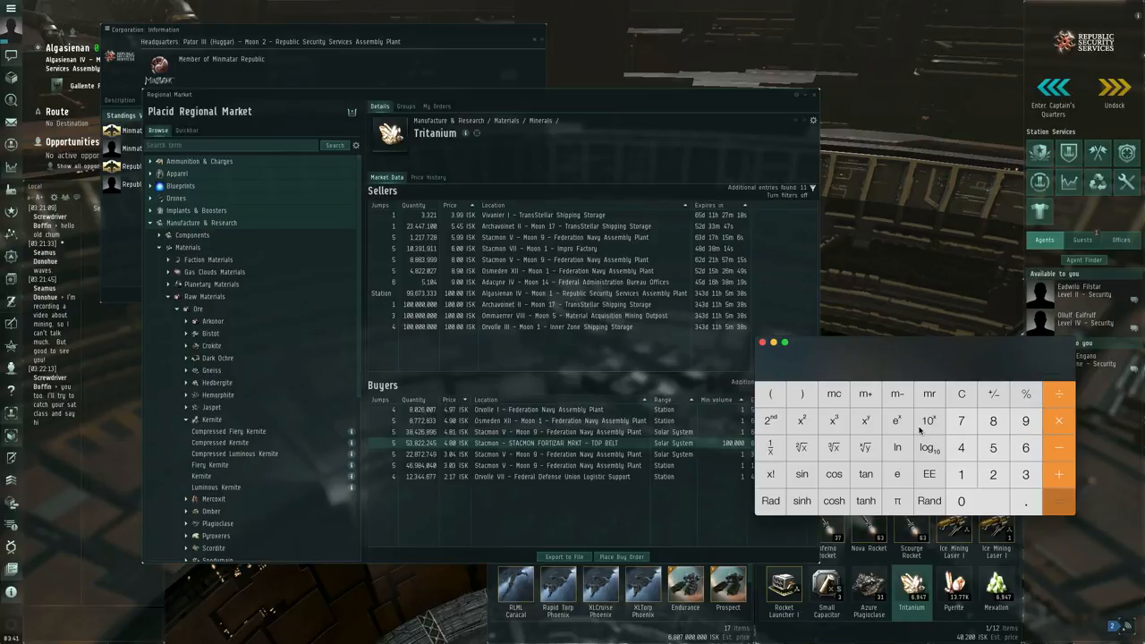
Compute Tritanium's value at about 34,526.59 ISK, then clear and close Calculator
{"action": "left_click", "coordinate": [1060, 501]}
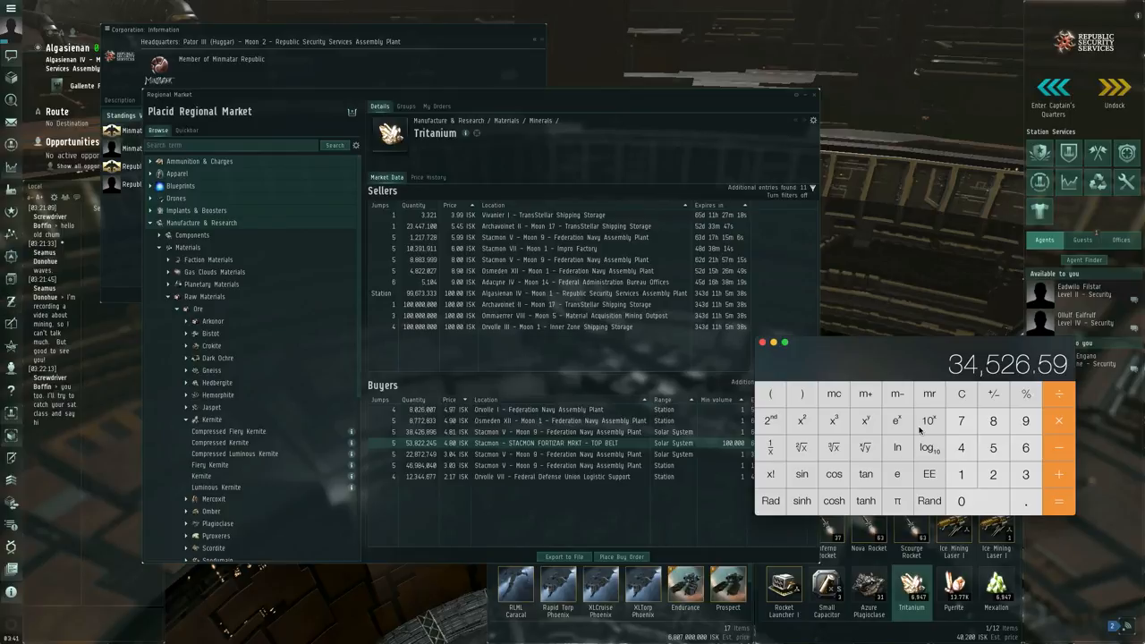
{"action": "left_click", "coordinate": [963, 394]}
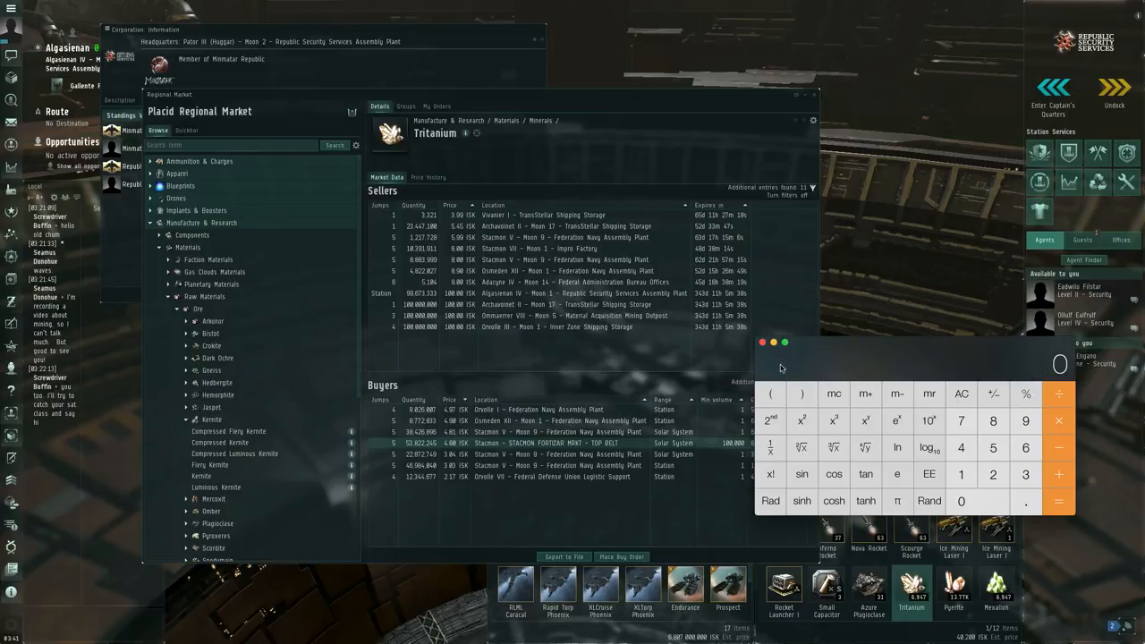
{"action": "left_click", "coordinate": [761, 342]}
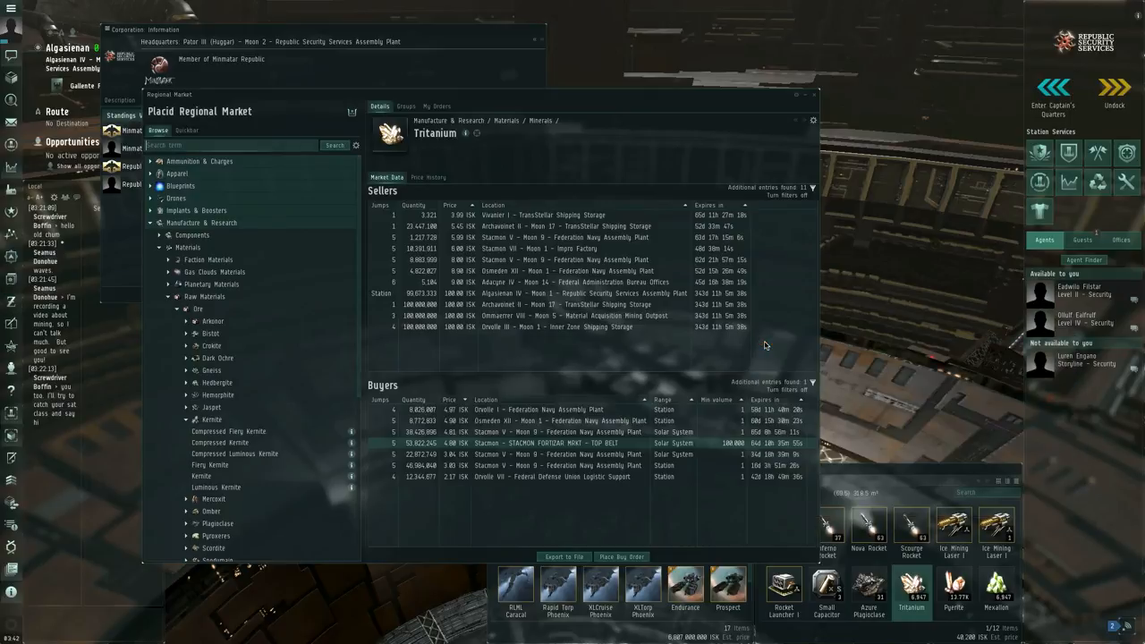